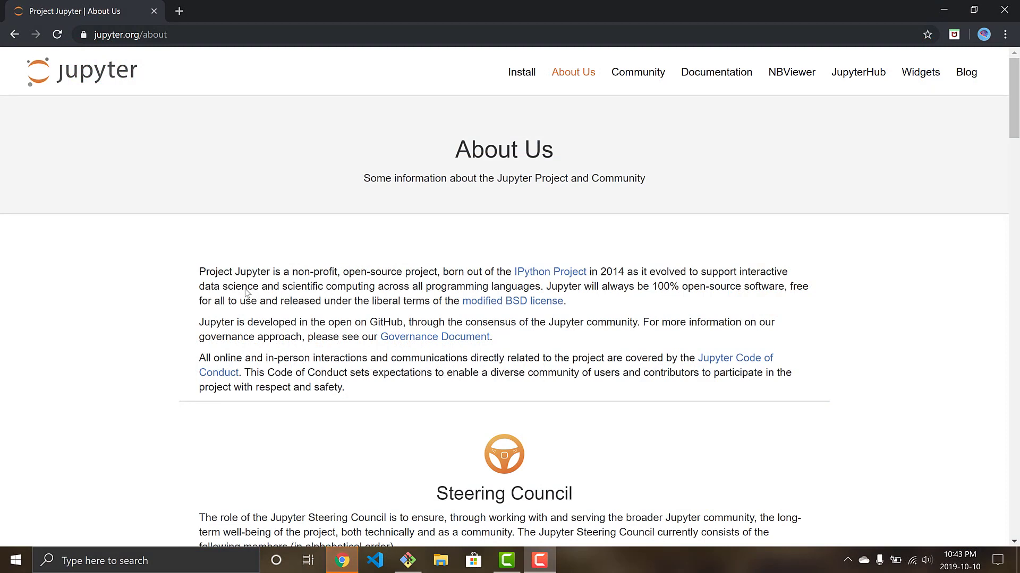
pyautogui.moveTo(210, 316)
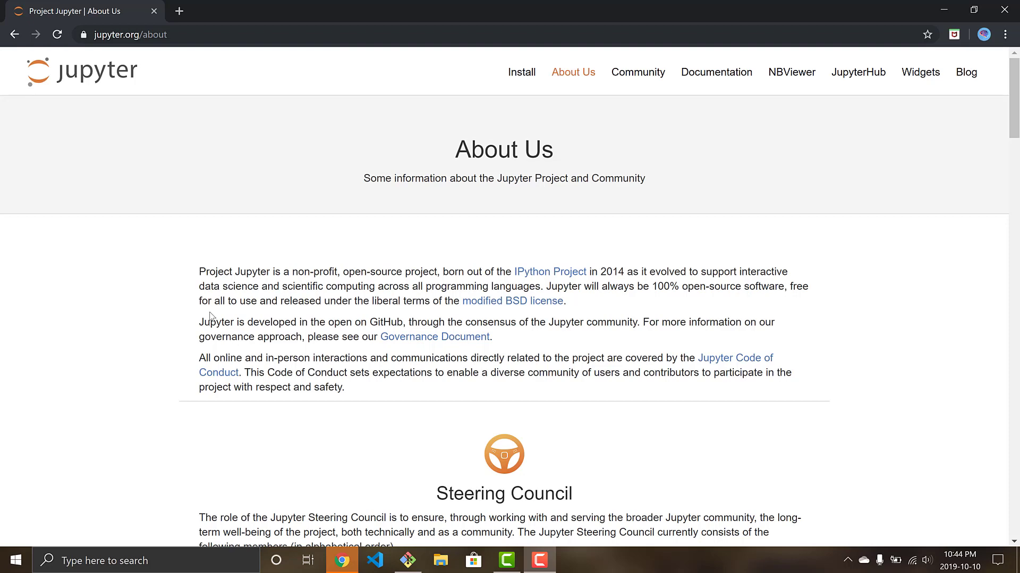
pyautogui.moveTo(242, 278)
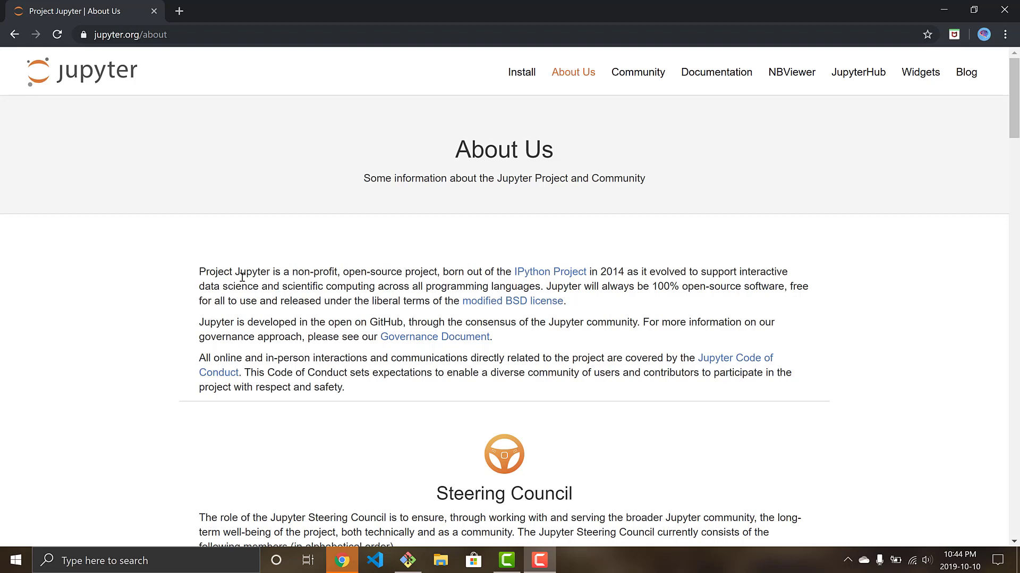
# Switch from the web page to Git Bash and run 'jupyter notebook' in the theAIGuy folder.
pyautogui.moveTo(646, 271); pyautogui.dragTo(770, 271)
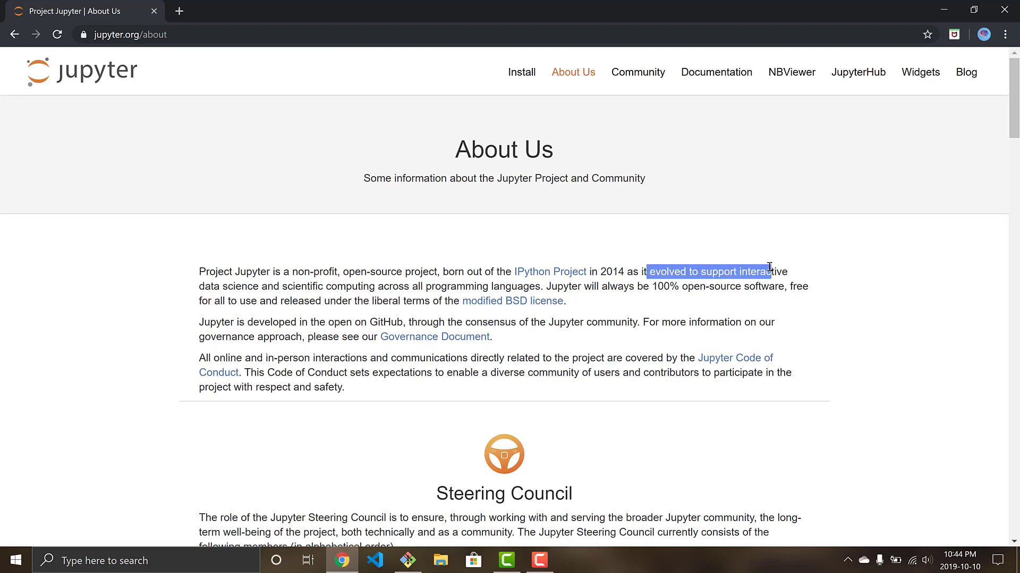
pyautogui.click(356, 293)
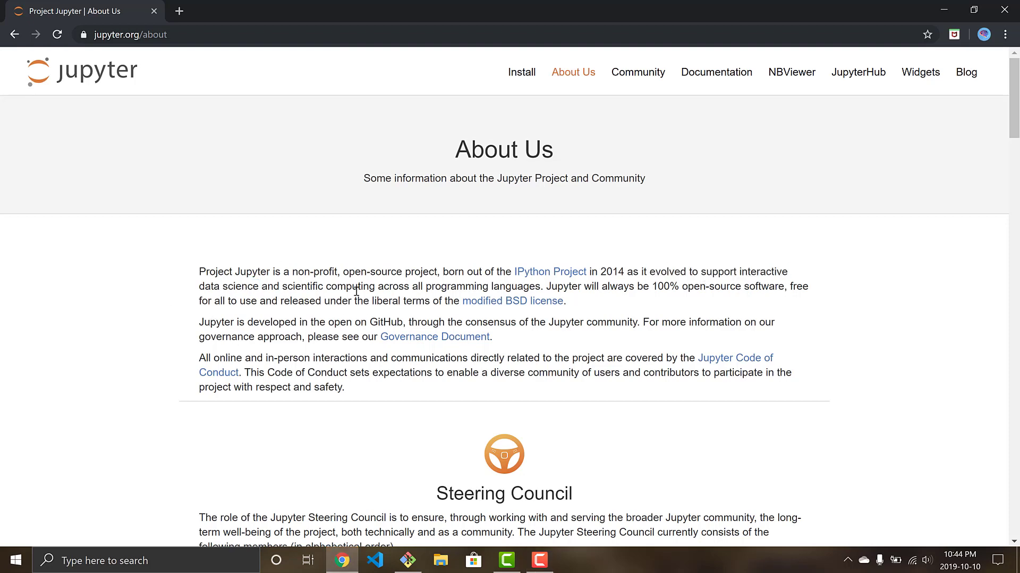
pyautogui.moveTo(583, 303)
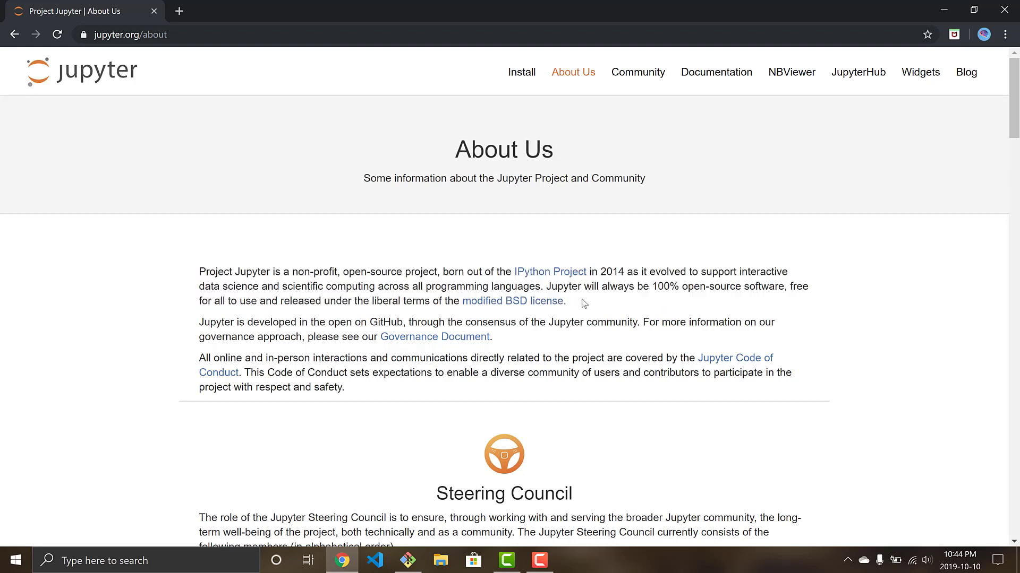
pyautogui.moveTo(228, 258)
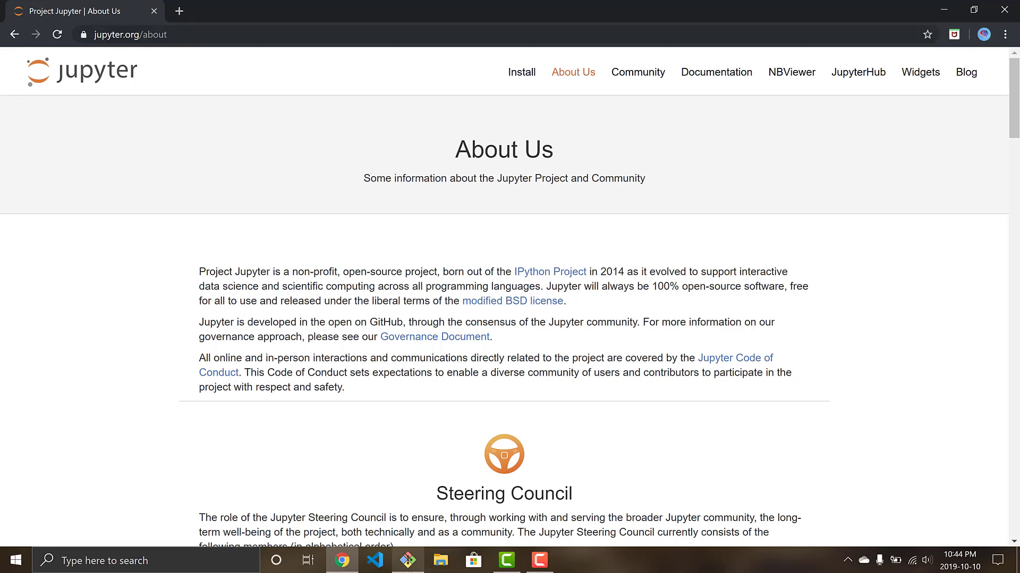
pyautogui.click(406, 559)
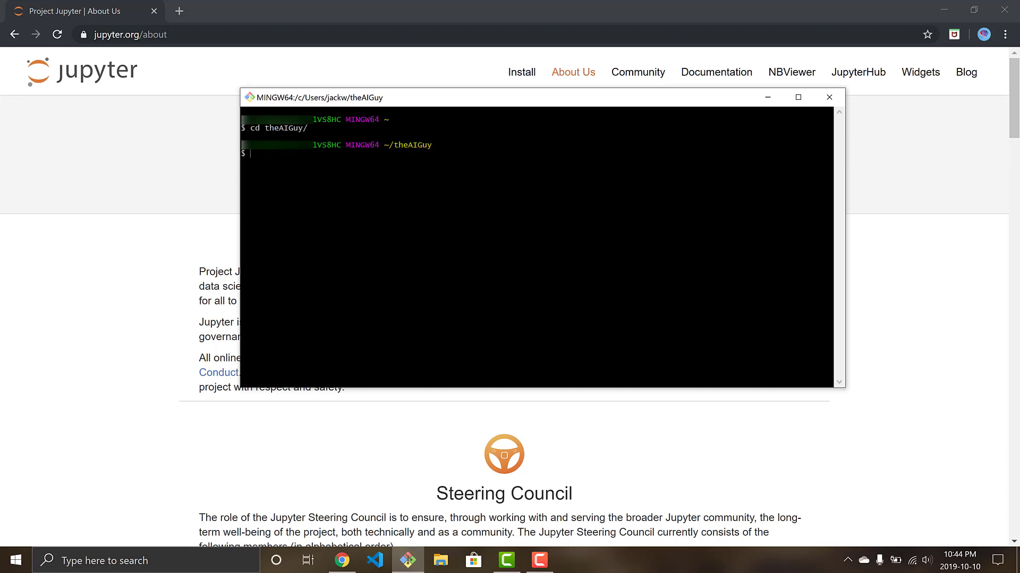
pyautogui.write('pip inst')
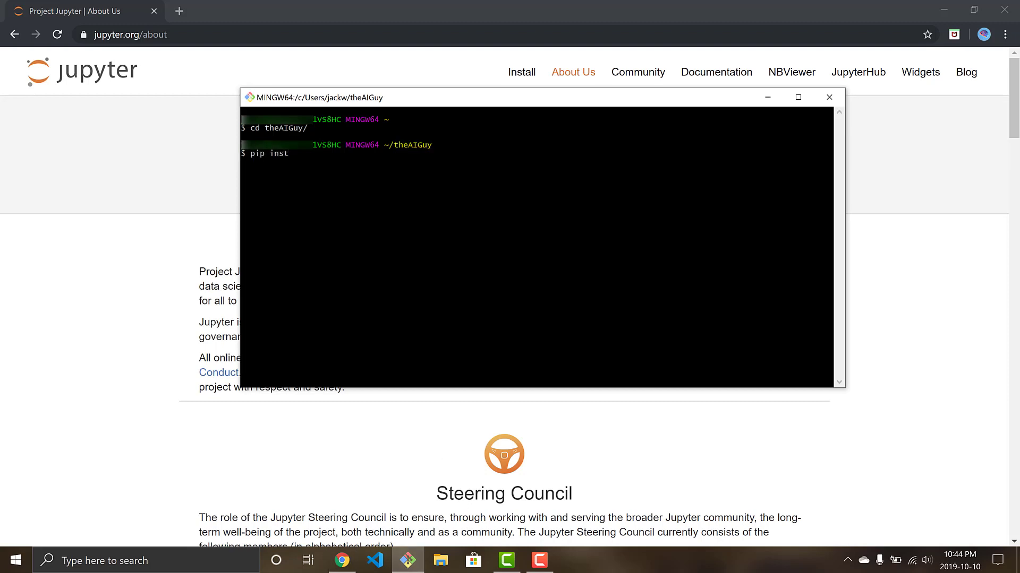
pyautogui.write('all jupyer')
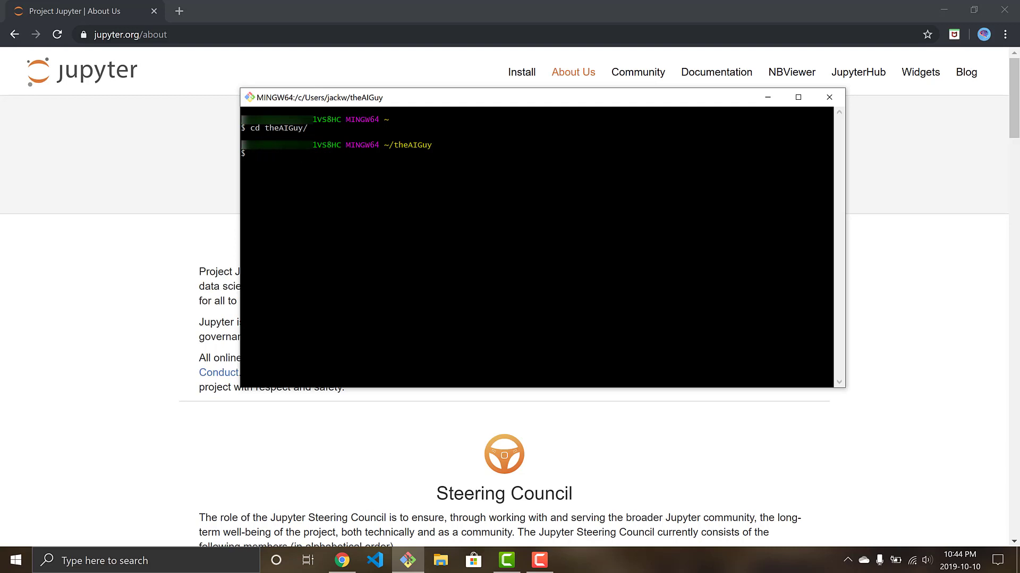
pyautogui.write('jup')
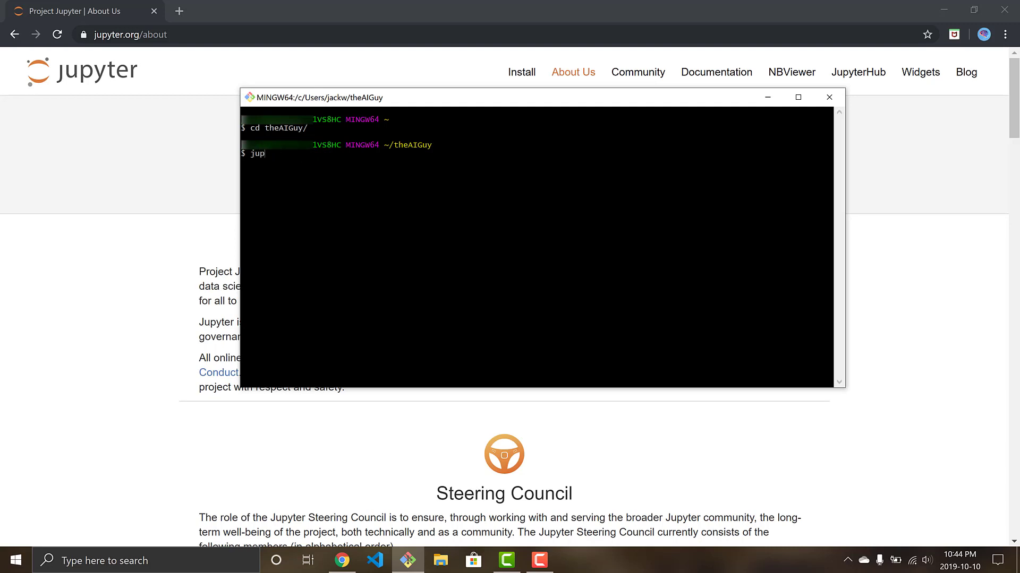
pyautogui.write('yter noteb')
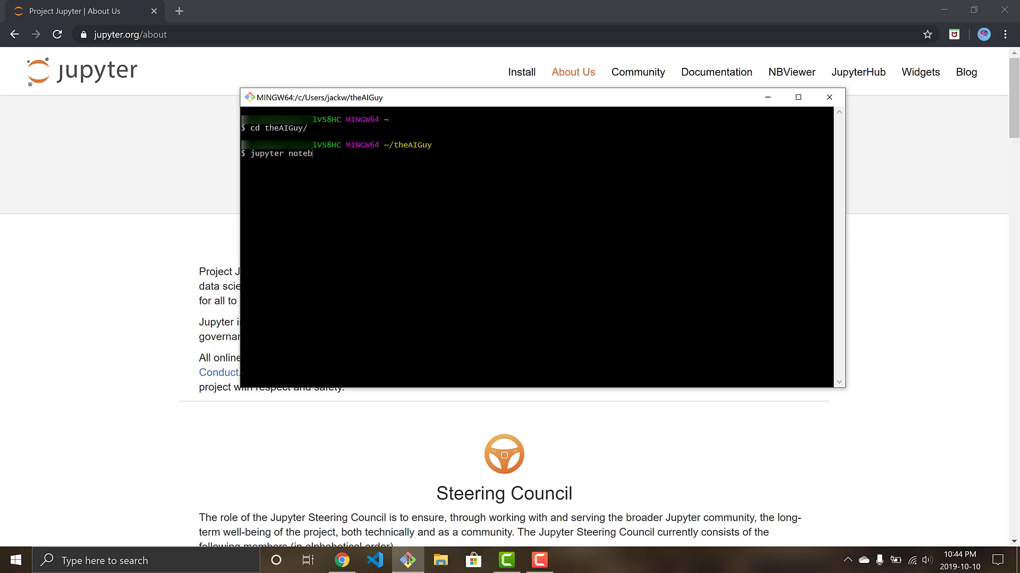
pyautogui.write('ook')
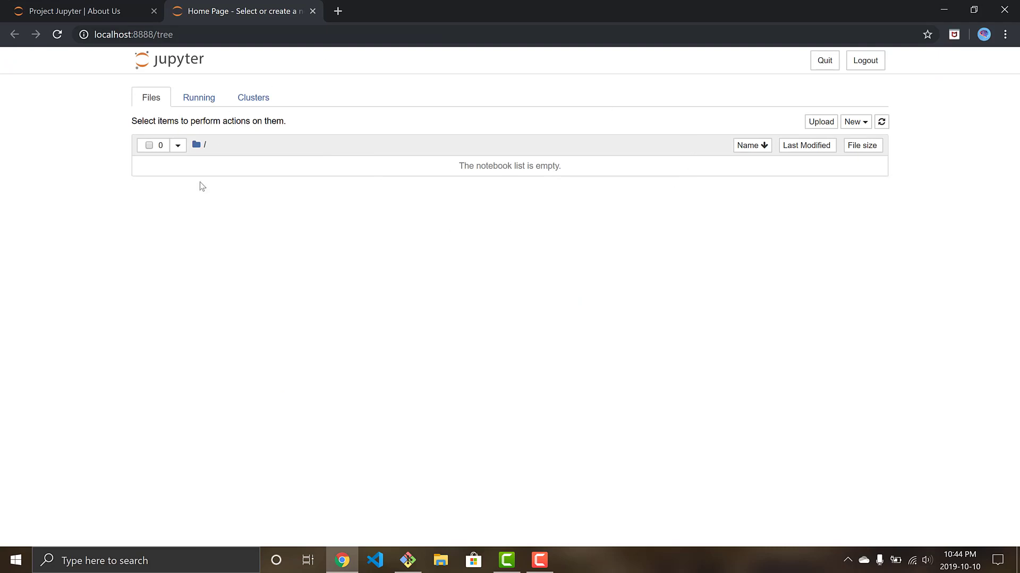
pyautogui.moveTo(470, 122)
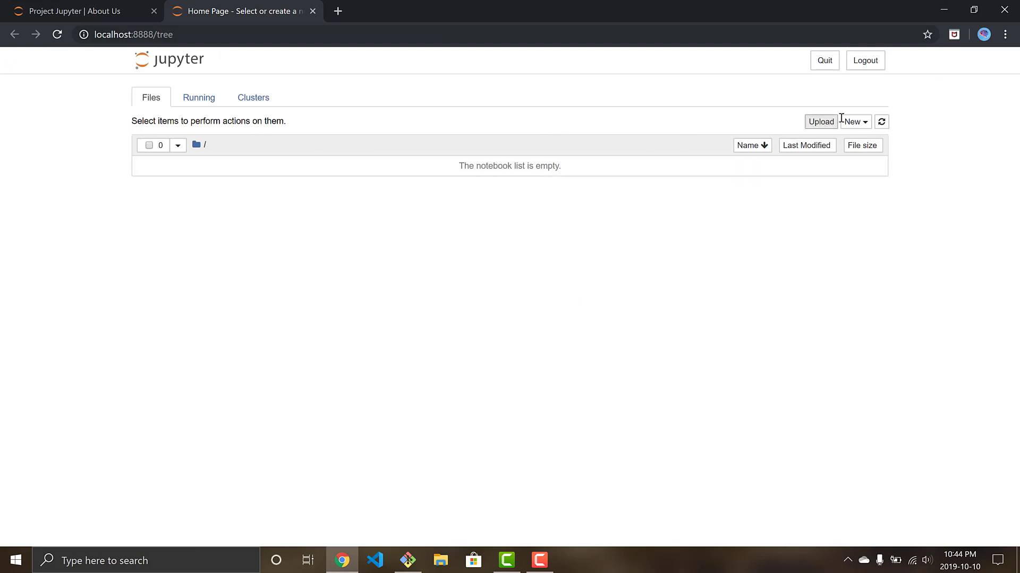
# Choose Python 3 from the New menu on the Jupyter Files page.
pyautogui.click(854, 121)
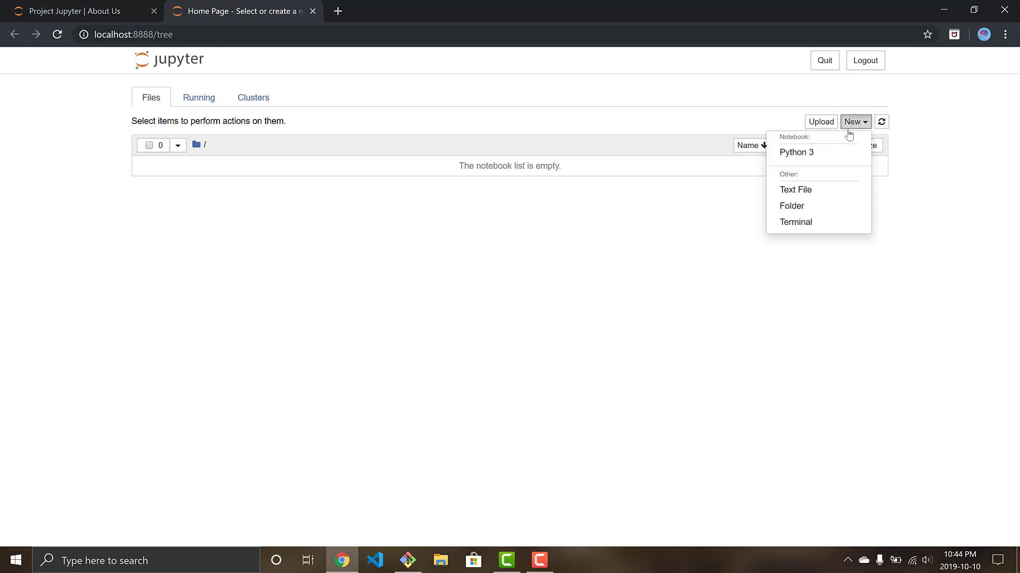
pyautogui.click(795, 152)
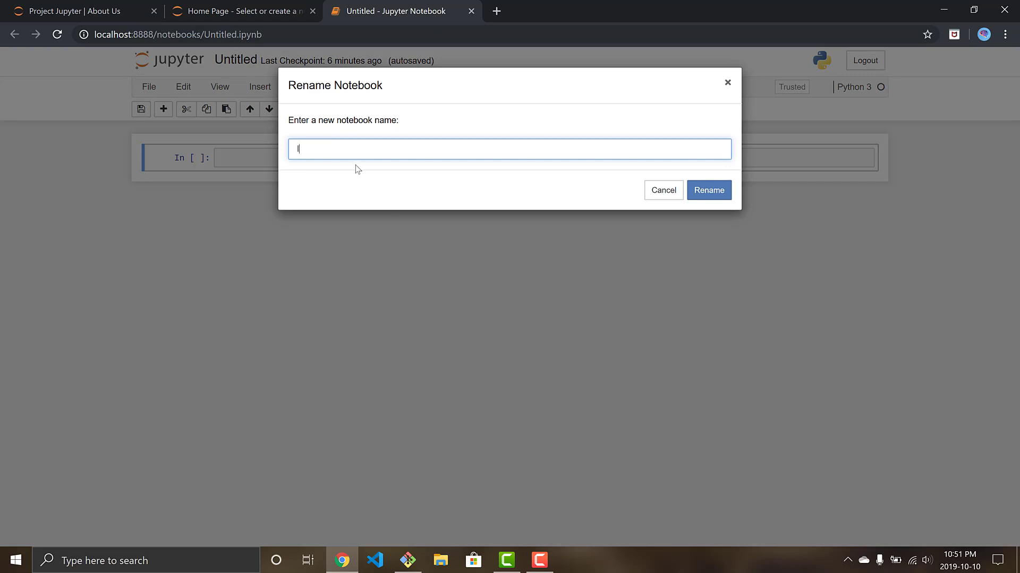
# Enter 'Iris Tutorial' as the notebook name, confirm it, and begin editing the first cell.
pyautogui.write('Iris Tut')
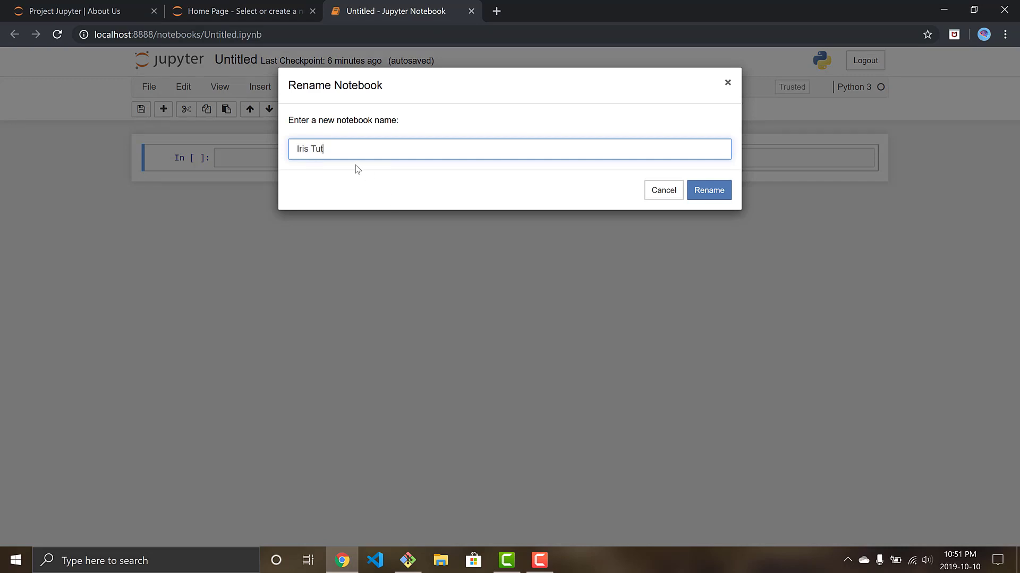
pyautogui.write('orial')
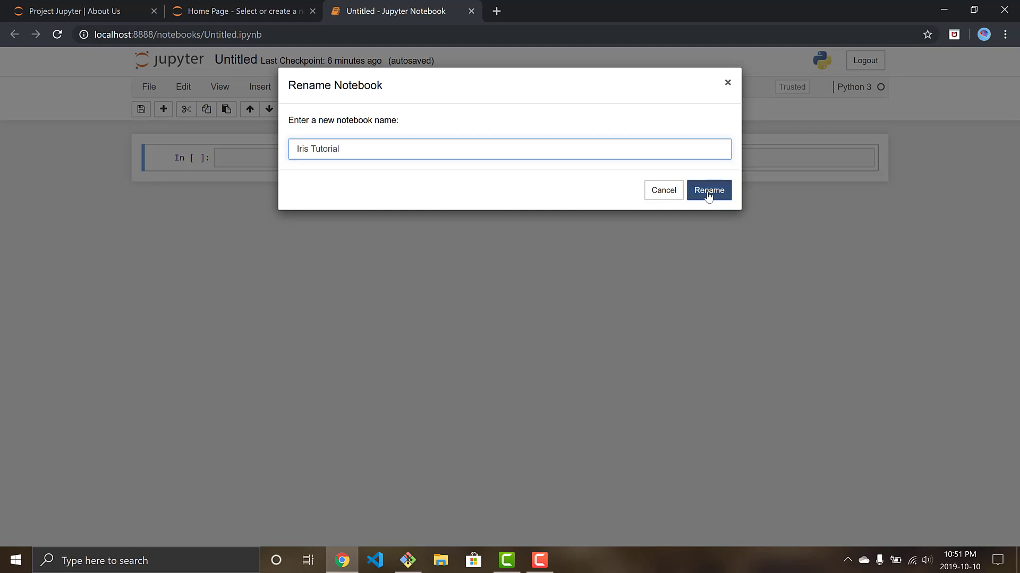
pyautogui.click(708, 190)
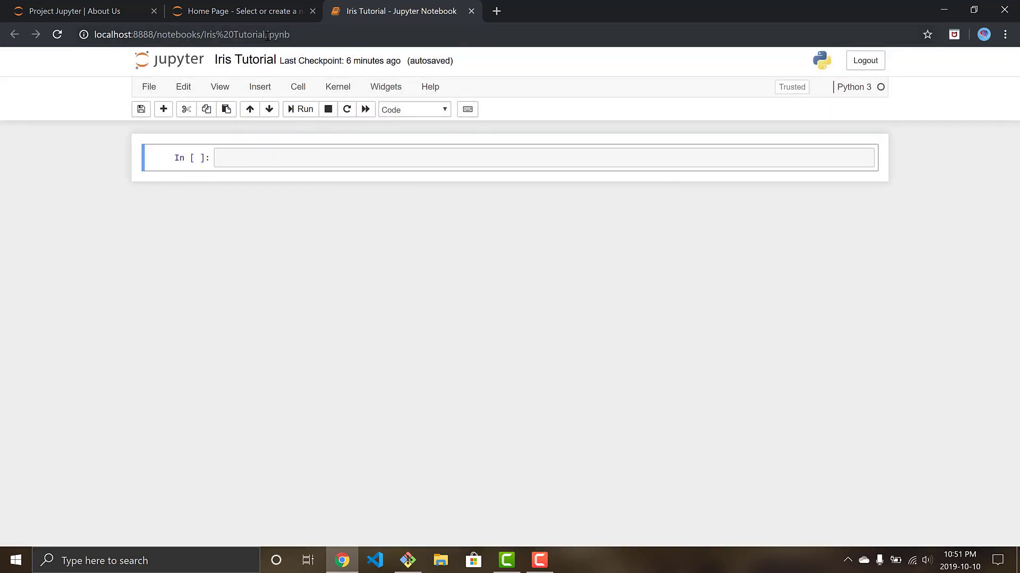
pyautogui.doubleClick(278, 35)
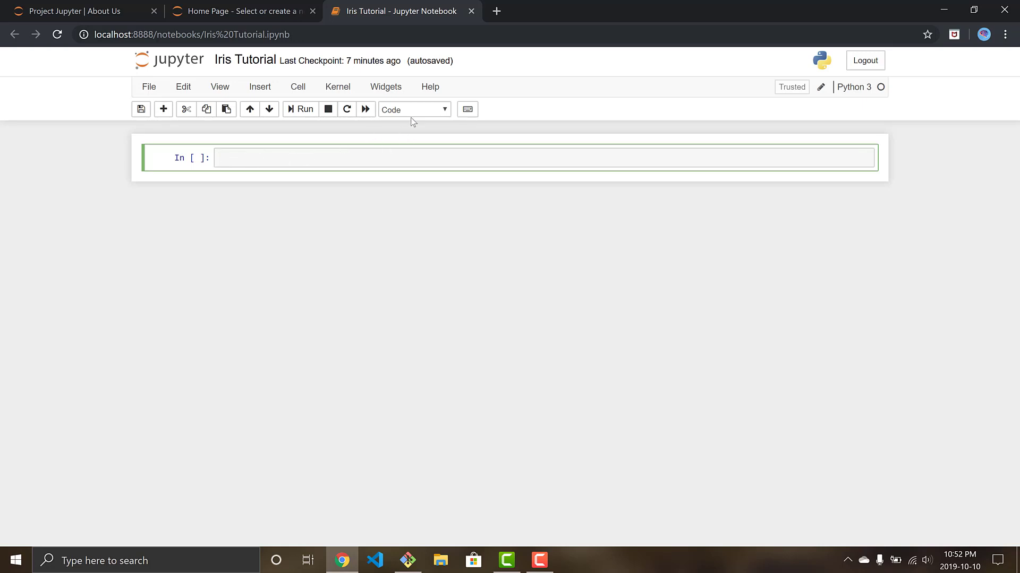
pyautogui.moveTo(435, 115)
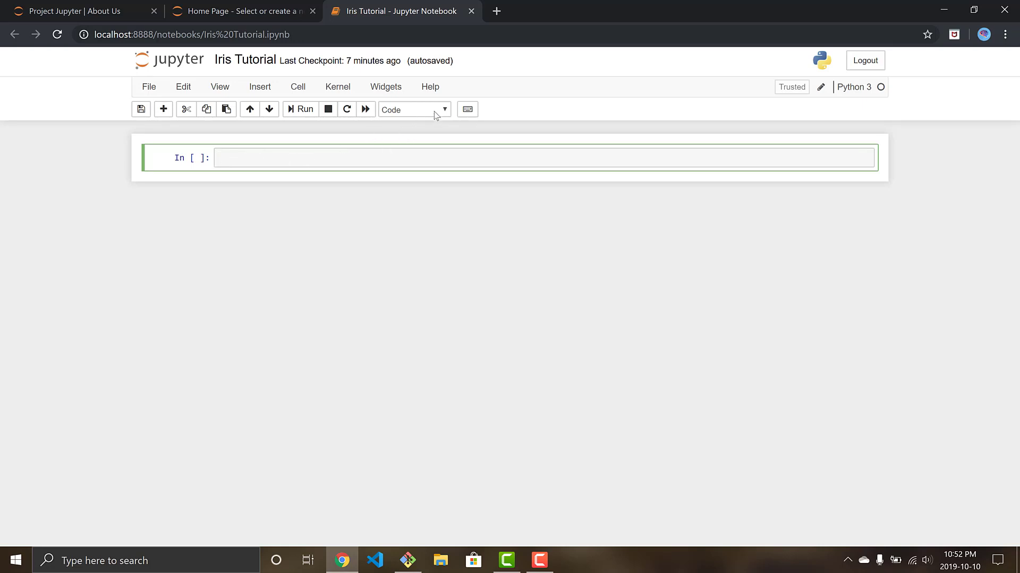
# Make the first cell Markdown and type the heading 'Iris Classification Tutorial'.
pyautogui.click(414, 108)
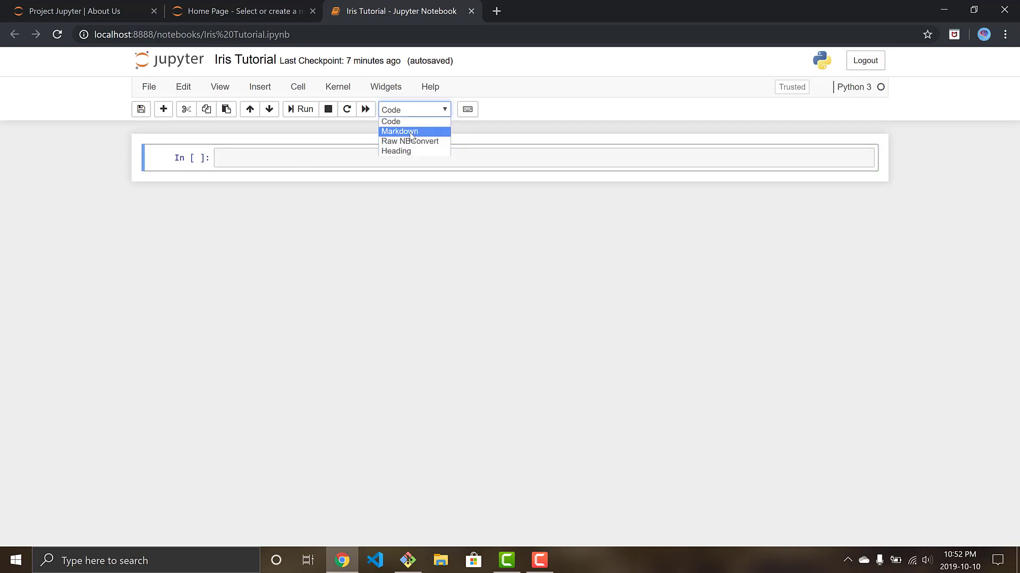
pyautogui.click(400, 131)
pyautogui.write('#')
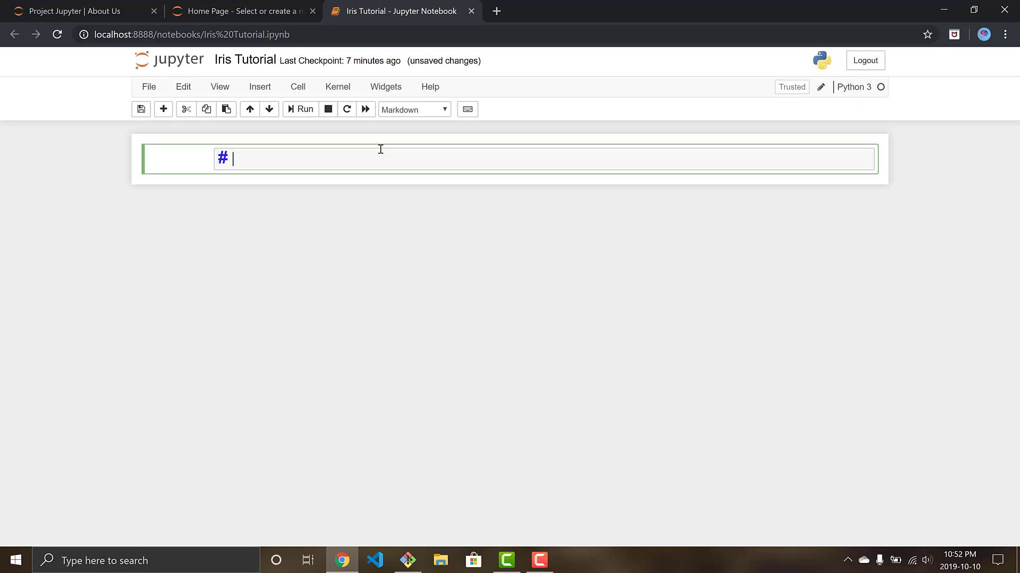
pyautogui.write('Iris Cla')
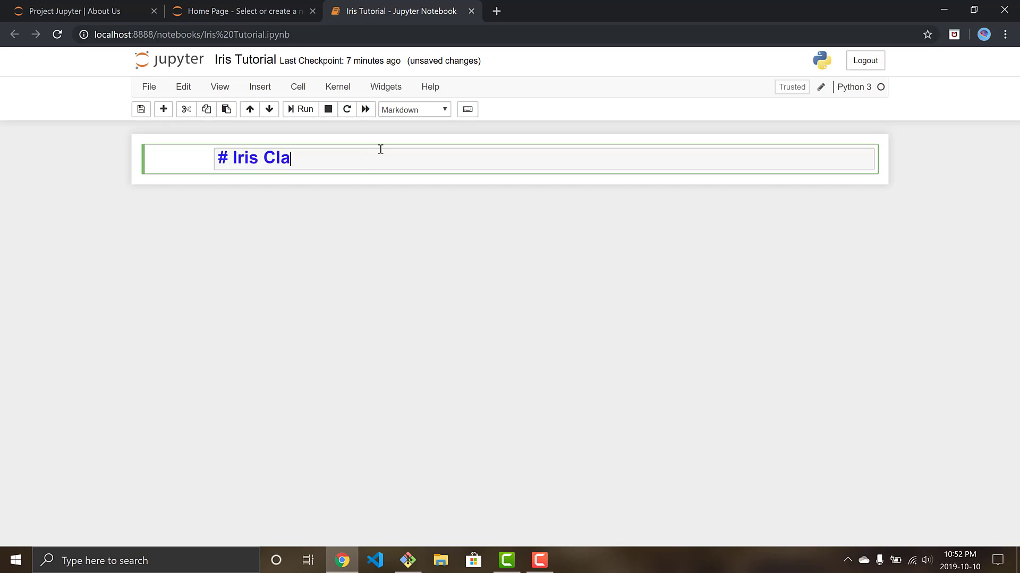
pyautogui.write('ssificatio')
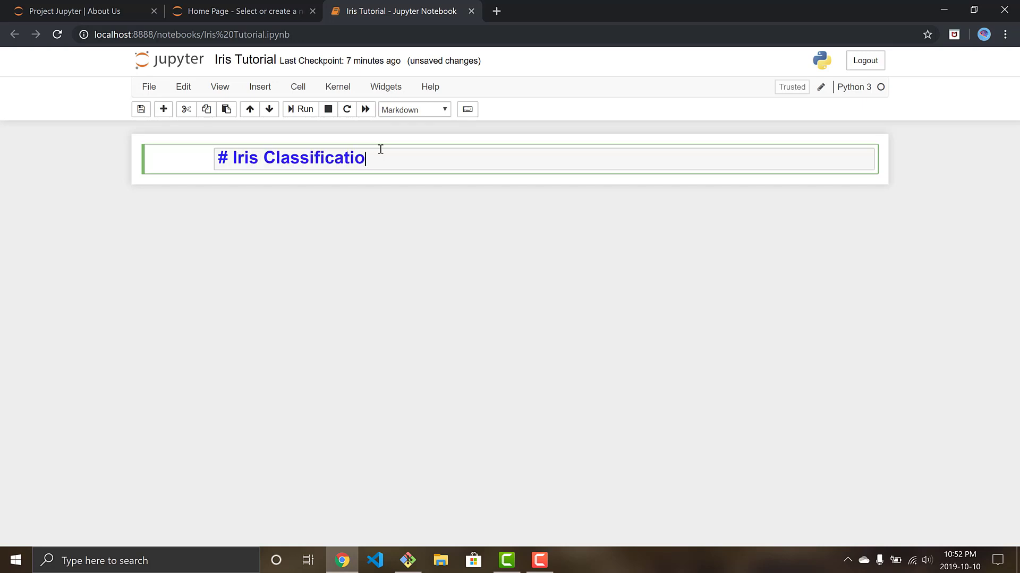
pyautogui.write('n Tutorial')
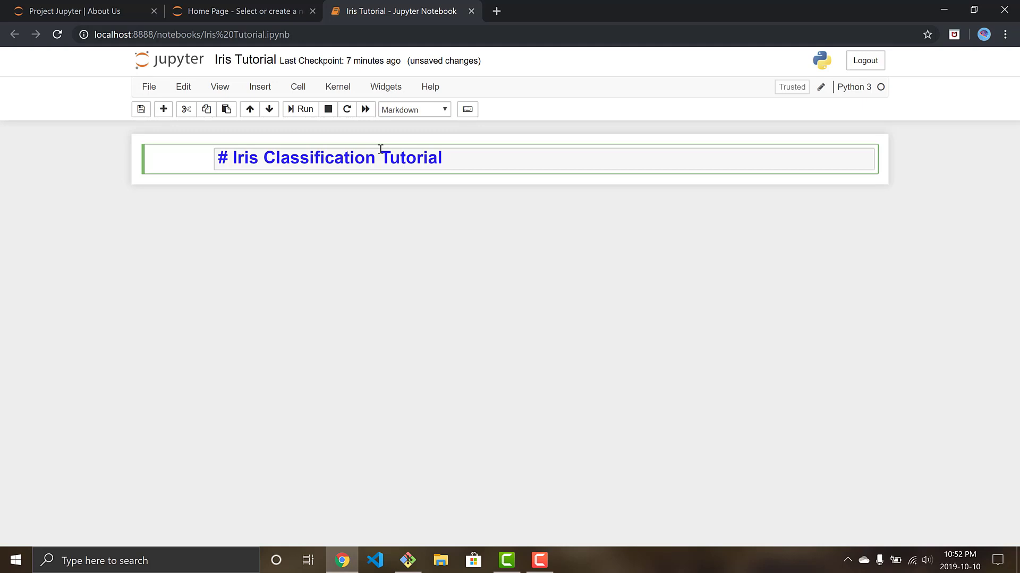
pyautogui.moveTo(239, 145)
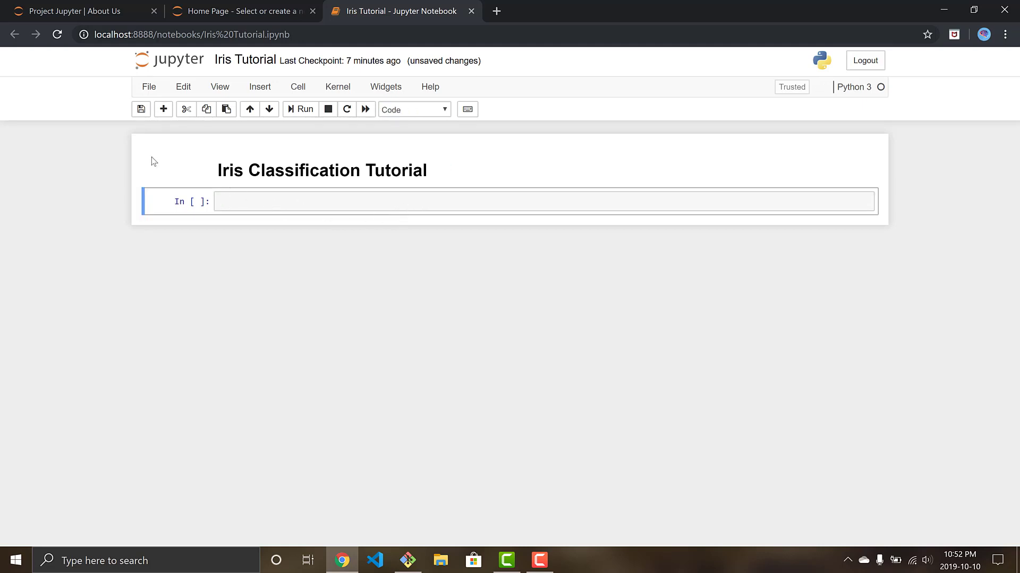
# Enter print("Hello") in the new code cell and run it so Hello prints.
pyautogui.write('print(H')
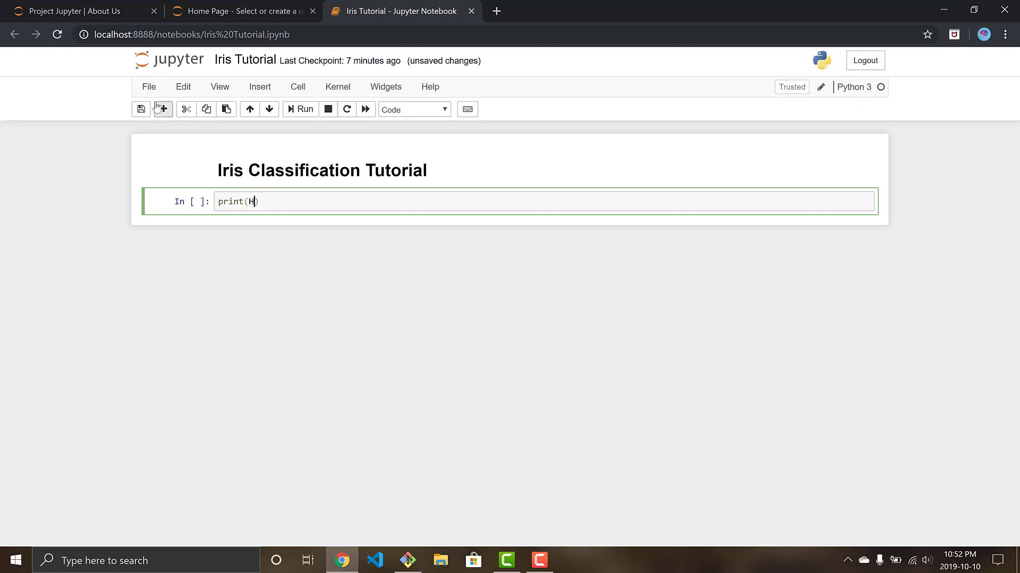
pyautogui.press('Backspace')
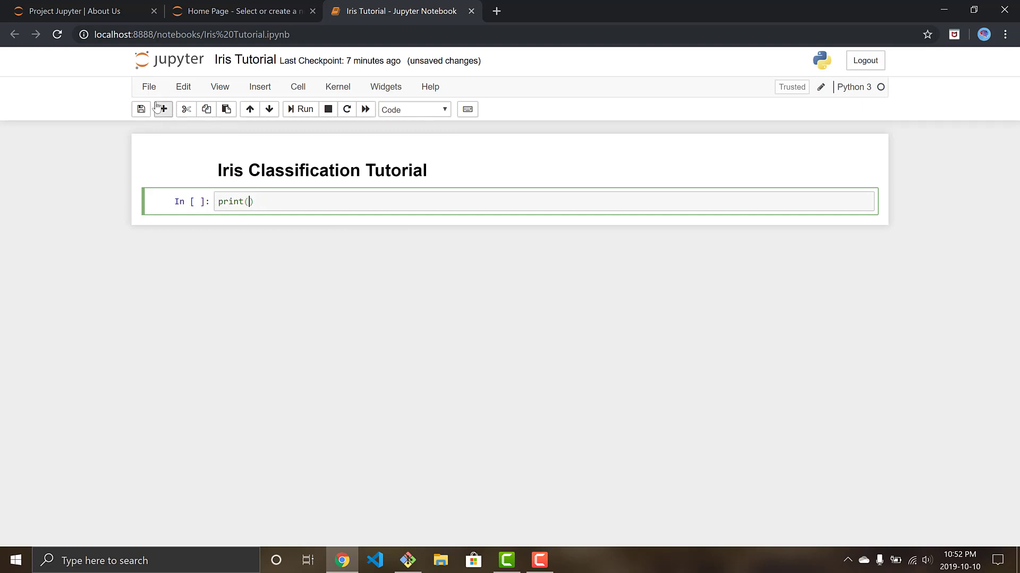
pyautogui.write('"H"')
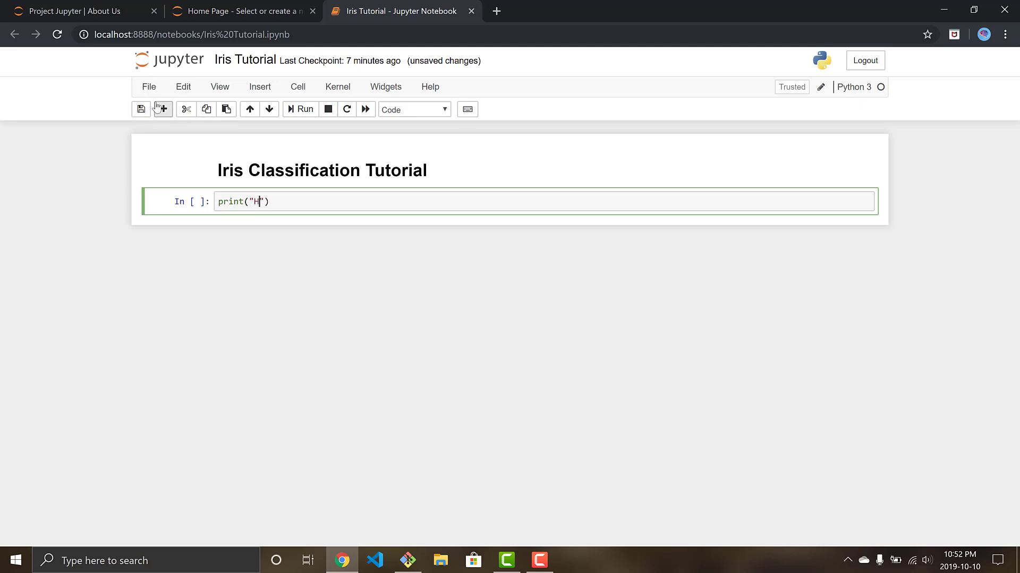
pyautogui.write('ello')
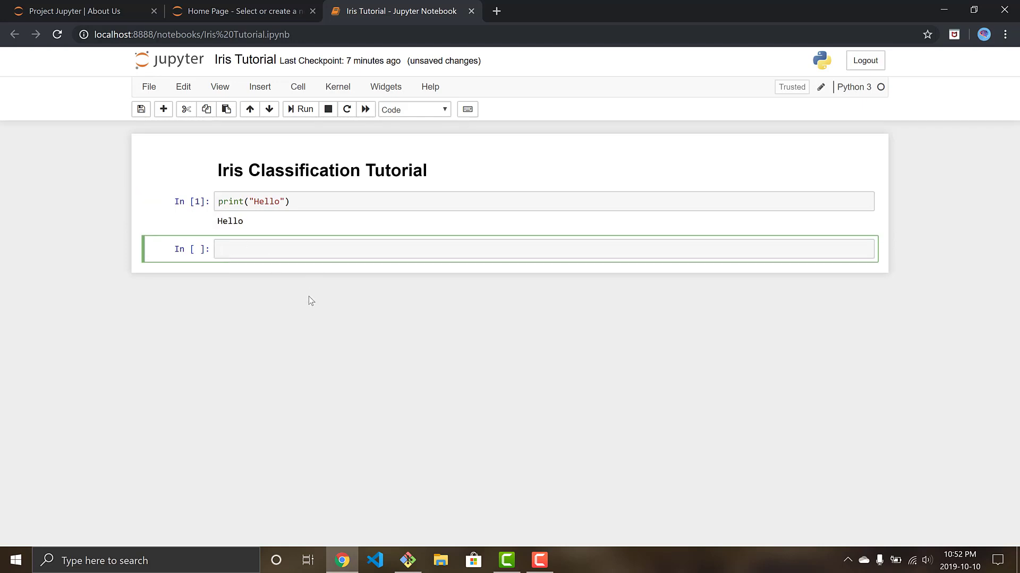
pyautogui.doubleClick(229, 221)
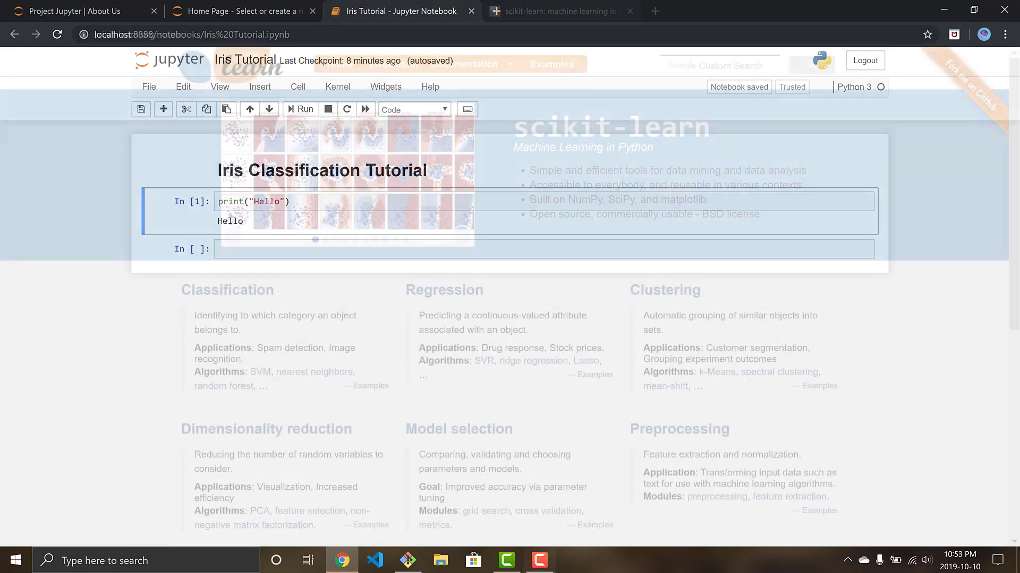
# Browse scikit-learn.org's Examples to reach 'The Iris Dataset' example page.
pyautogui.click(559, 11)
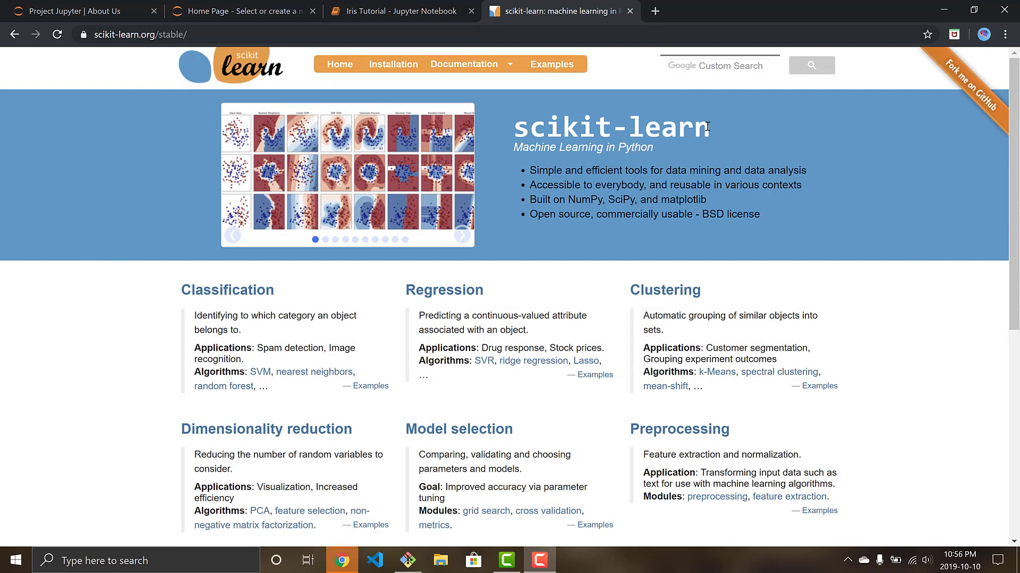
pyautogui.moveTo(820, 163)
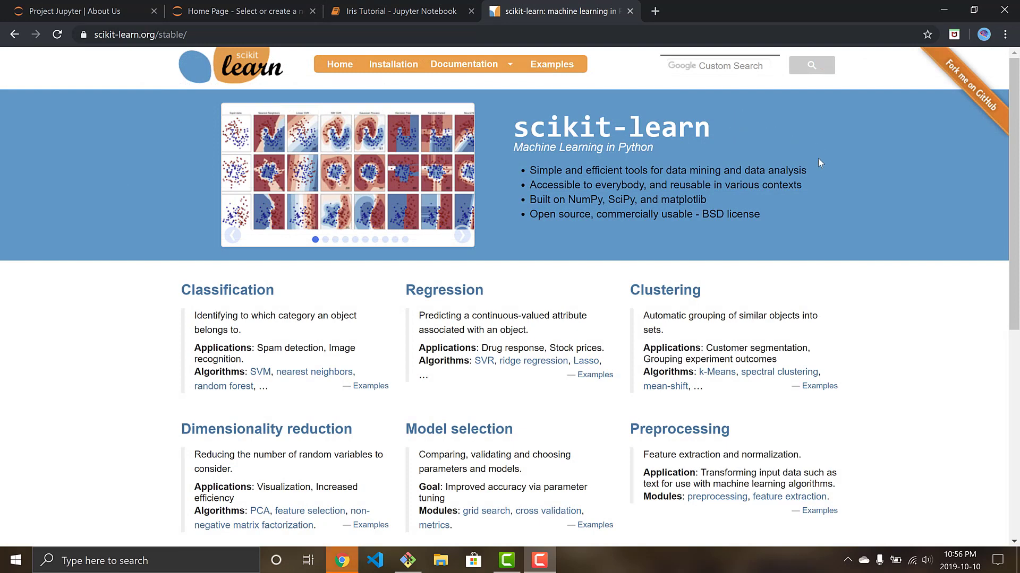
pyautogui.moveTo(516, 124)
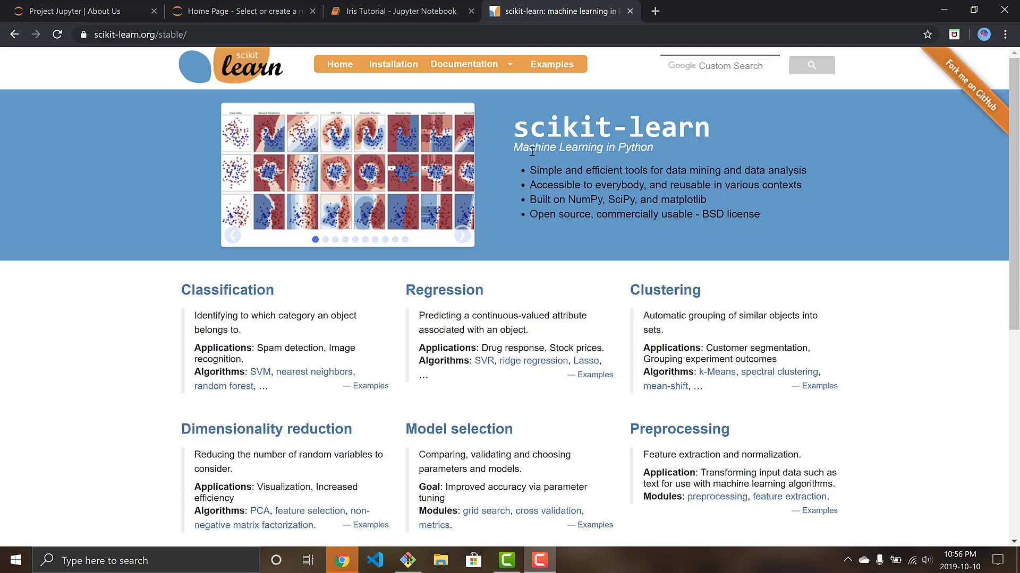
pyautogui.doubleClick(626, 147)
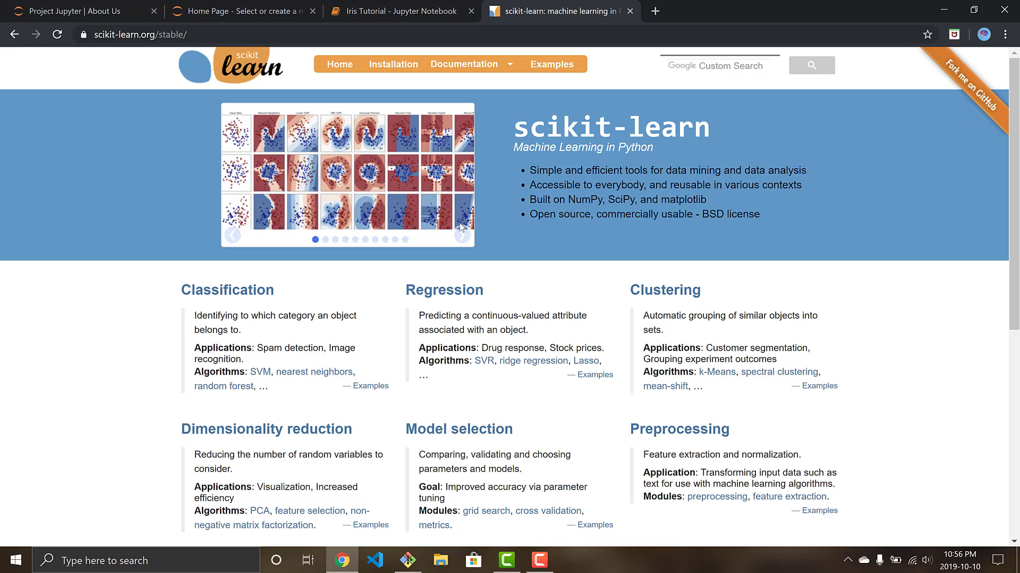
pyautogui.moveTo(127, 281)
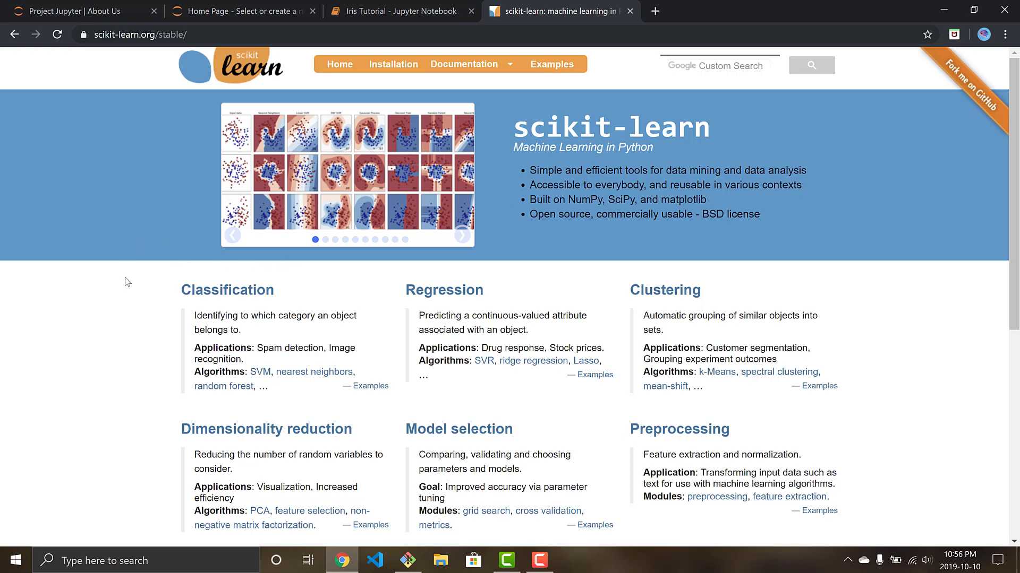
pyautogui.moveTo(122, 304)
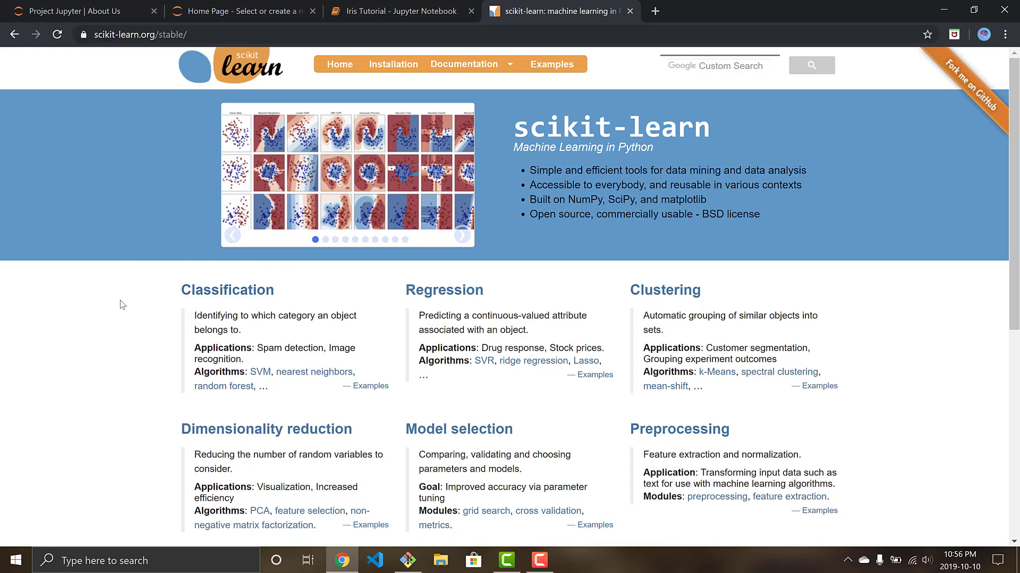
pyautogui.scroll(-3)
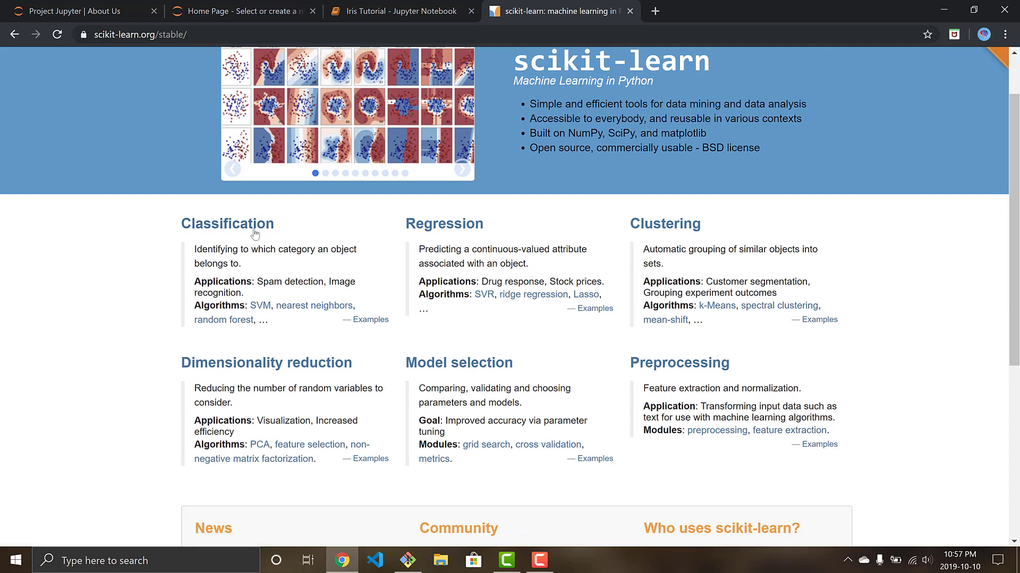
pyautogui.moveTo(664, 224)
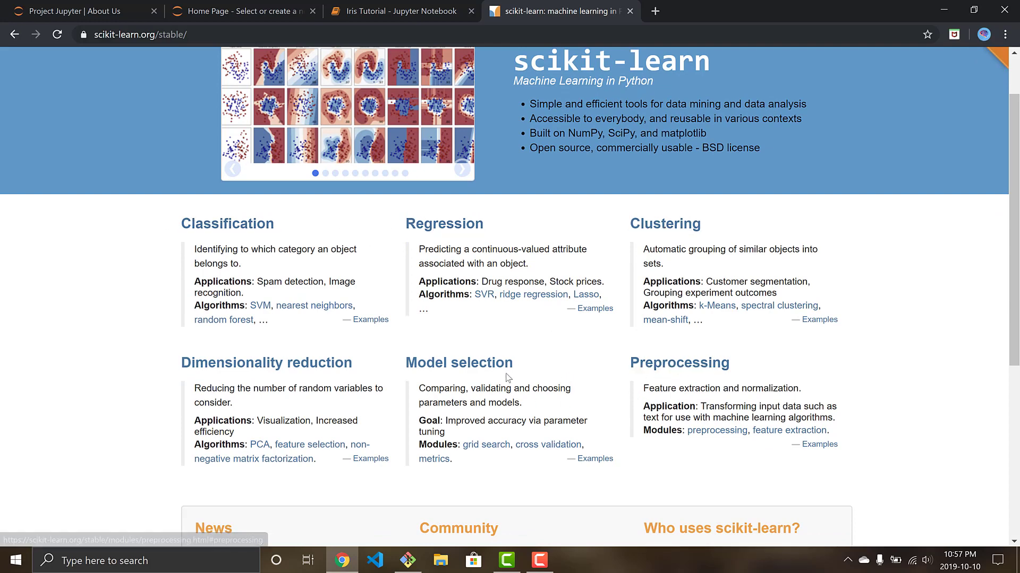
pyautogui.moveTo(177, 397)
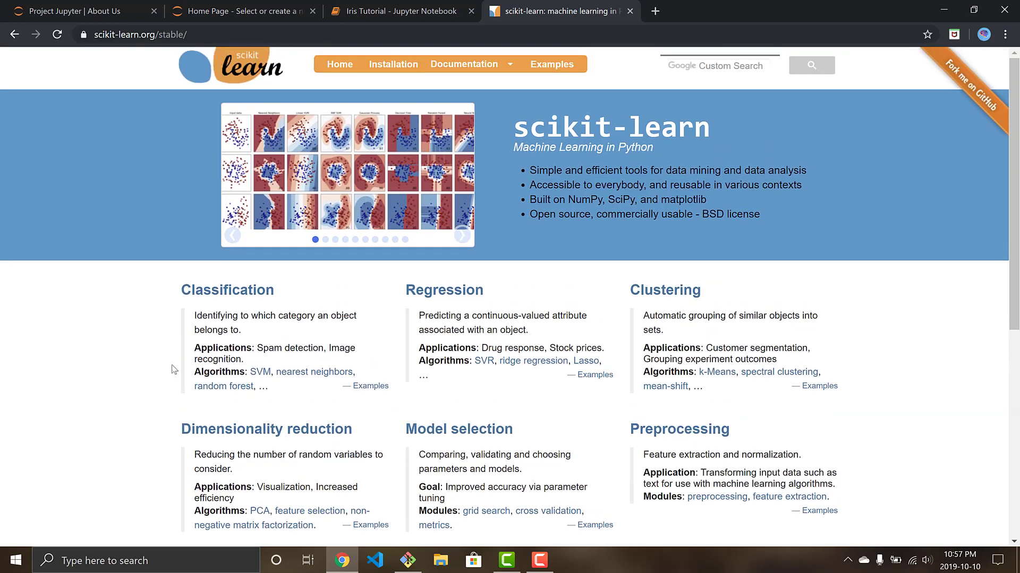
pyautogui.moveTo(171, 351)
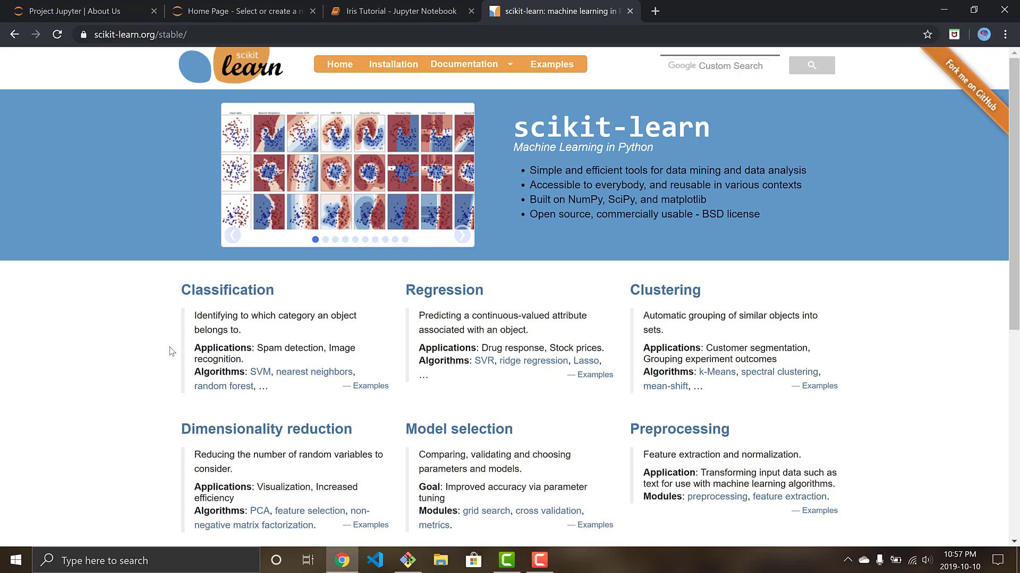
pyautogui.moveTo(256, 108)
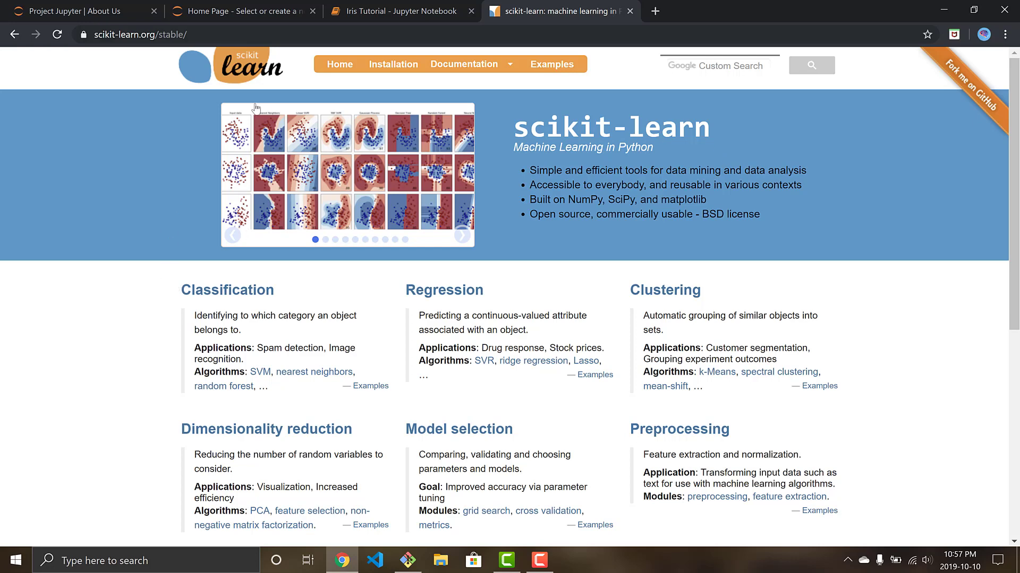
pyautogui.moveTo(129, 244)
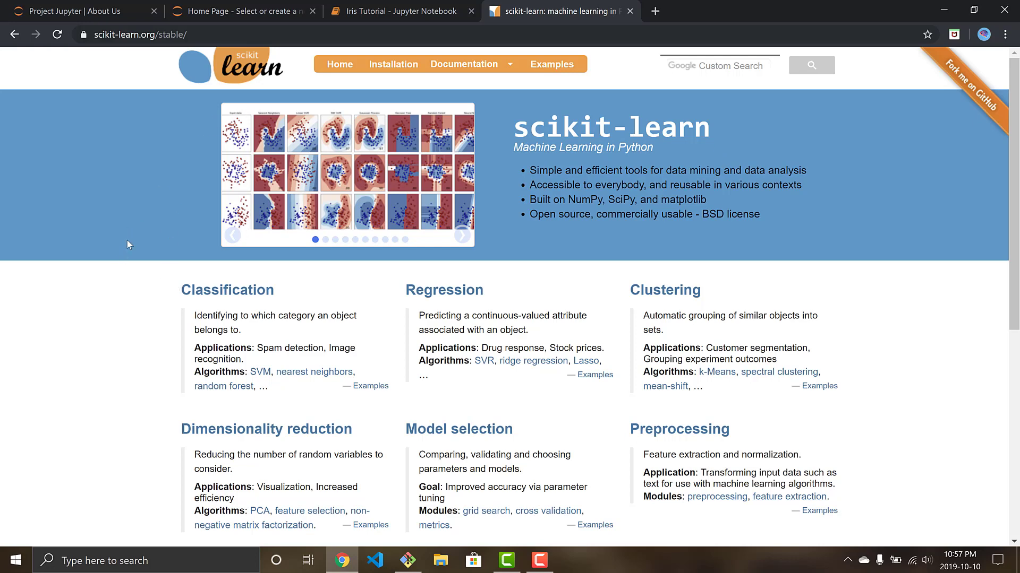
pyautogui.moveTo(168, 107)
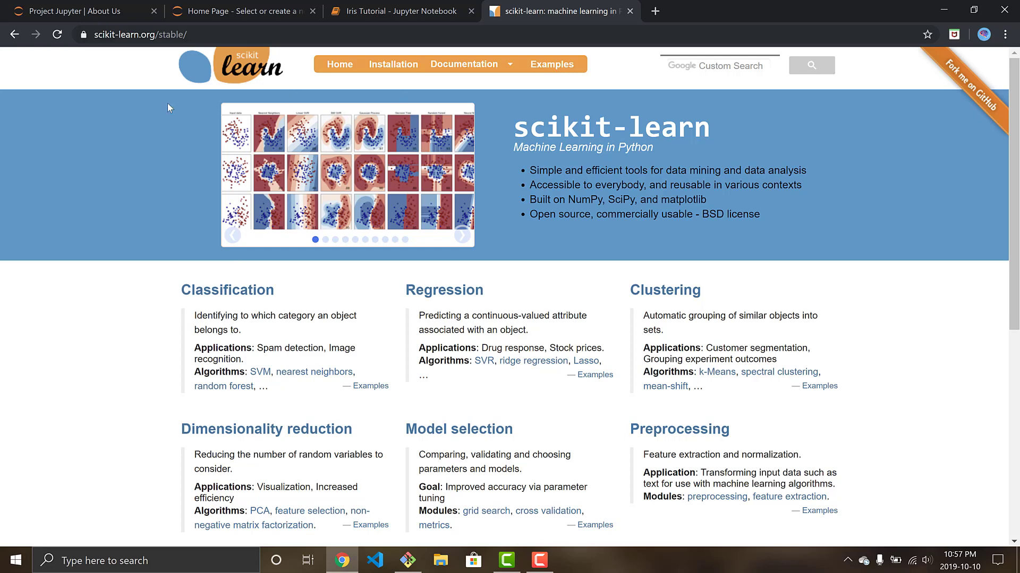
pyautogui.moveTo(136, 215)
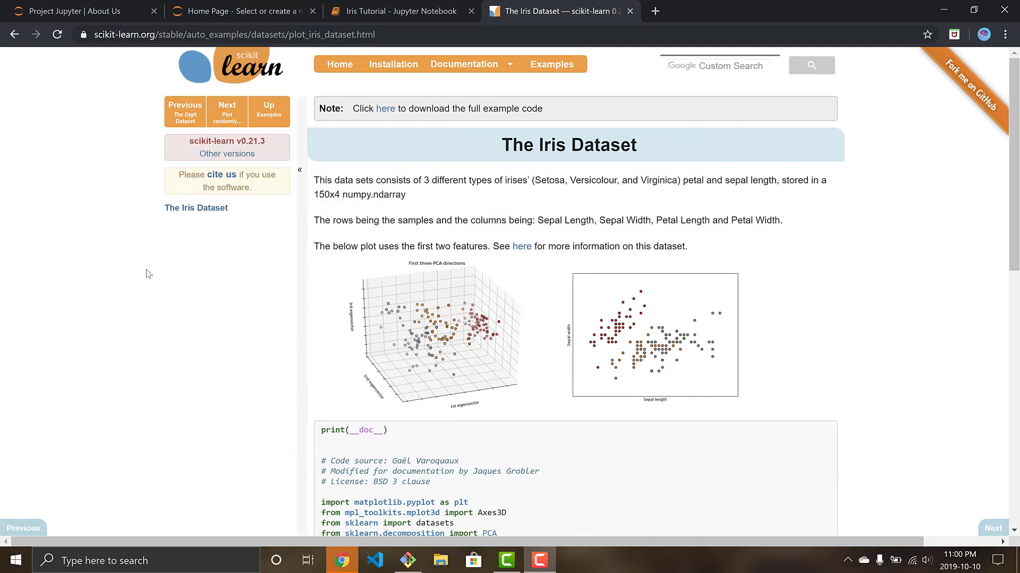
pyautogui.moveTo(179, 265)
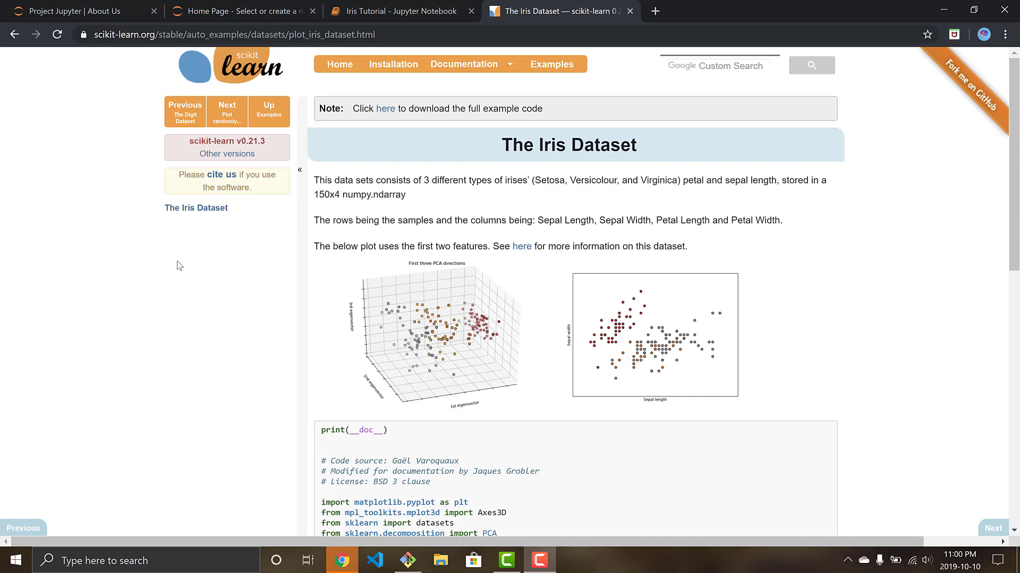
pyautogui.moveTo(196, 270)
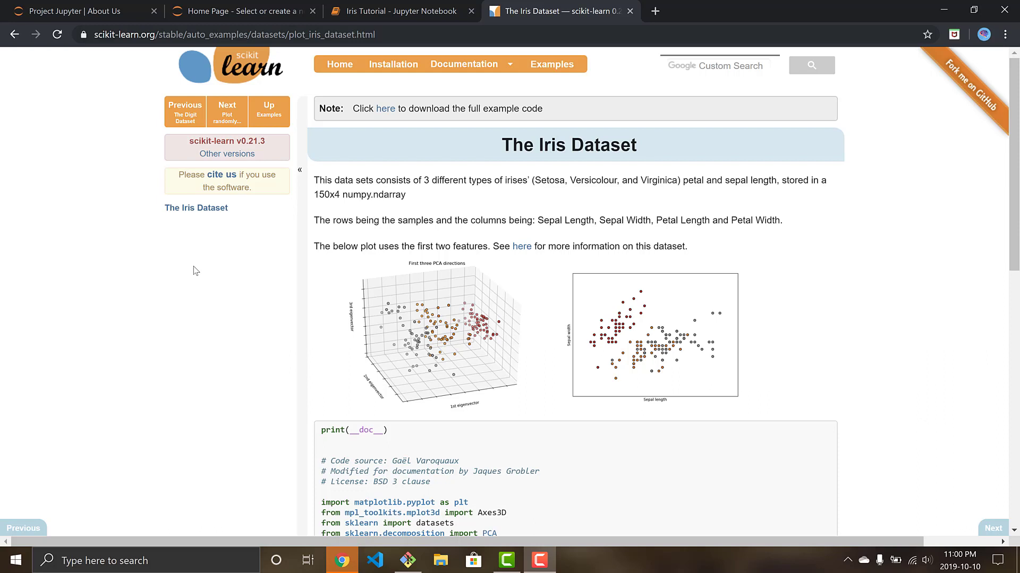
pyautogui.click(391, 11)
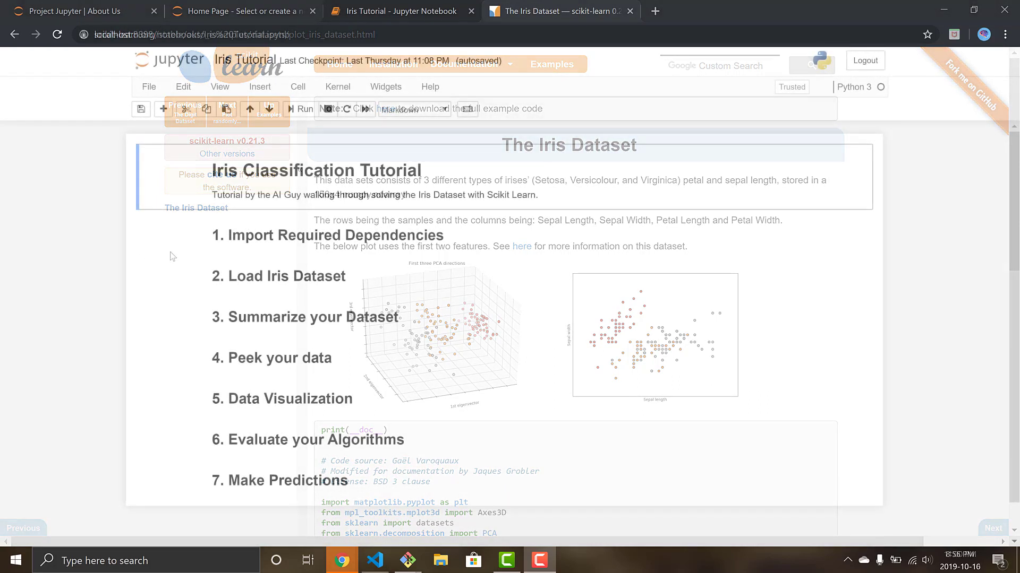
pyautogui.click(397, 11)
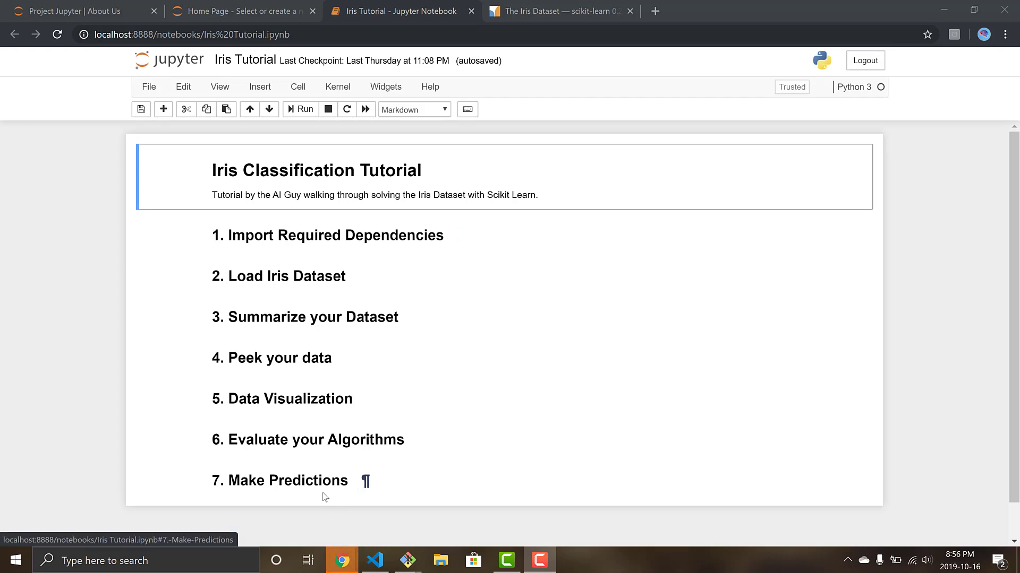
pyautogui.moveTo(434, 484)
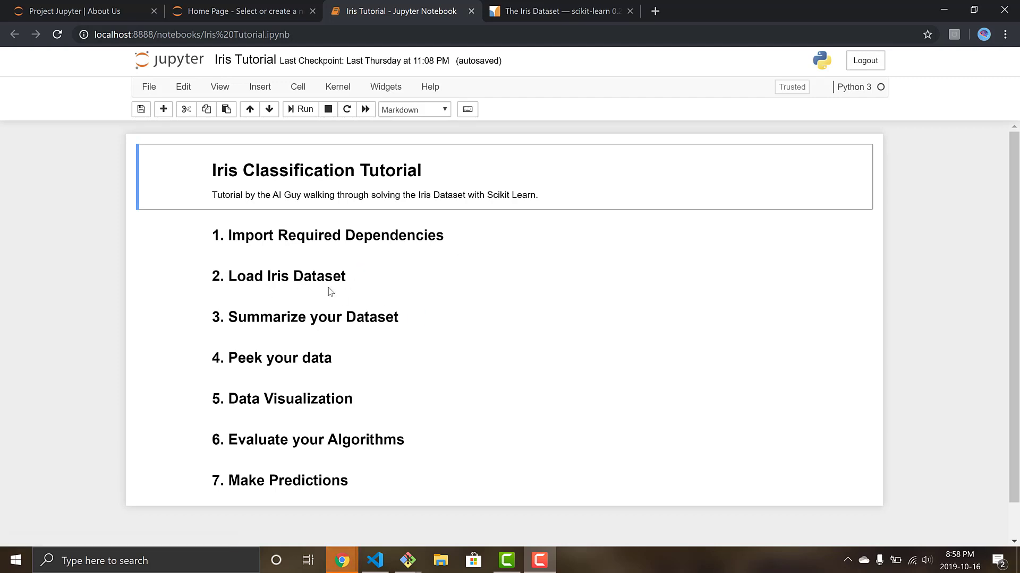
pyautogui.moveTo(222, 363)
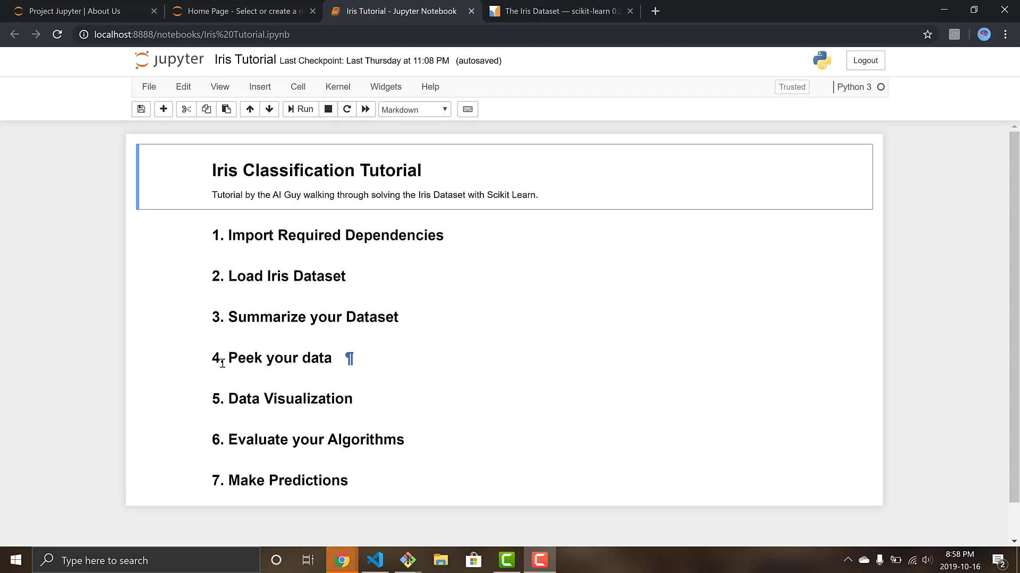
pyautogui.moveTo(356, 414)
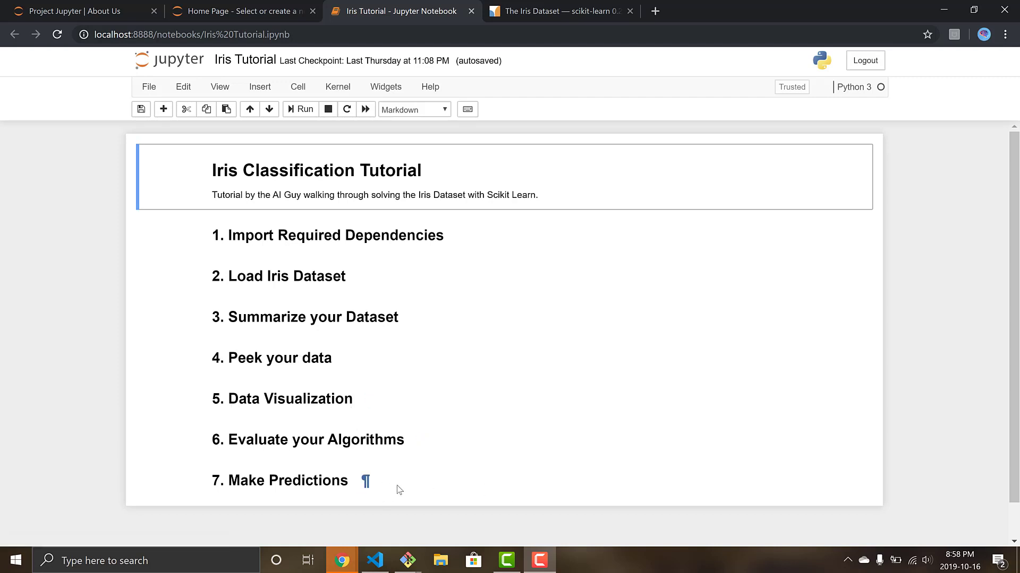
pyautogui.moveTo(388, 279)
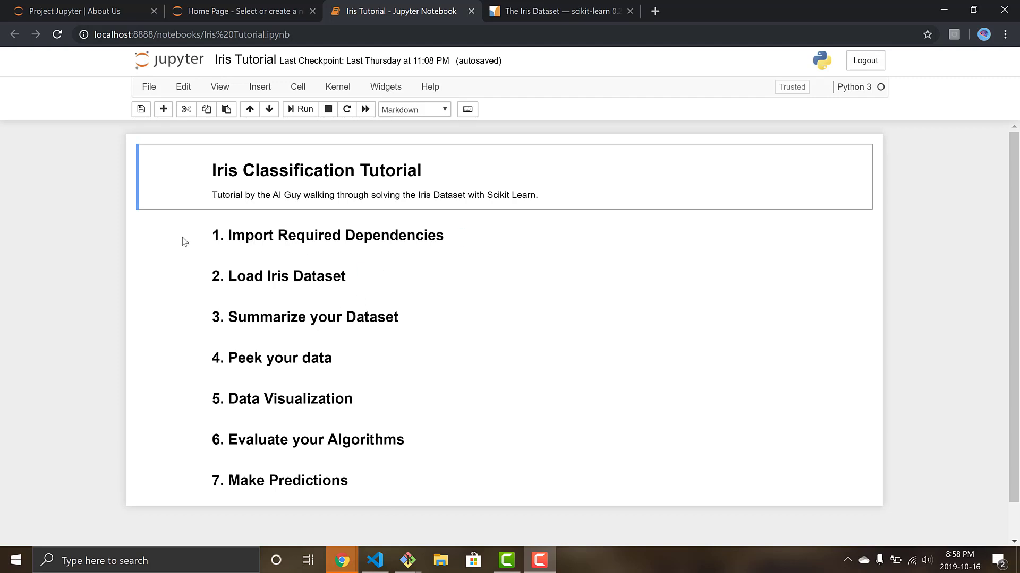
# Under Import Required Dependencies, type the numpy and pandas import lines.
pyautogui.click(329, 235)
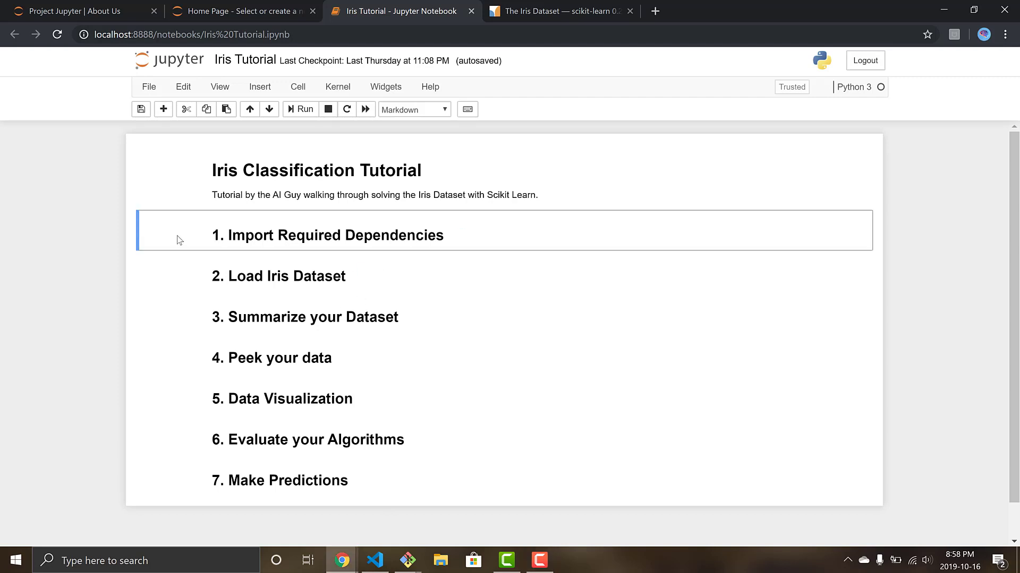
pyautogui.moveTo(193, 229)
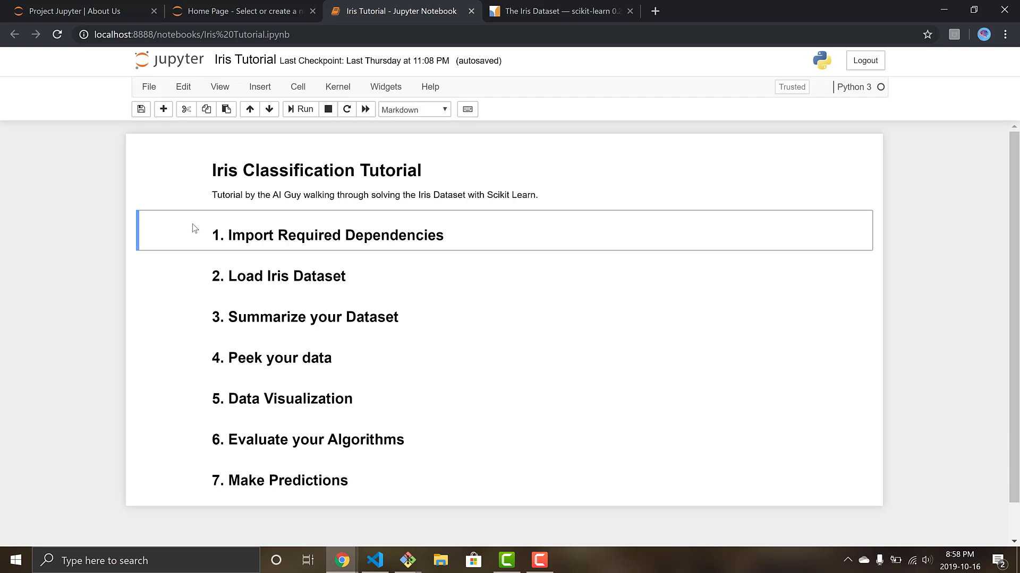
pyautogui.moveTo(174, 235)
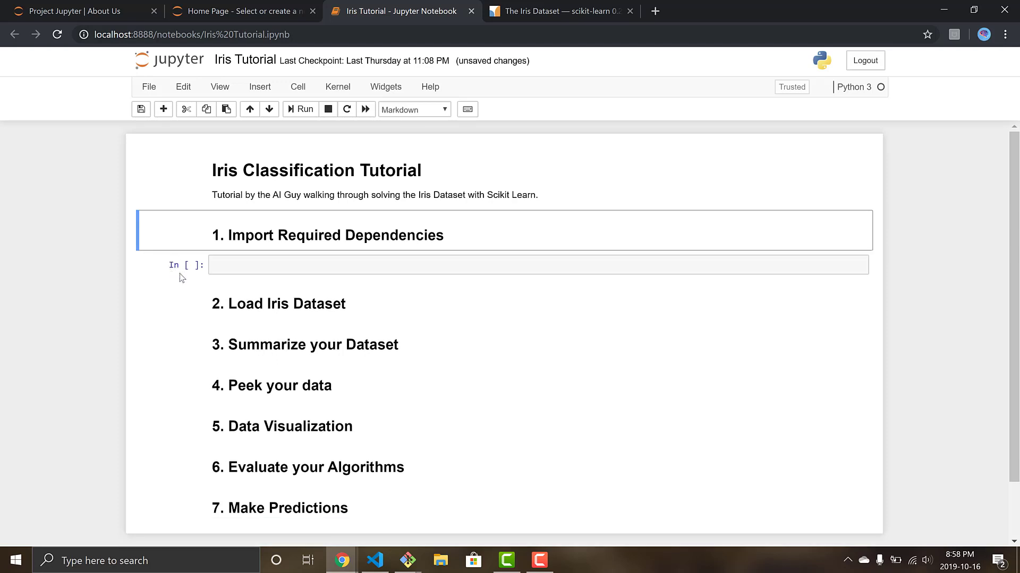
pyautogui.moveTo(185, 285)
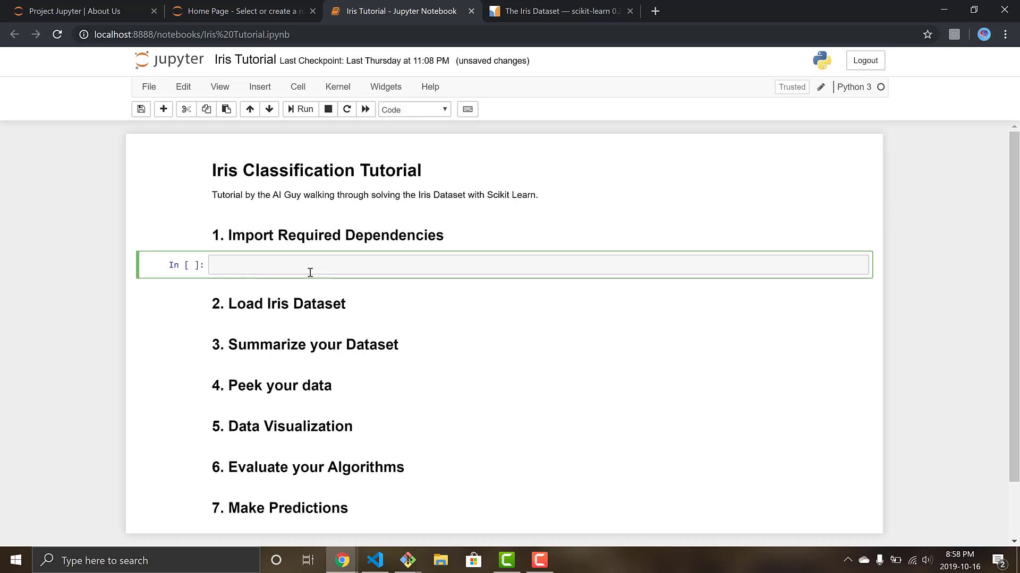
pyautogui.write('import')
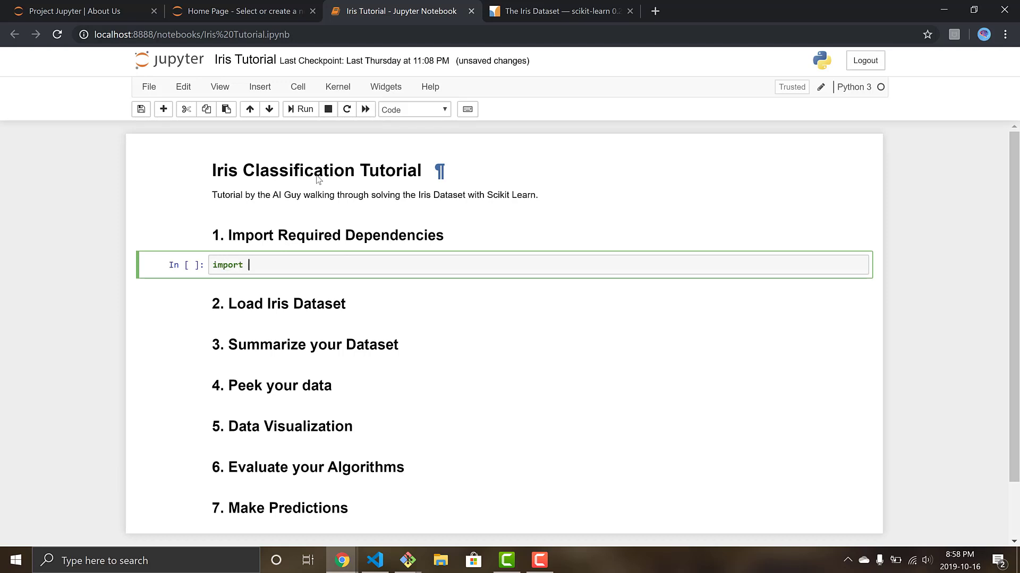
pyautogui.write('numpy as np')
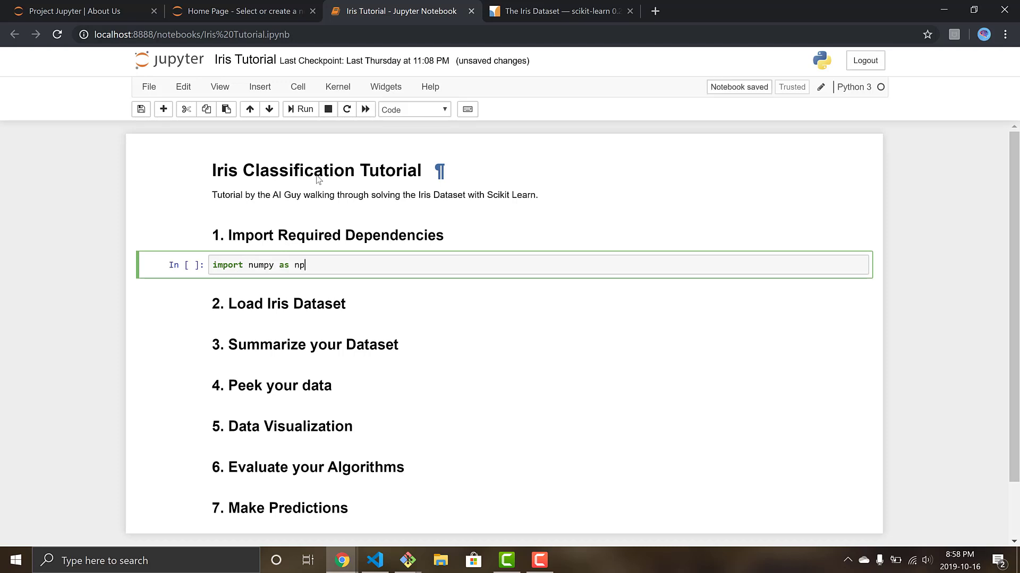
pyautogui.write('import')
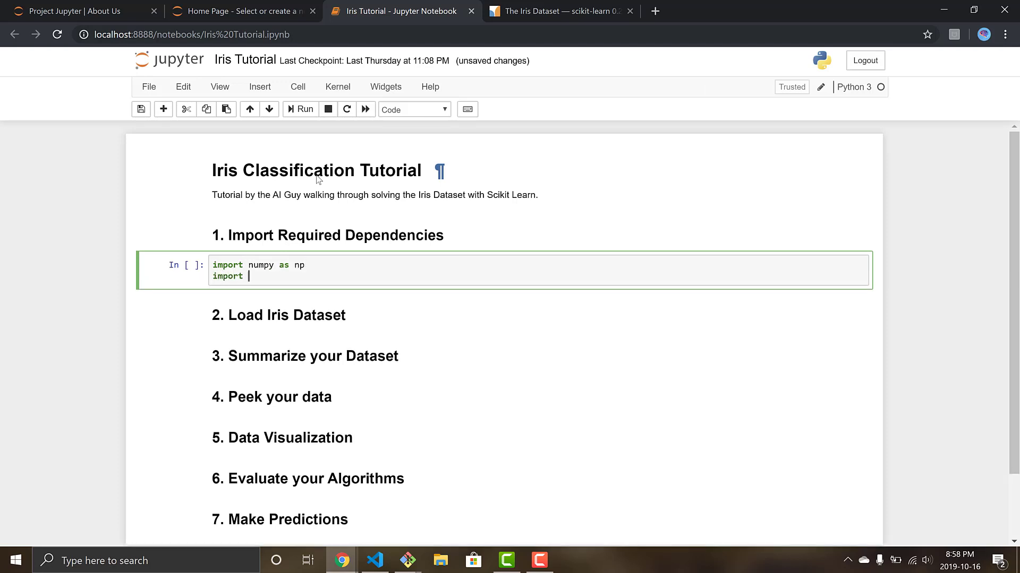
pyautogui.write('pandas as')
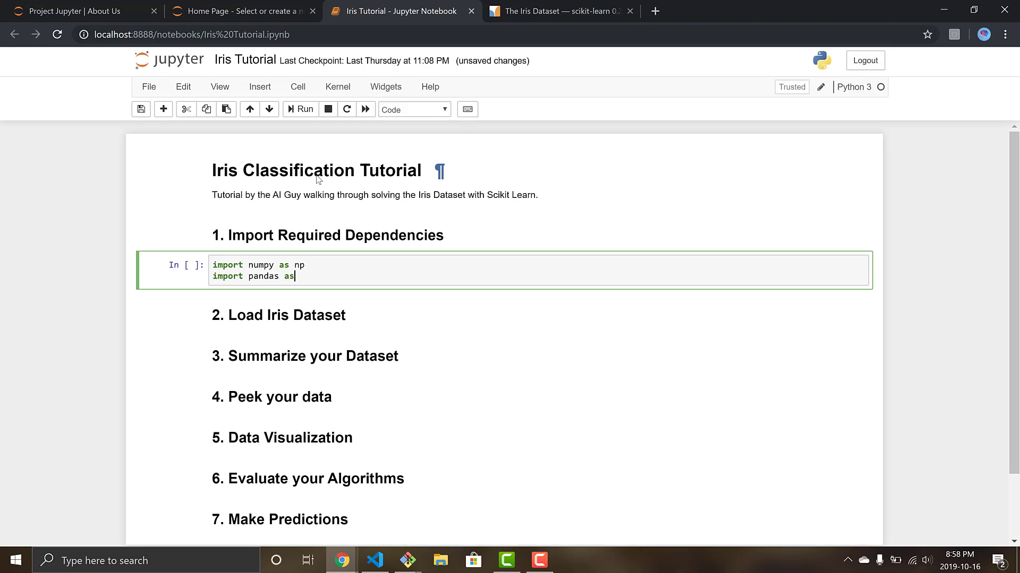
pyautogui.write('pandas')
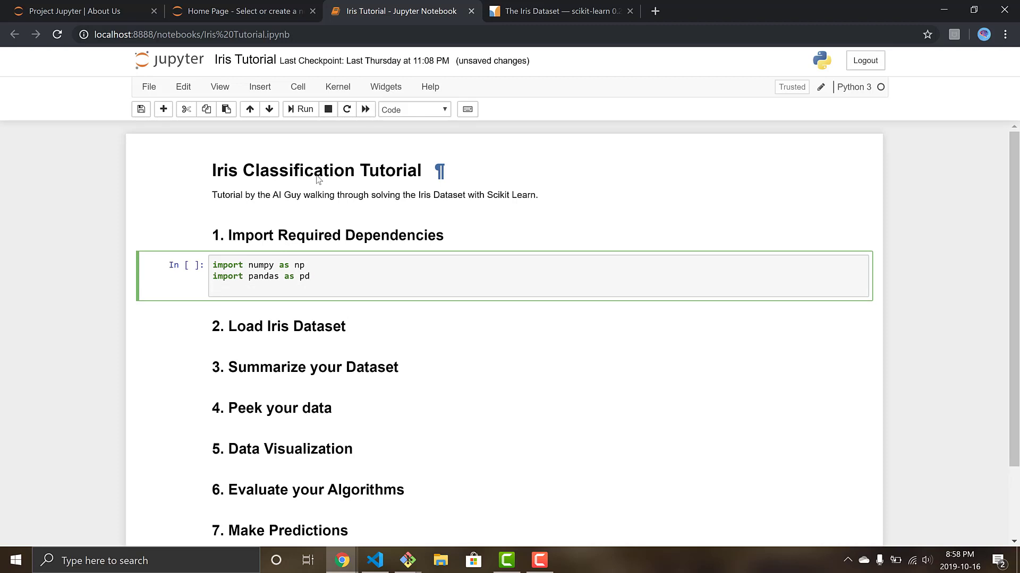
# Add 'import matplotlib.pyplot as plt' and plt.style.use('ggplot') to the import cell.
pyautogui.write('import matp')
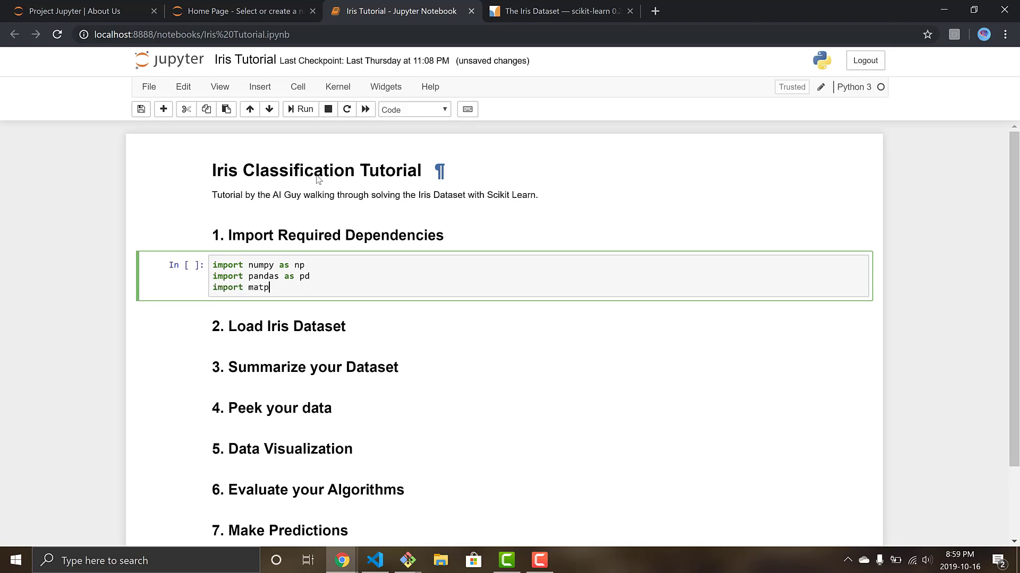
pyautogui.write('lotlib as')
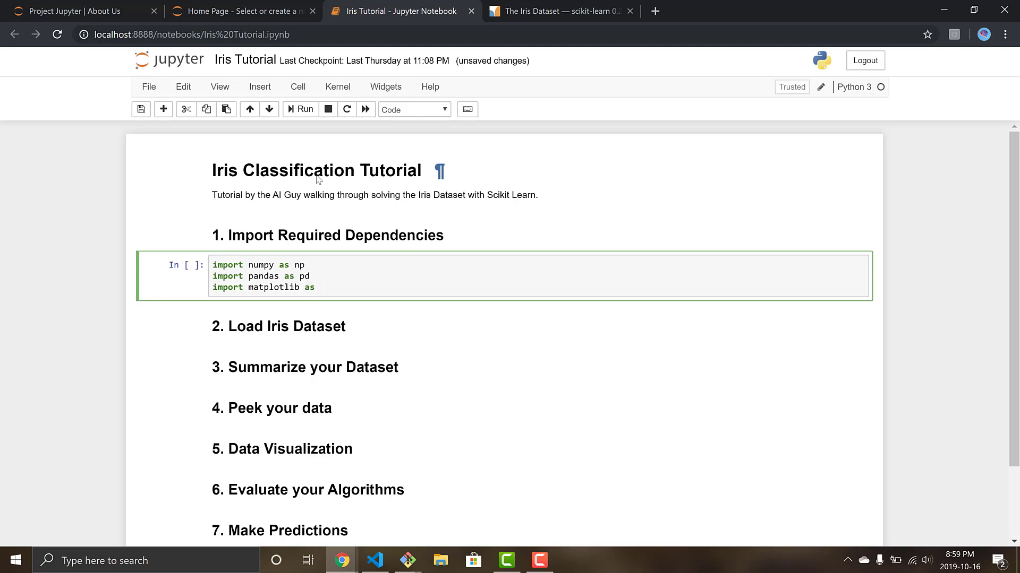
pyautogui.write('.')
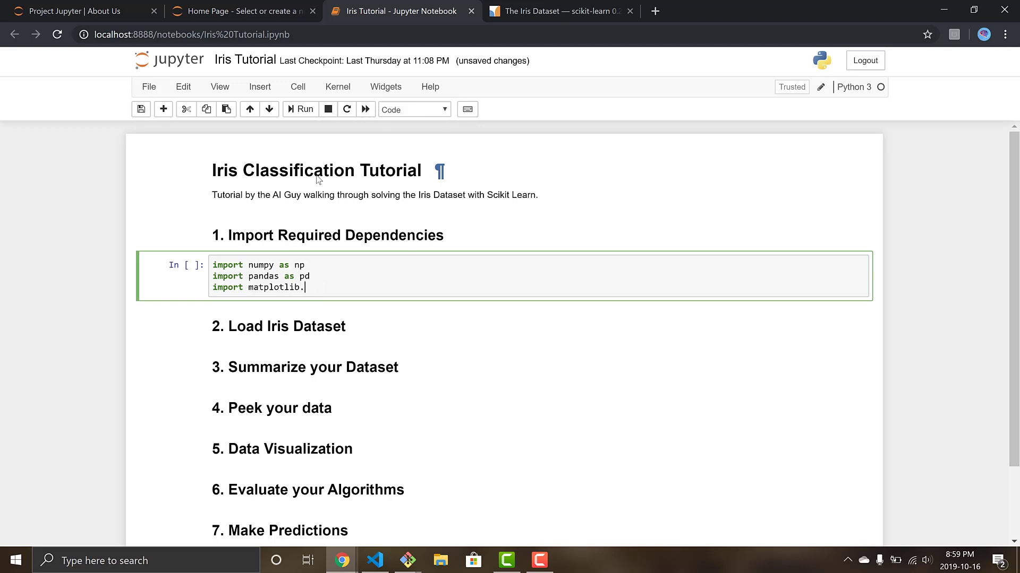
pyautogui.write('pyplot as')
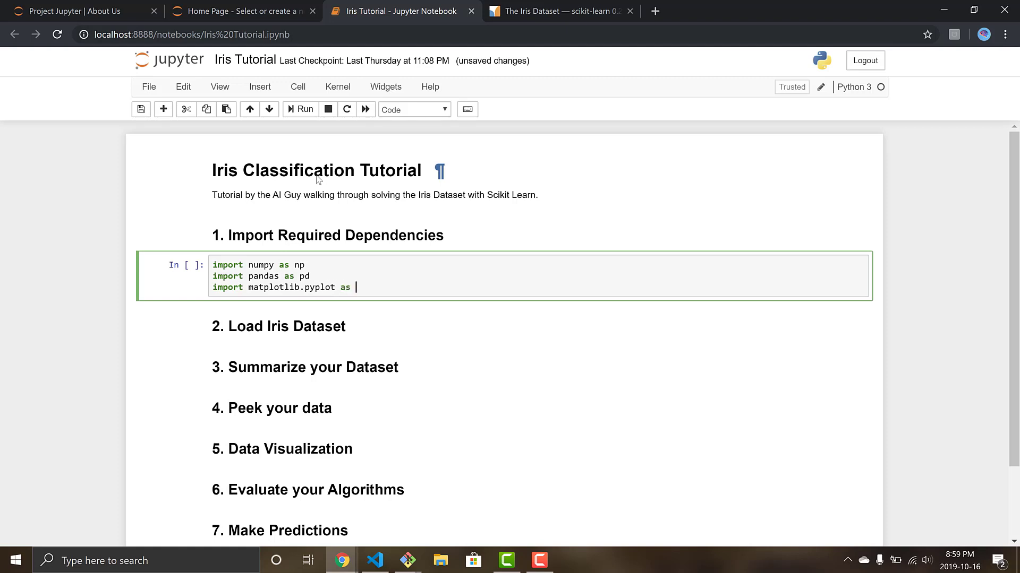
pyautogui.write('plt')
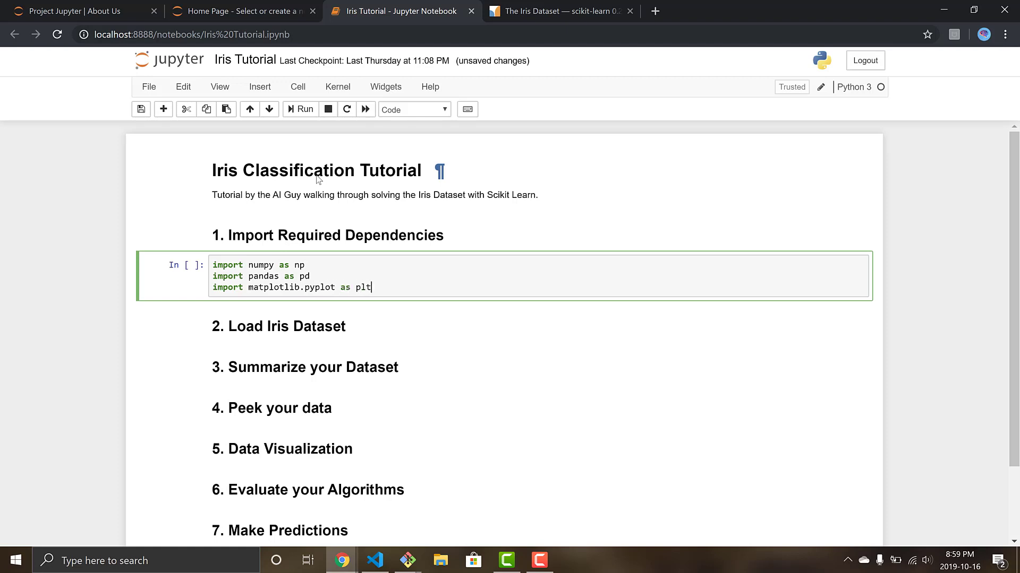
pyautogui.write('plt')
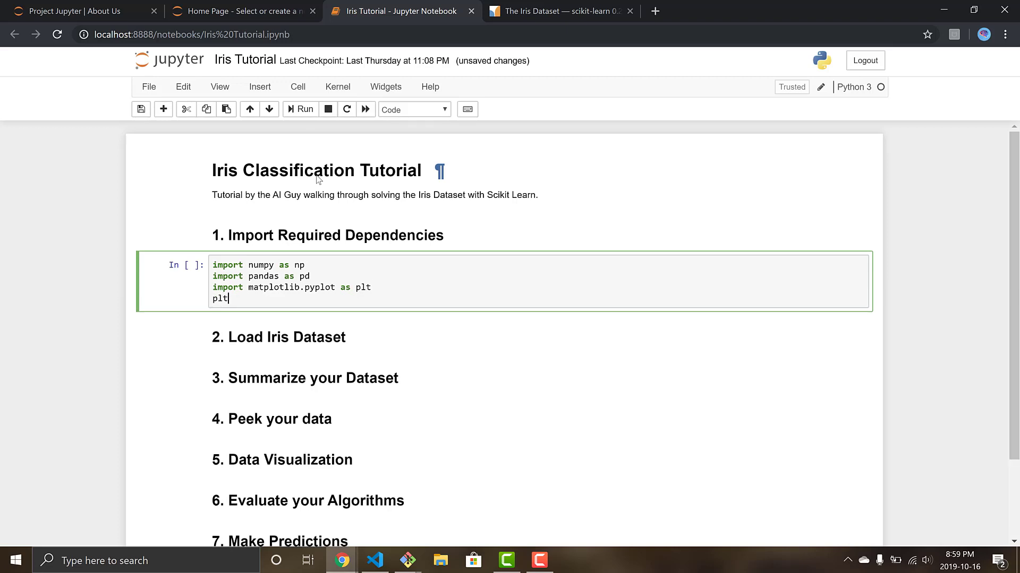
pyautogui.write('.style')
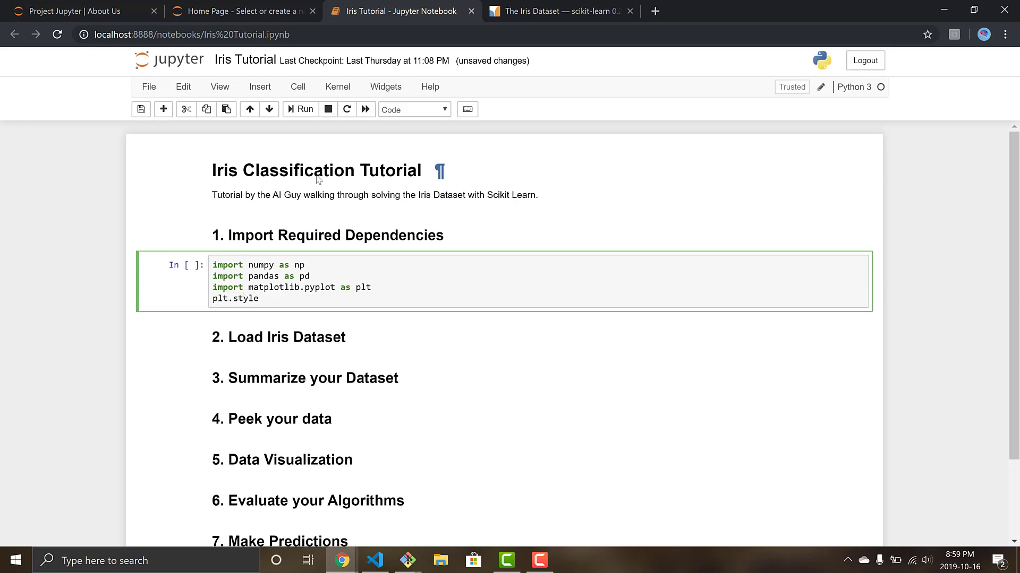
pyautogui.write("use('")
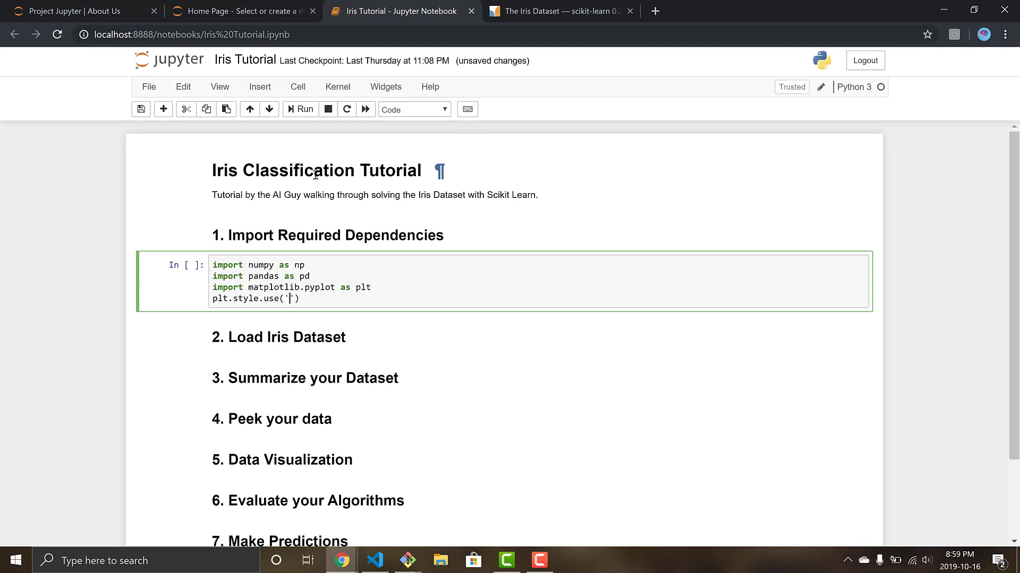
pyautogui.write('ggplot')
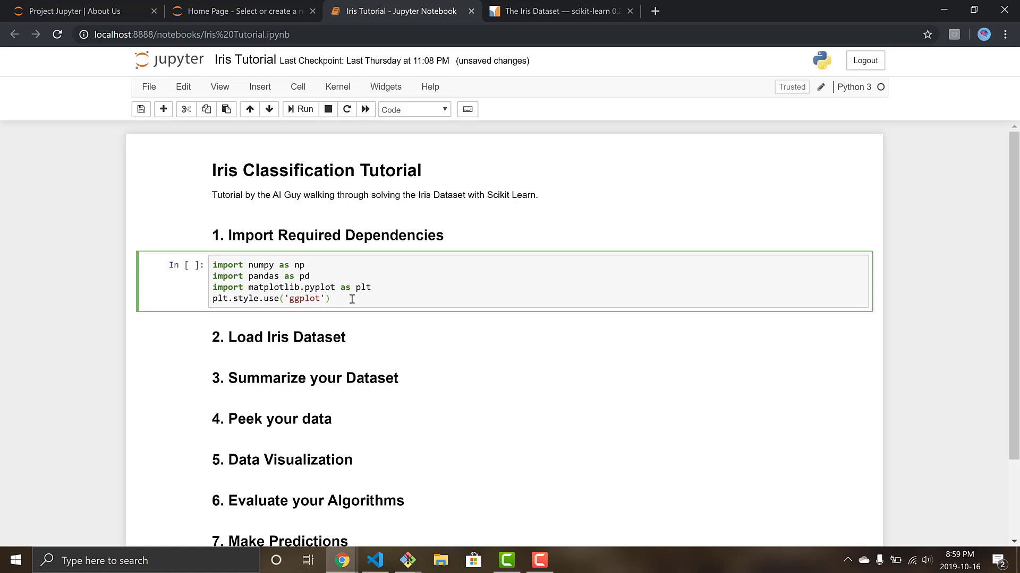
# Select the numpy, pandas and matplotlib import cell and run it as In [4].
pyautogui.click(184, 283)
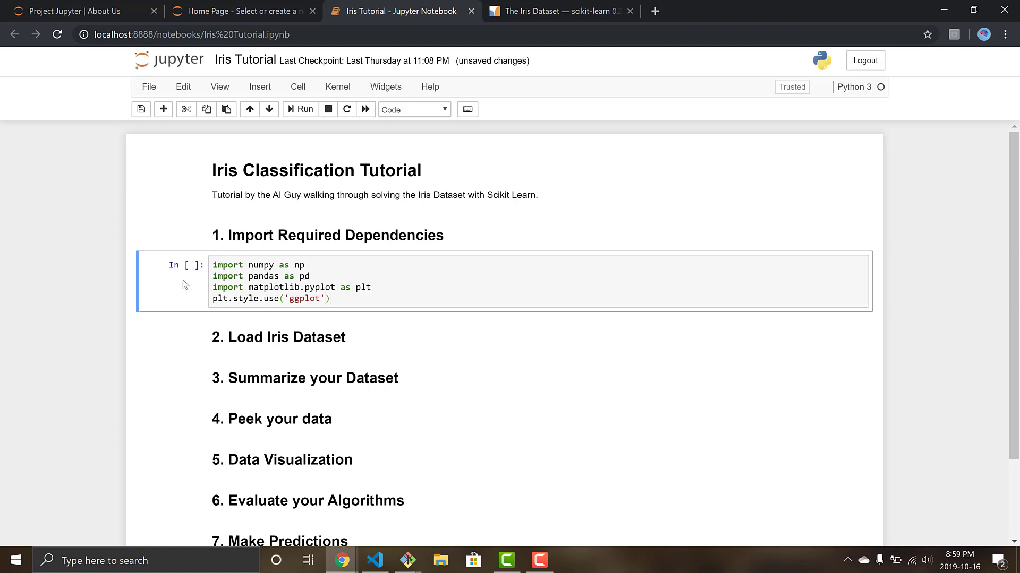
pyautogui.click(299, 108)
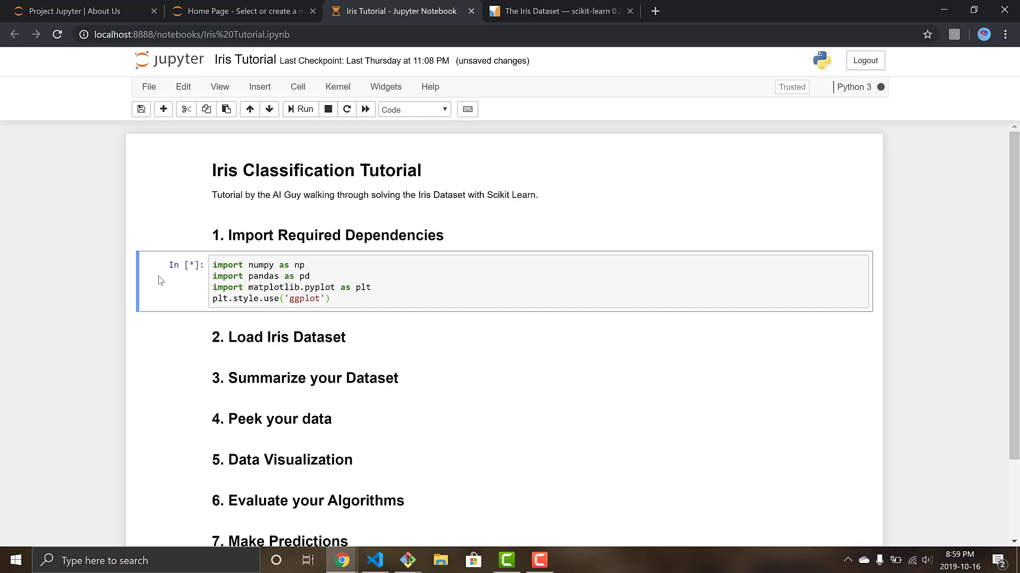
pyautogui.moveTo(254, 268)
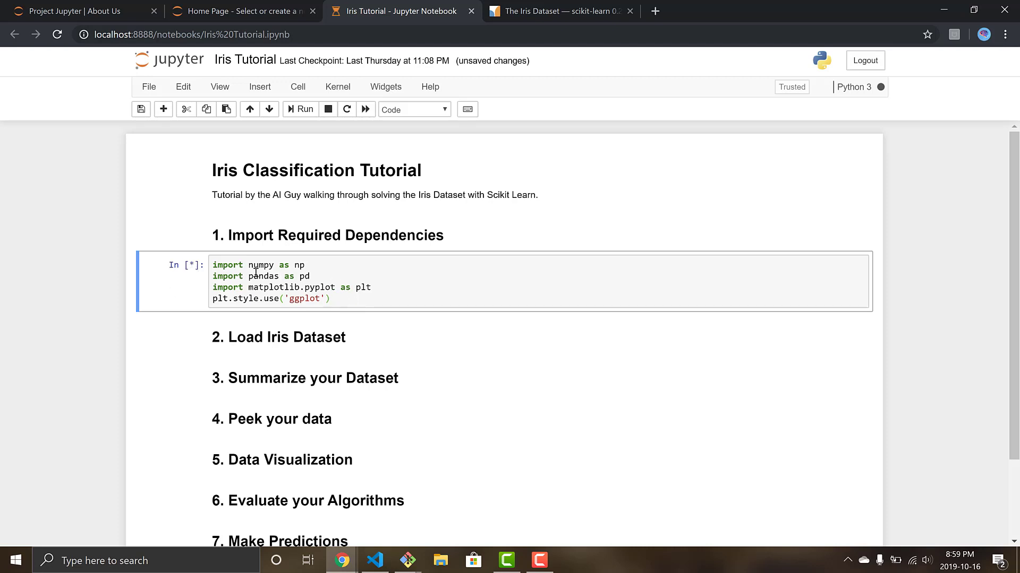
pyautogui.doubleClick(260, 266)
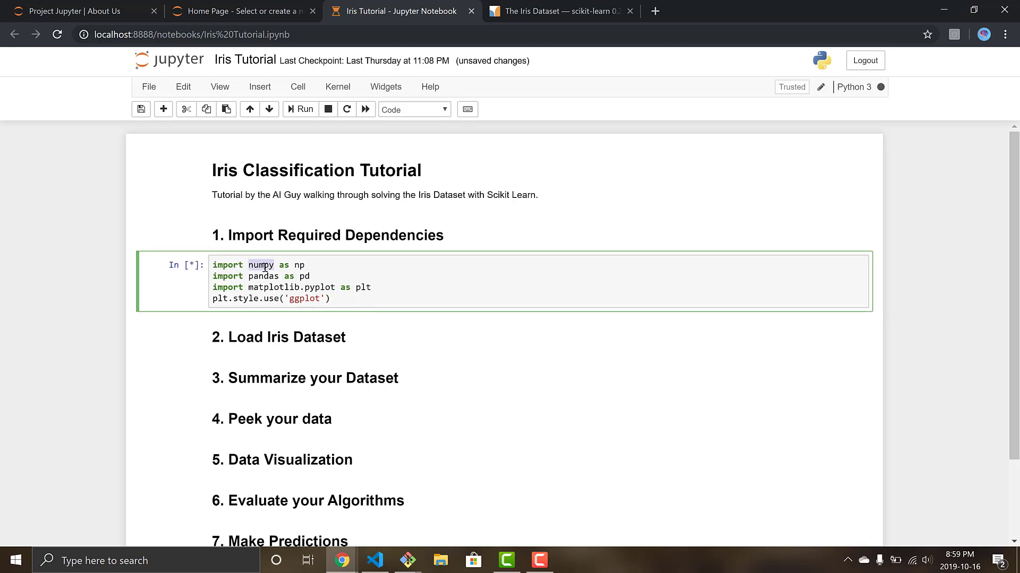
pyautogui.click(300, 109)
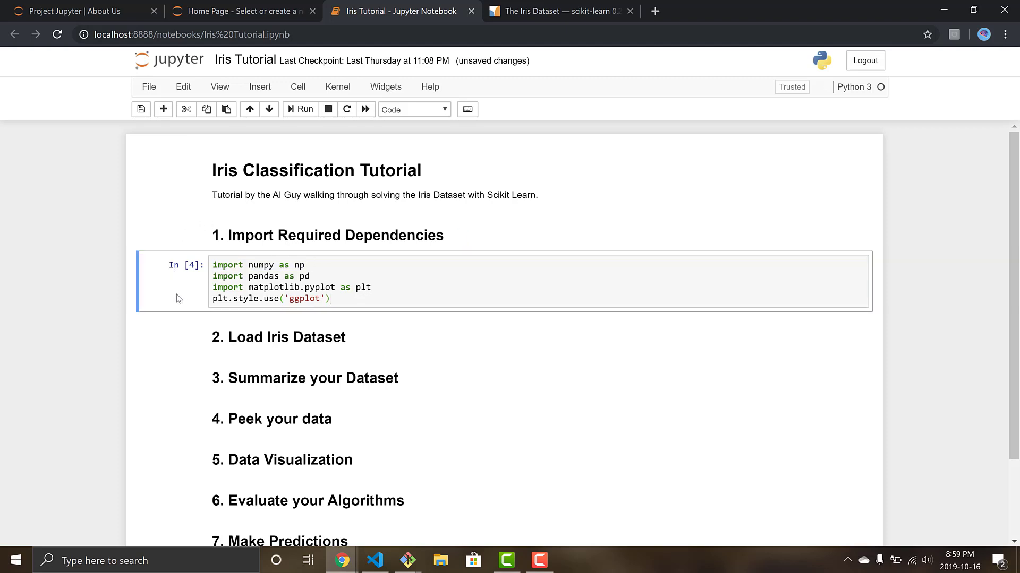
# Add the '# Install a pip package in the current Jupyter kernel' numpy snippet above the imports and run it.
pyautogui.click(163, 109)
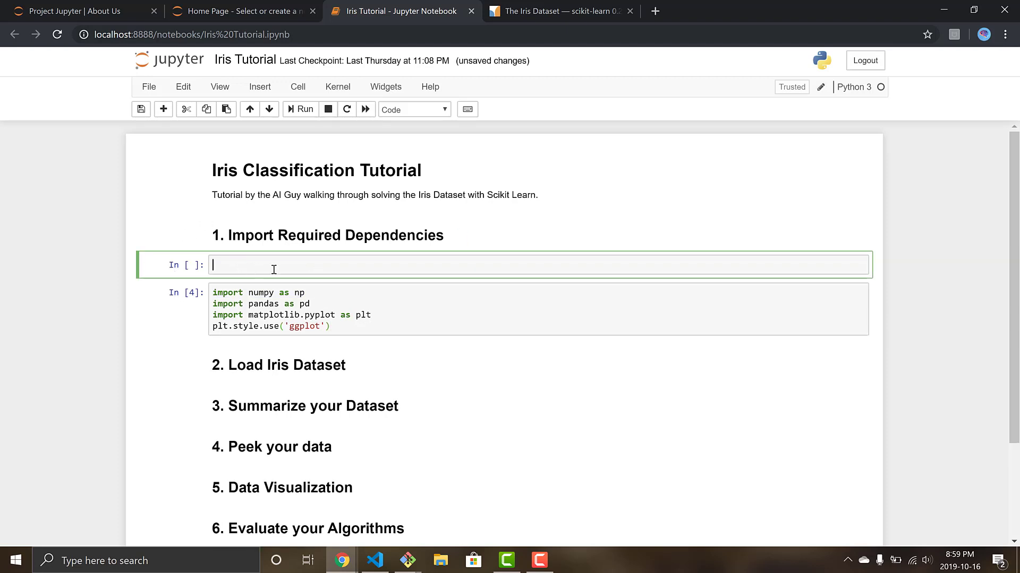
pyautogui.write('# Install a pip package in the current Jupyter kernel')
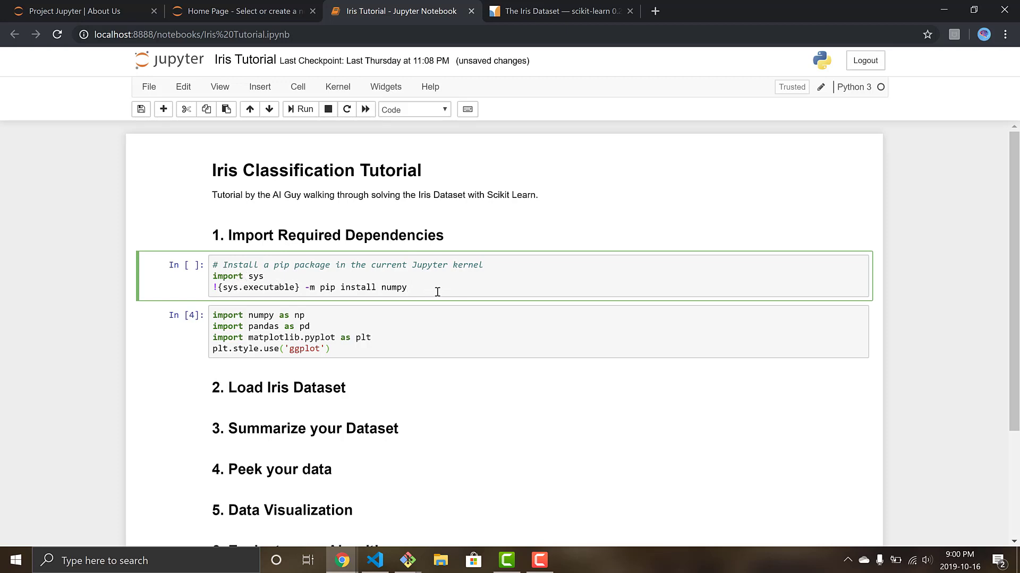
pyautogui.moveTo(444, 292)
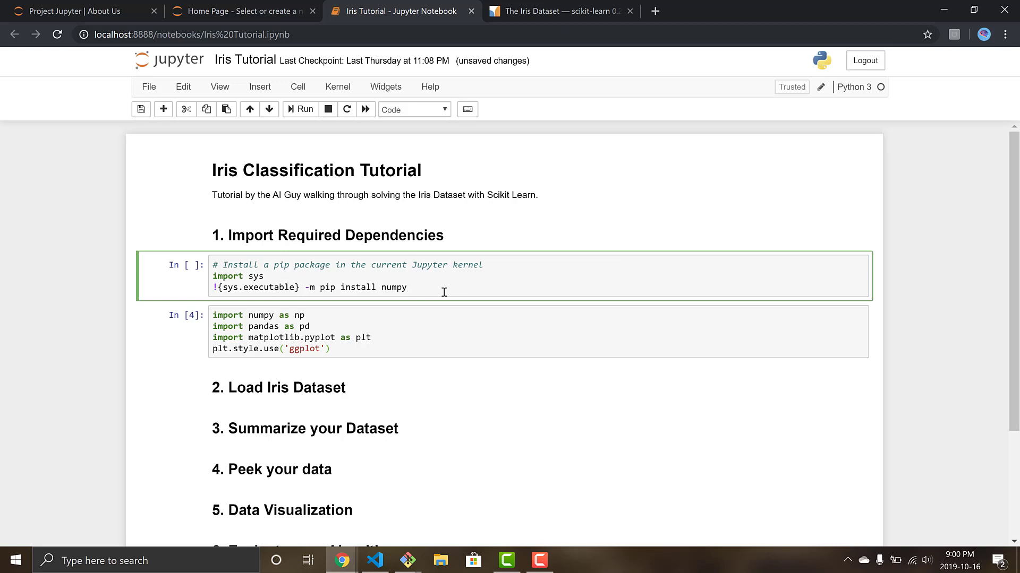
pyautogui.click(299, 108)
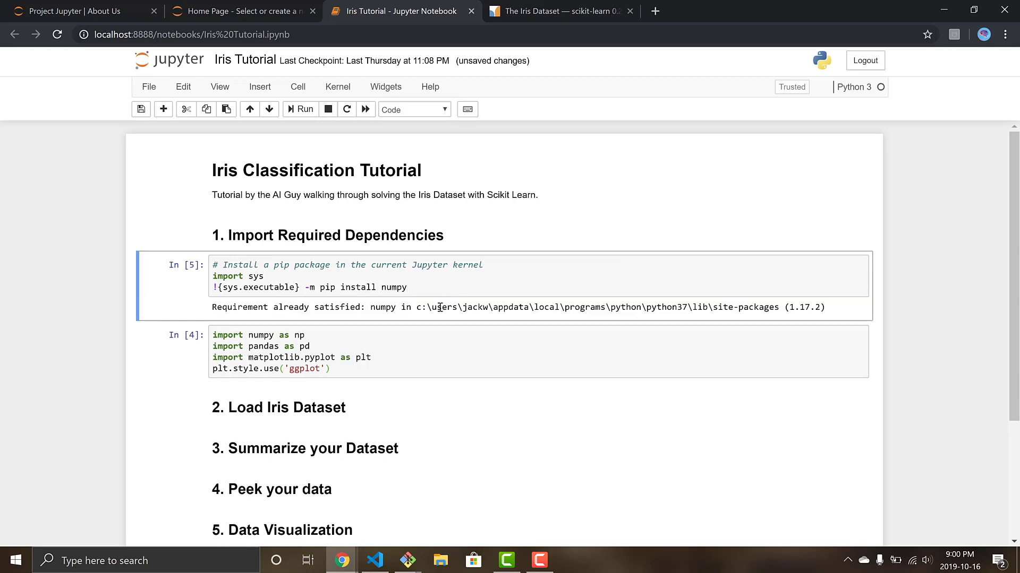
pyautogui.doubleClick(336, 307)
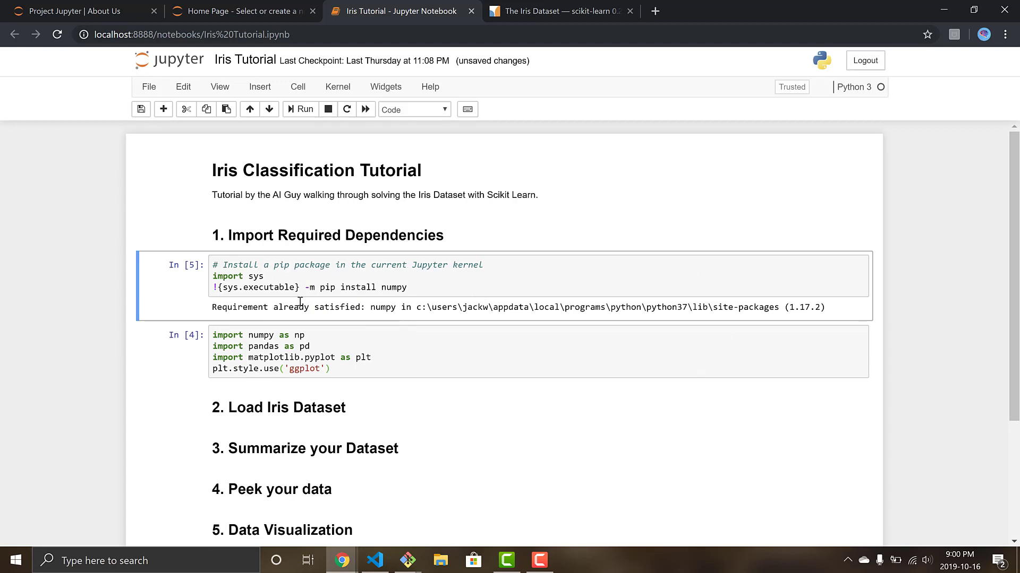
pyautogui.scroll(-3)
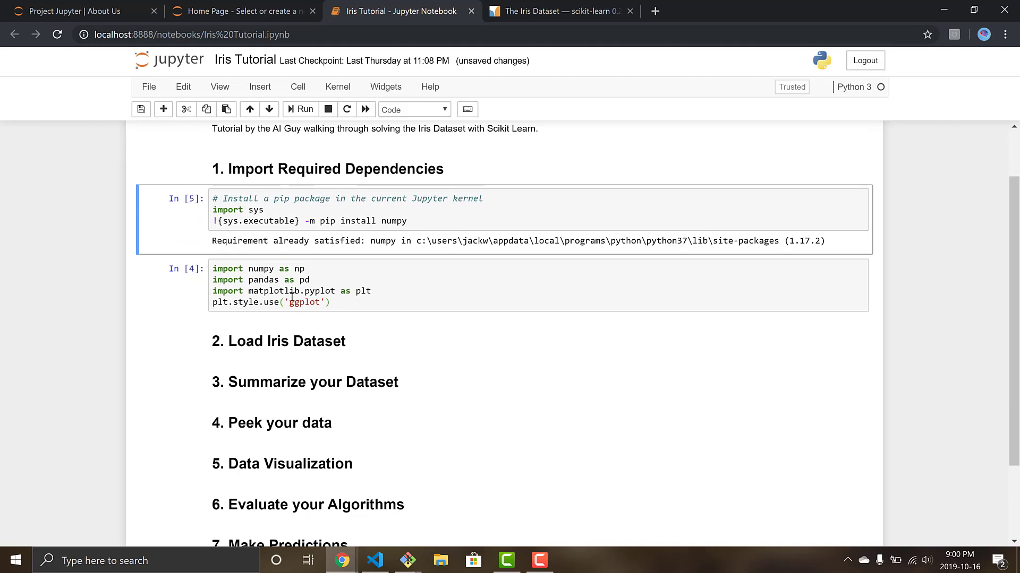
# Replace the half-typed line in the import cell with 'from sklearn import datasets'.
pyautogui.click(338, 302)
pyautogui.write('import')
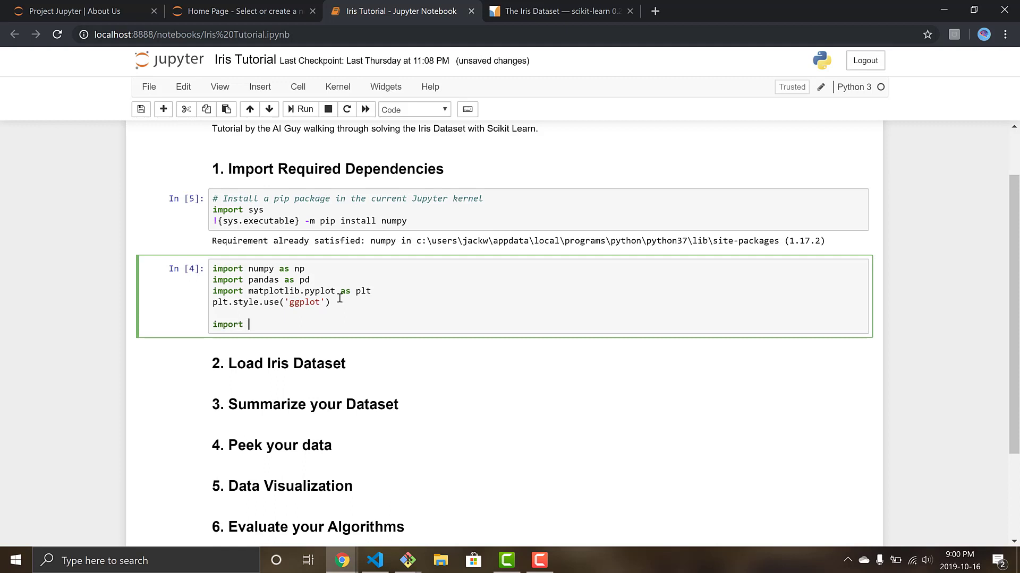
pyautogui.press('Backspace')
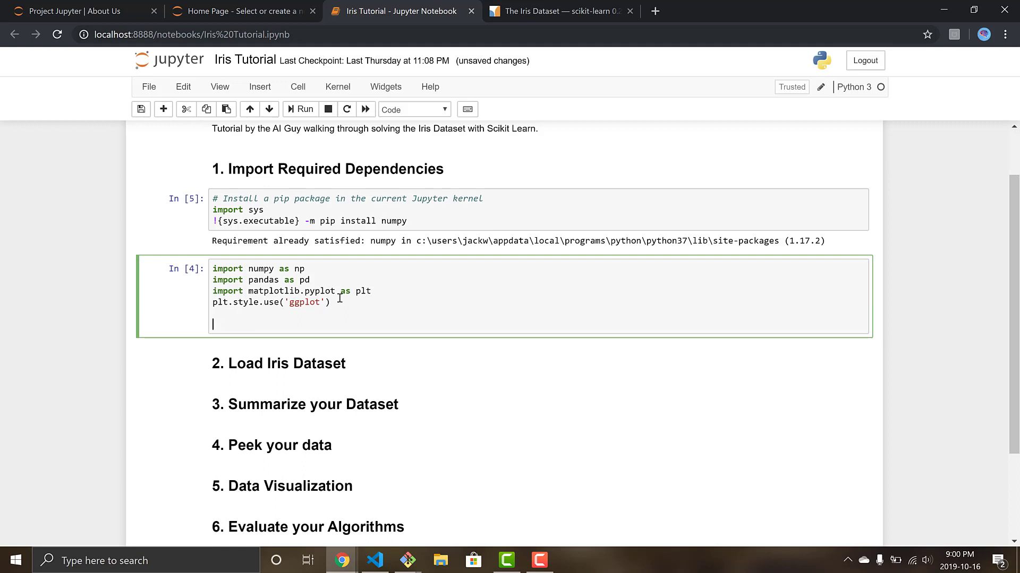
pyautogui.write('from sklearn')
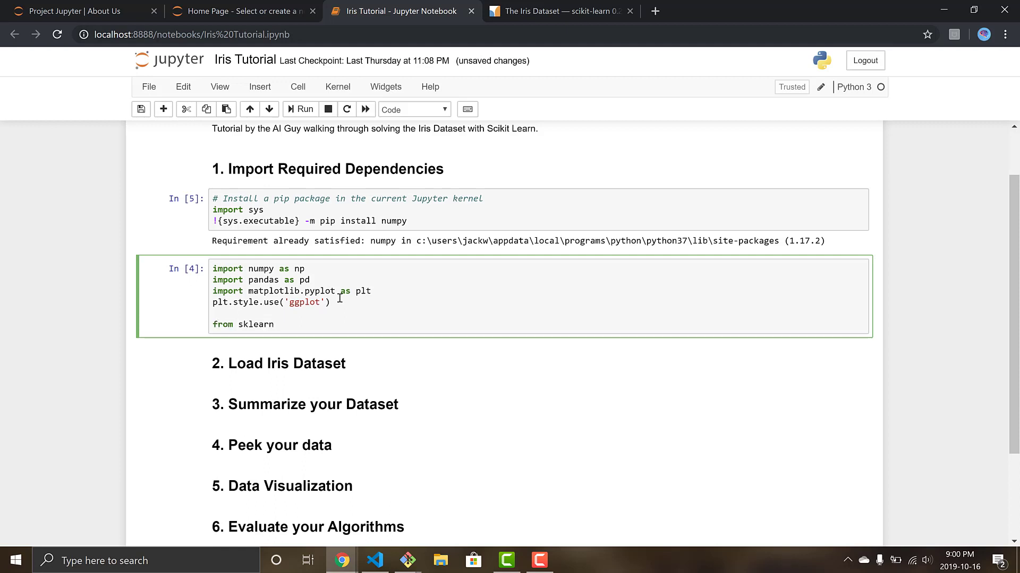
pyautogui.write('import d')
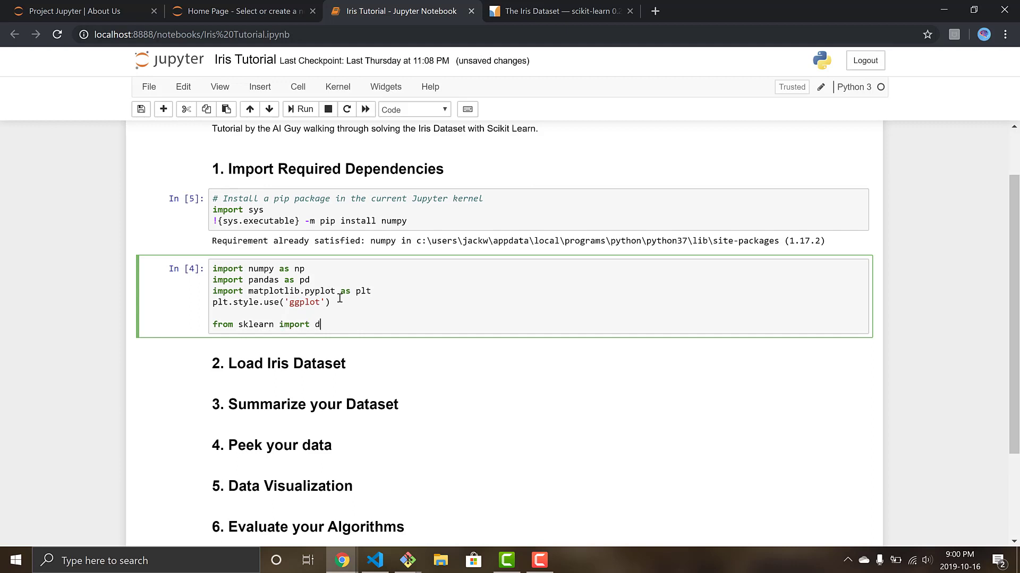
pyautogui.write('atasets')
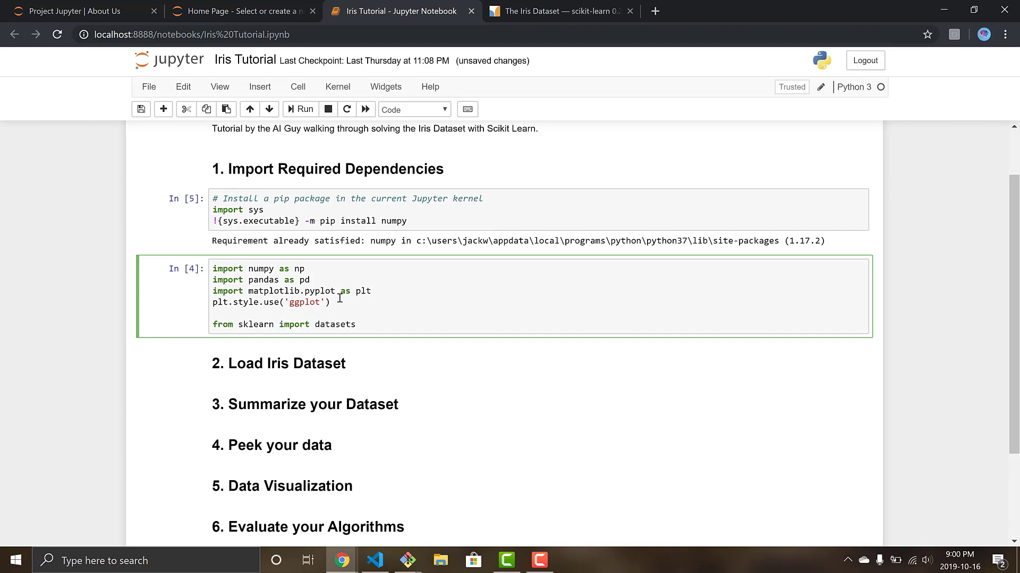
pyautogui.click(299, 109)
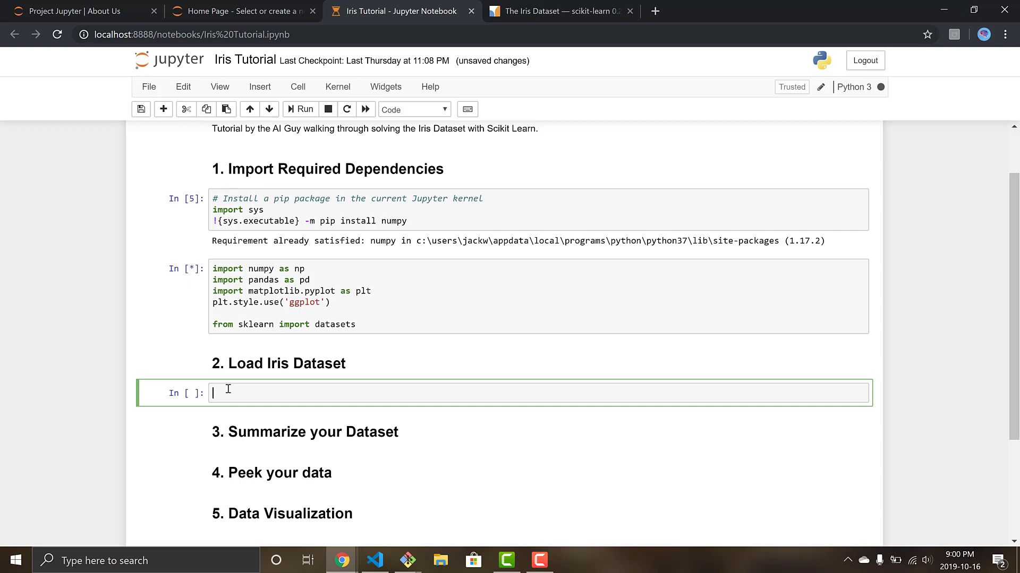
pyautogui.write('iris =')
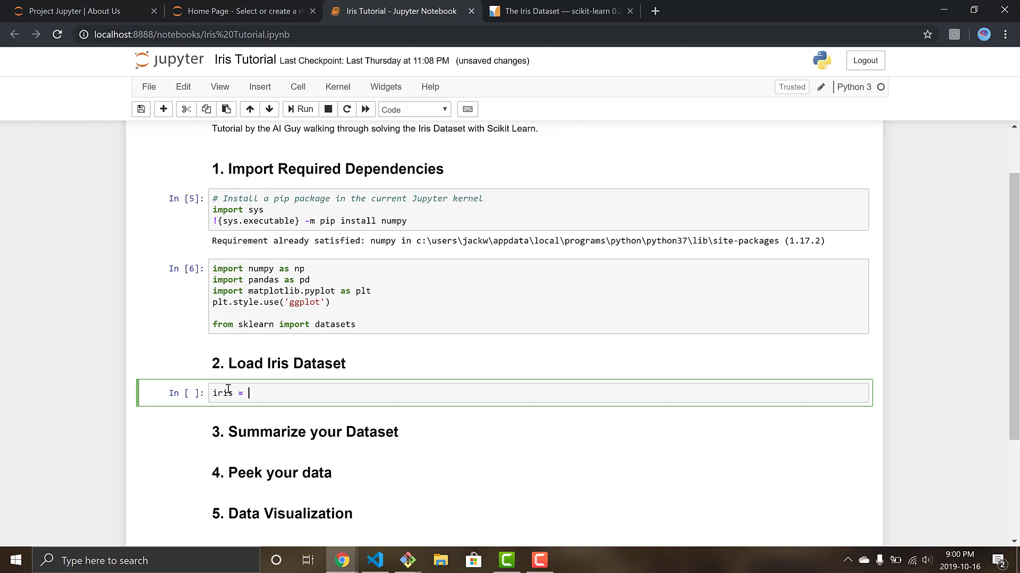
pyautogui.write('dataset')
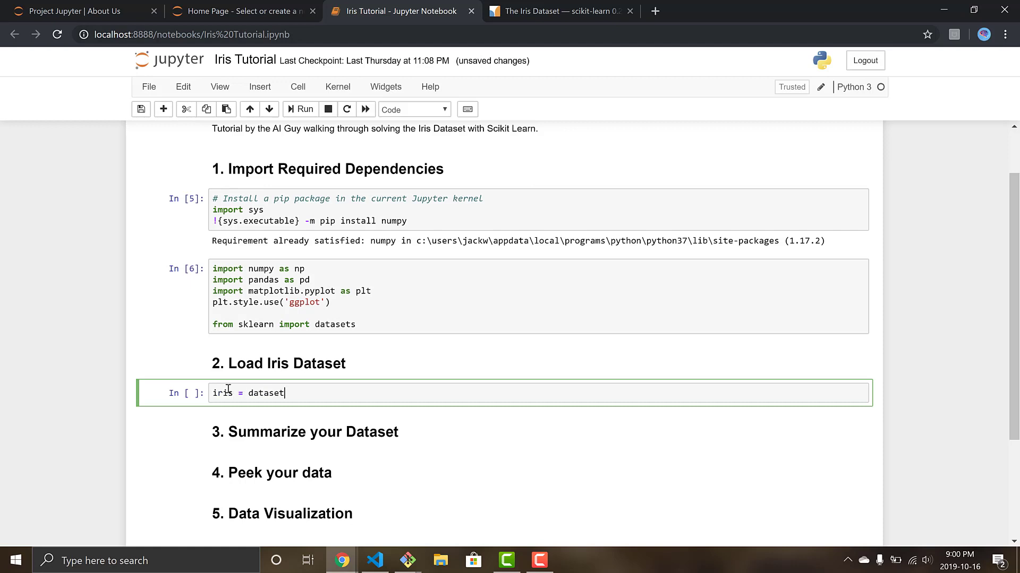
pyautogui.write('.load')
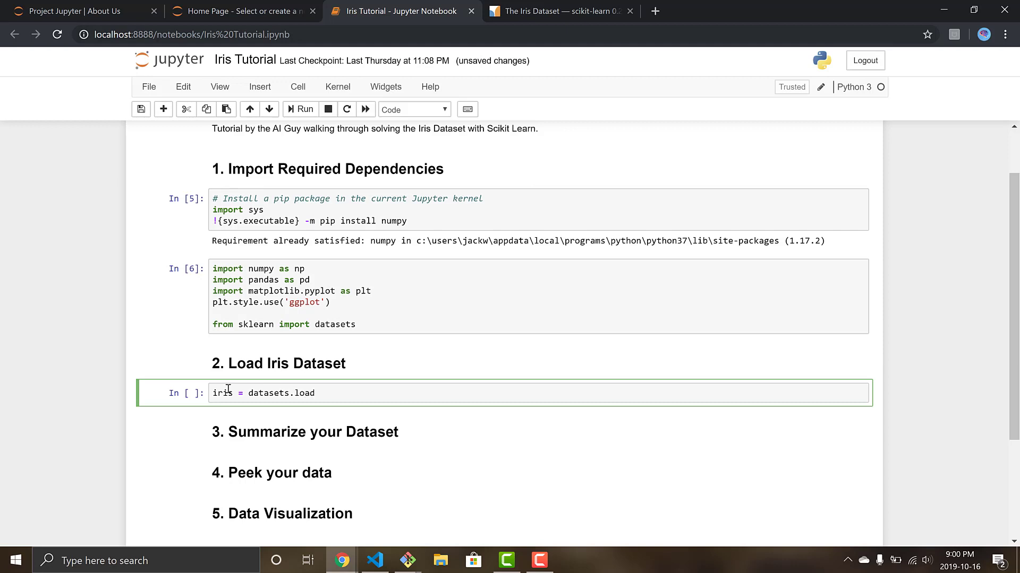
pyautogui.write('_iris')
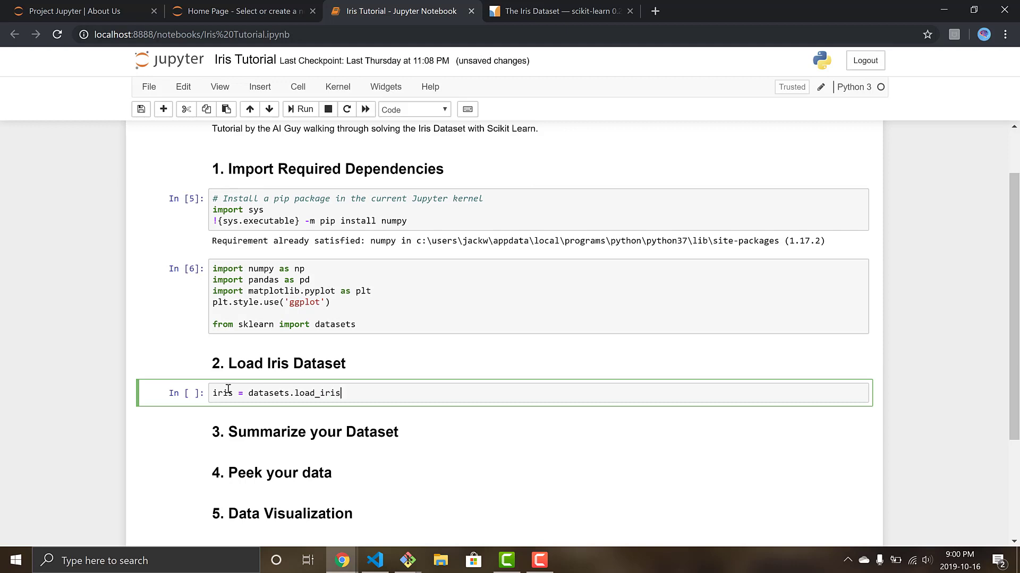
pyautogui.write('()')
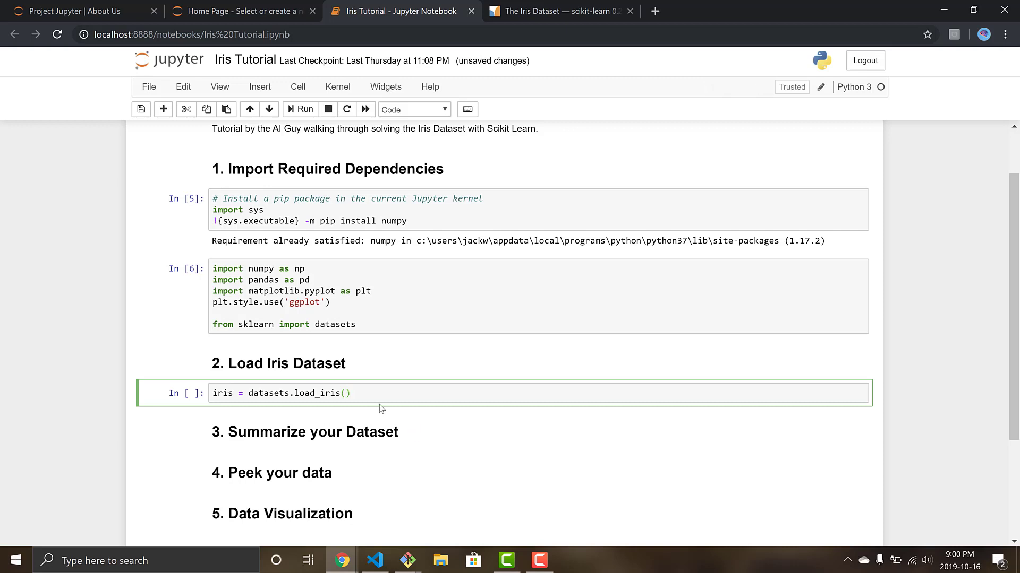
pyautogui.click(300, 109)
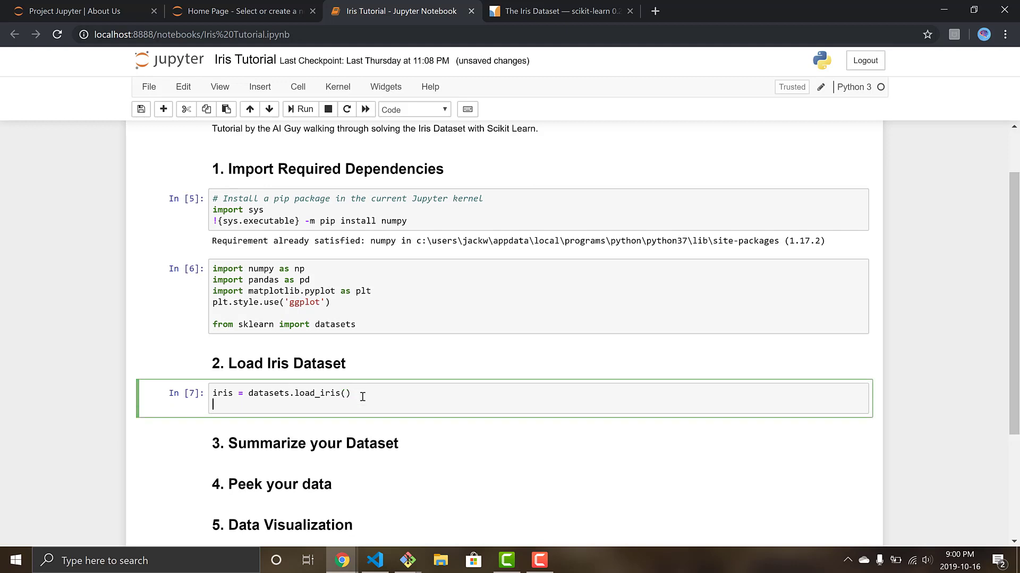
pyautogui.write('type(iris')
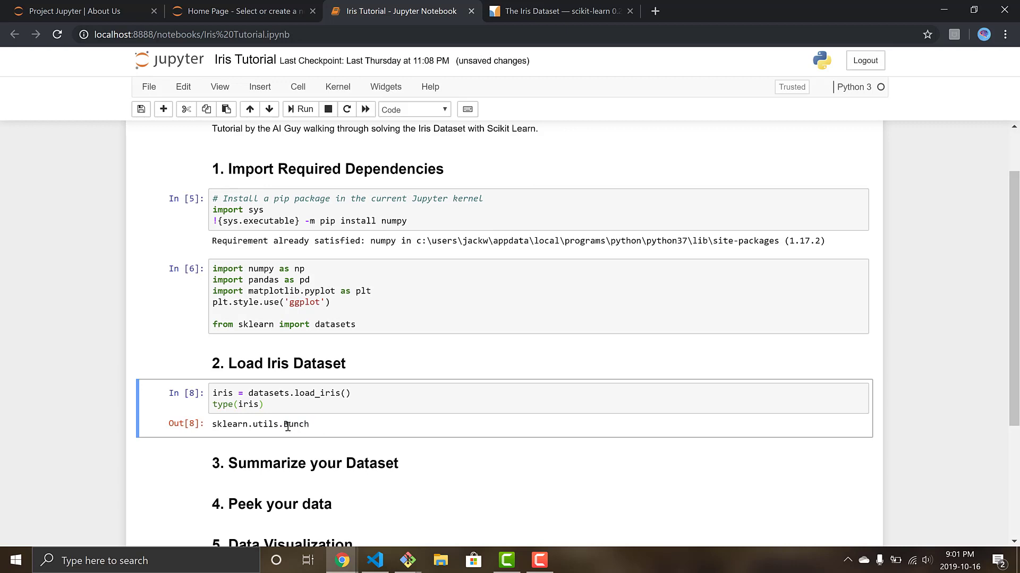
pyautogui.doubleClick(295, 424)
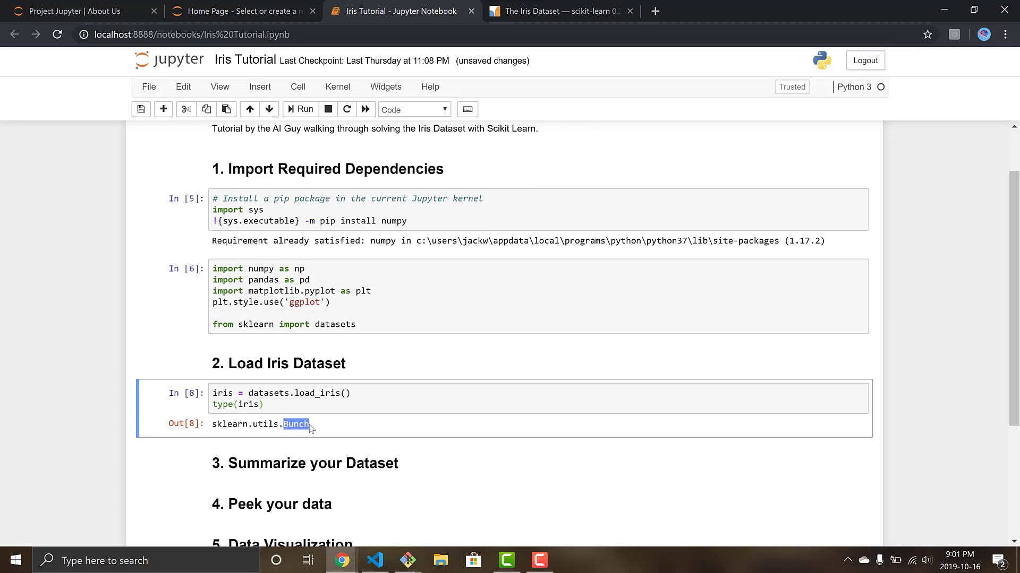
pyautogui.moveTo(316, 428)
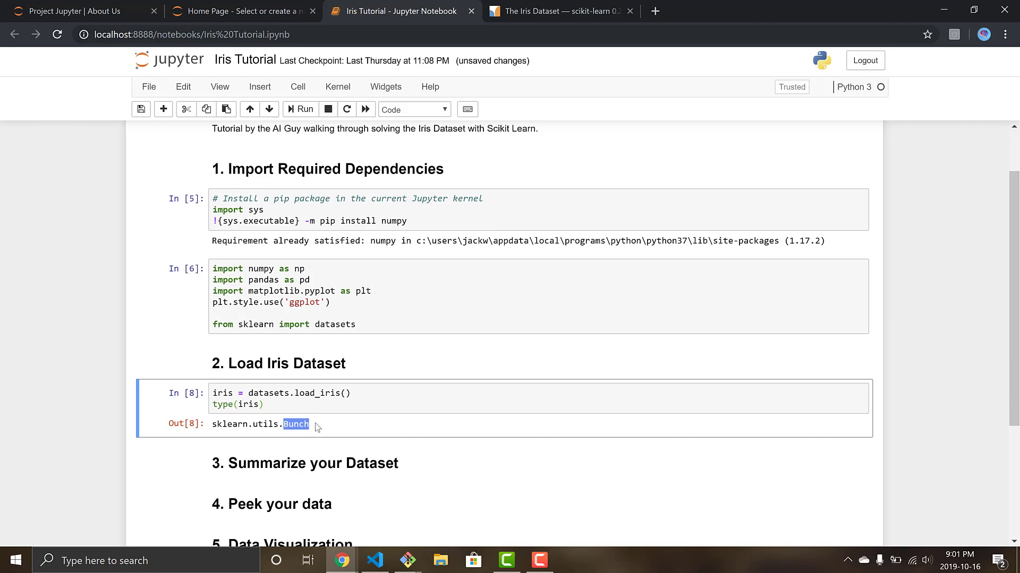
pyautogui.click(450, 402)
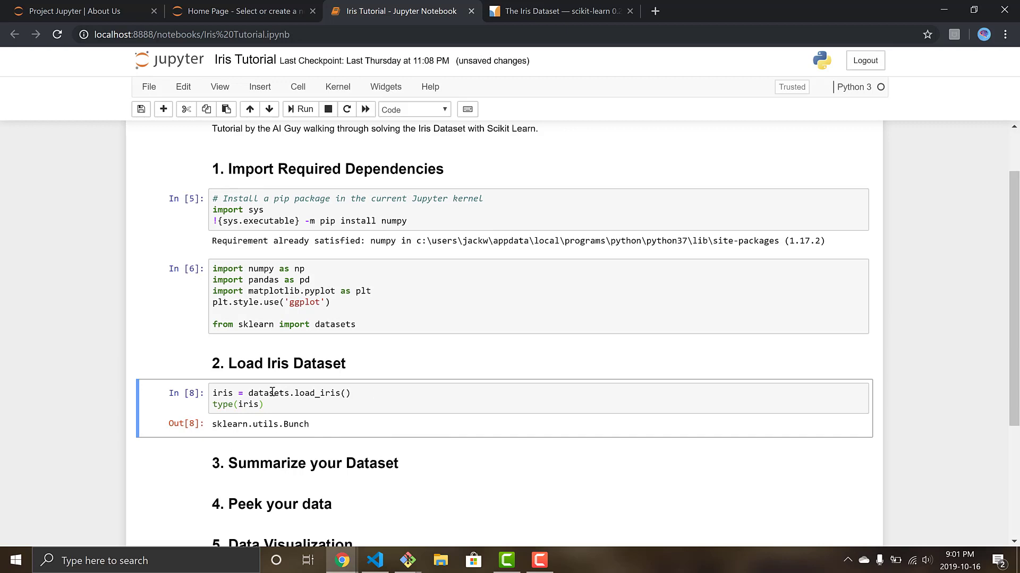
pyautogui.moveTo(328, 393)
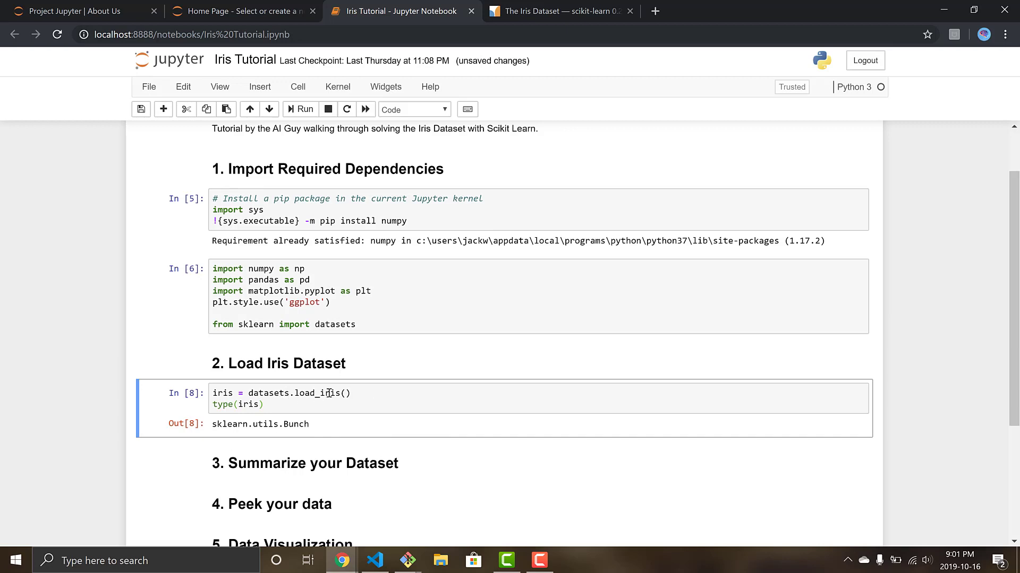
pyautogui.doubleClick(317, 393)
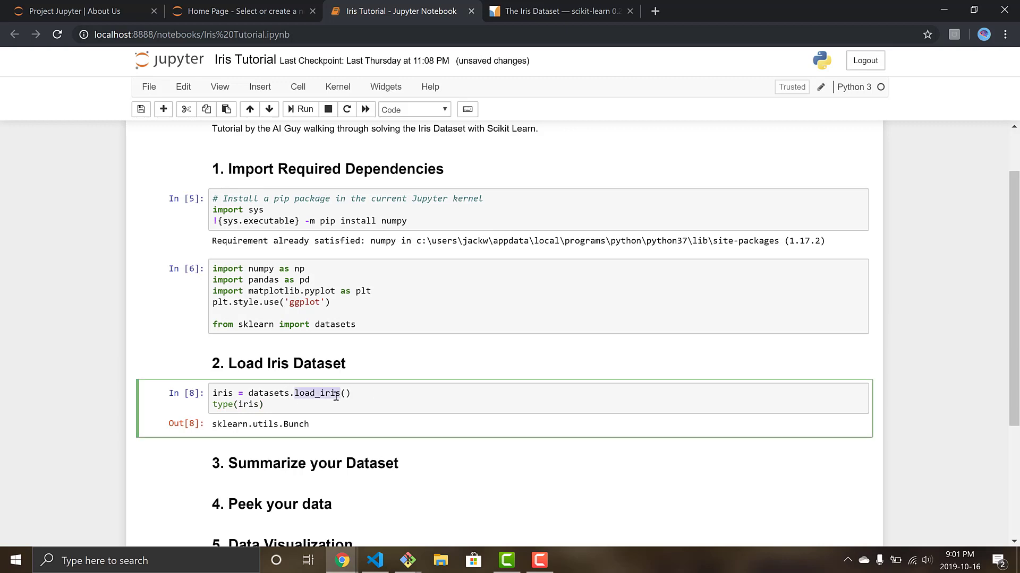
pyautogui.scroll(-3)
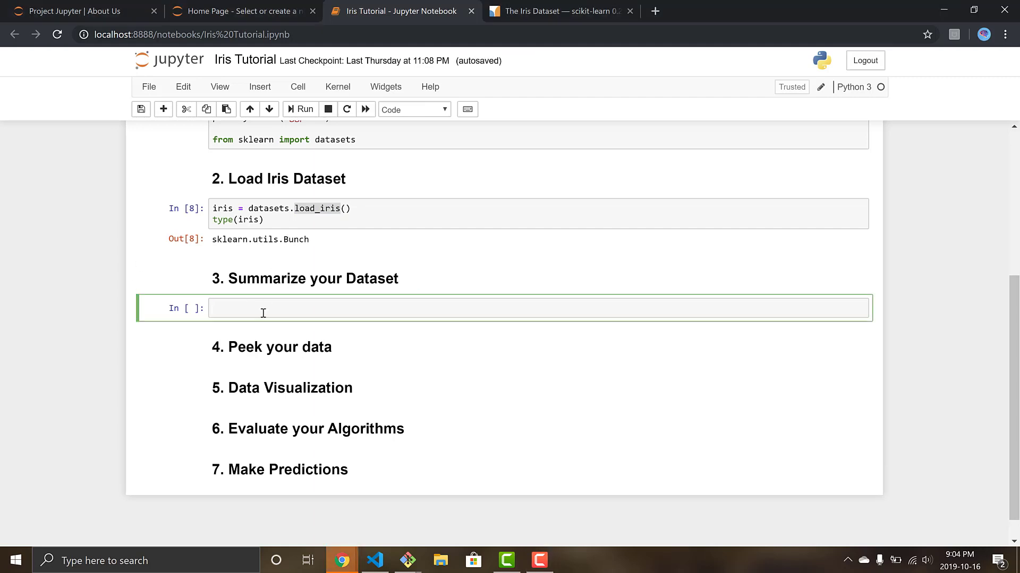
# Run iris.keys() and highlight the 'data' and 'filename' keys in its output.
pyautogui.write('iri')
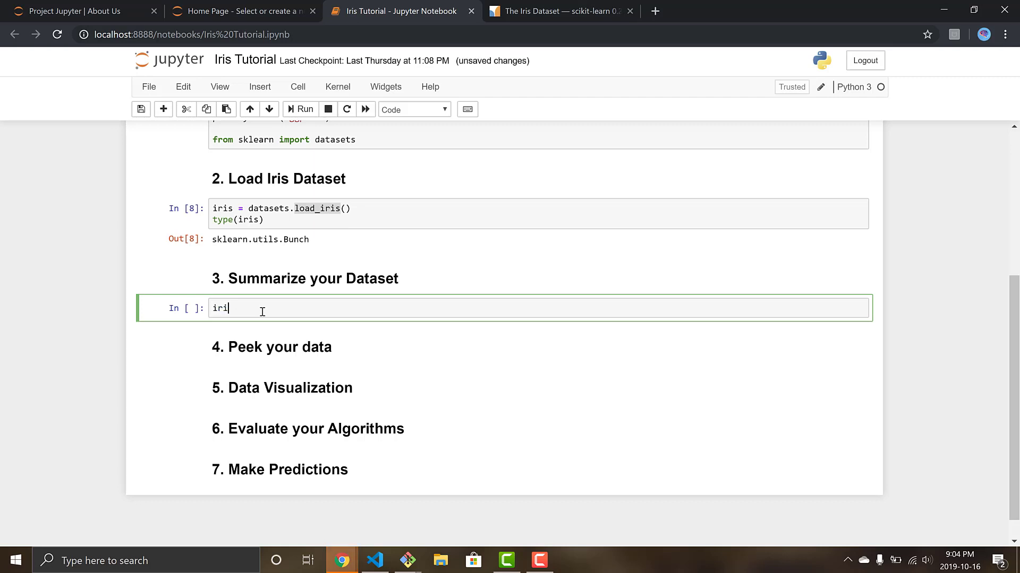
pyautogui.write('.keys')
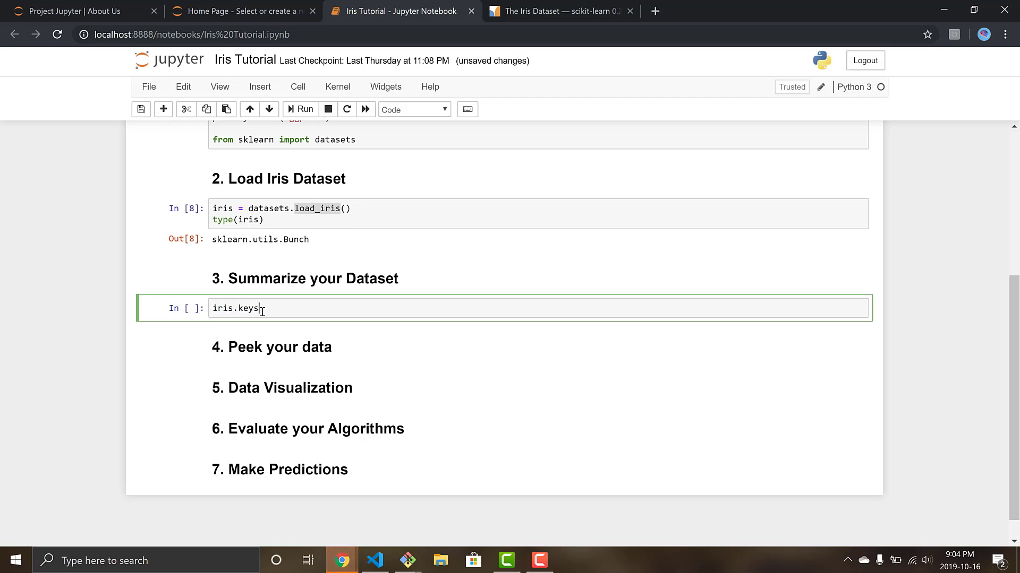
pyautogui.write('(')
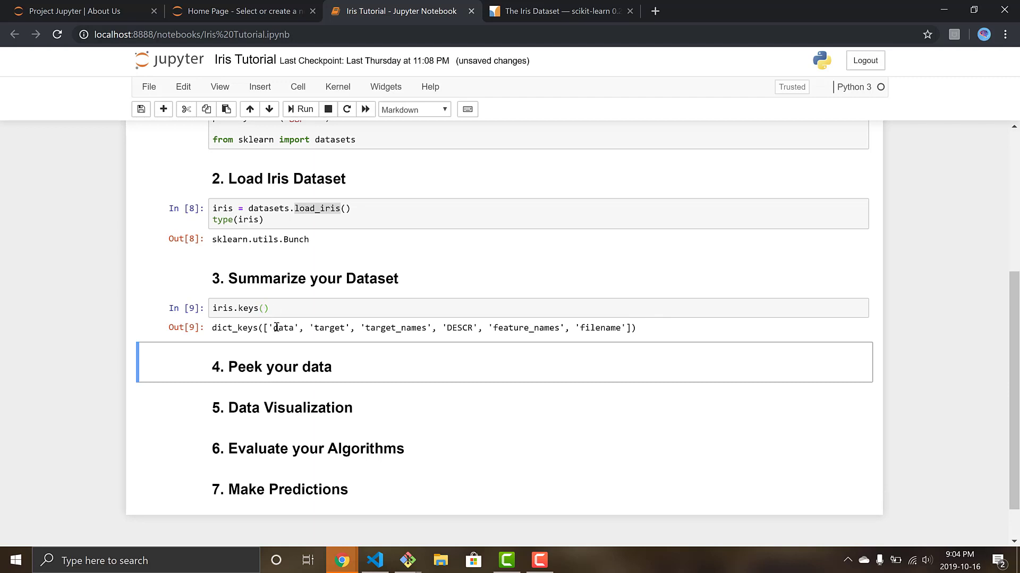
pyautogui.doubleClick(283, 327)
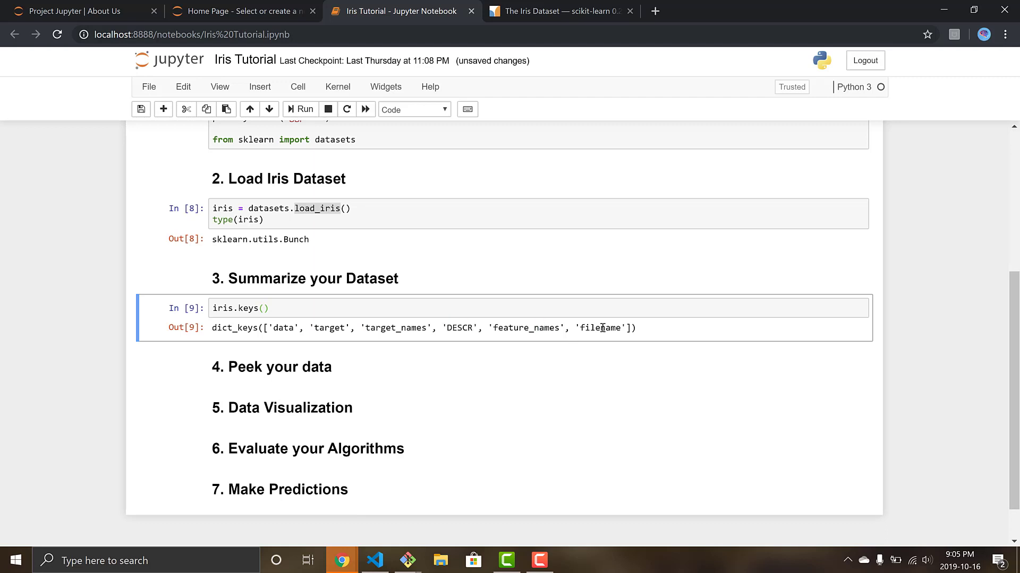
pyautogui.doubleClick(600, 328)
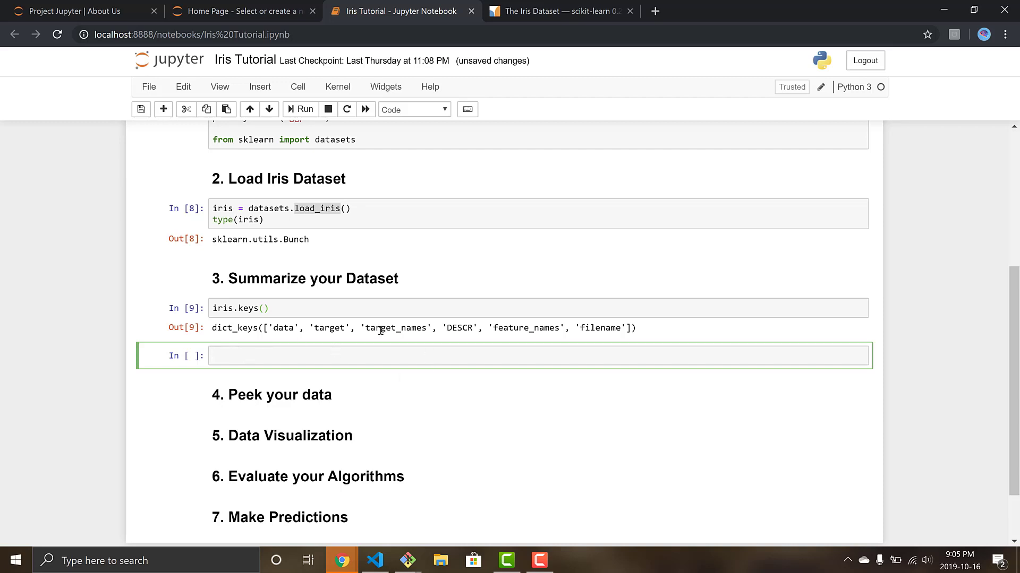
# Write the comment '# print type for the data and labels' in the new cell.
pyautogui.write('pri')
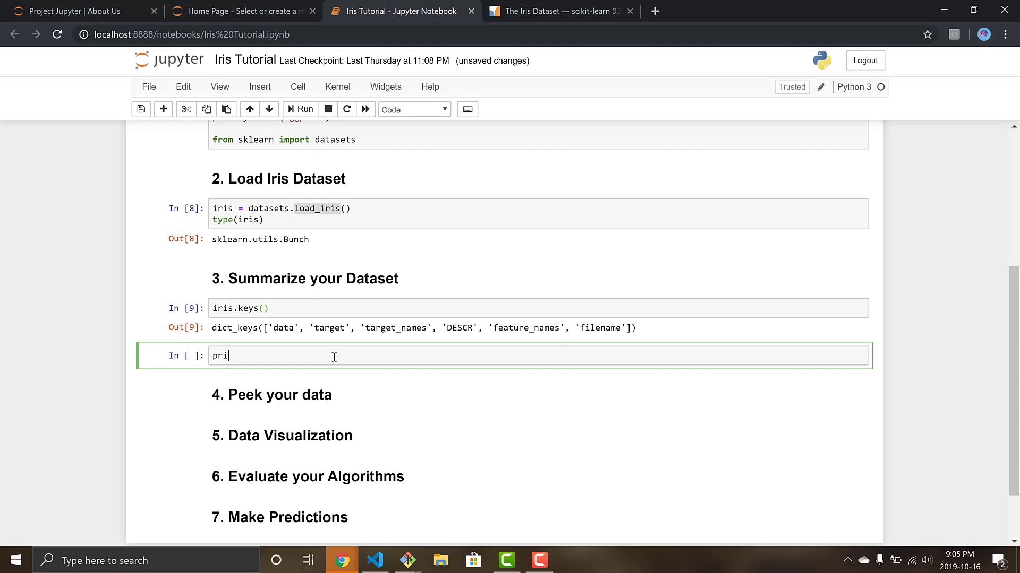
pyautogui.write('nt')
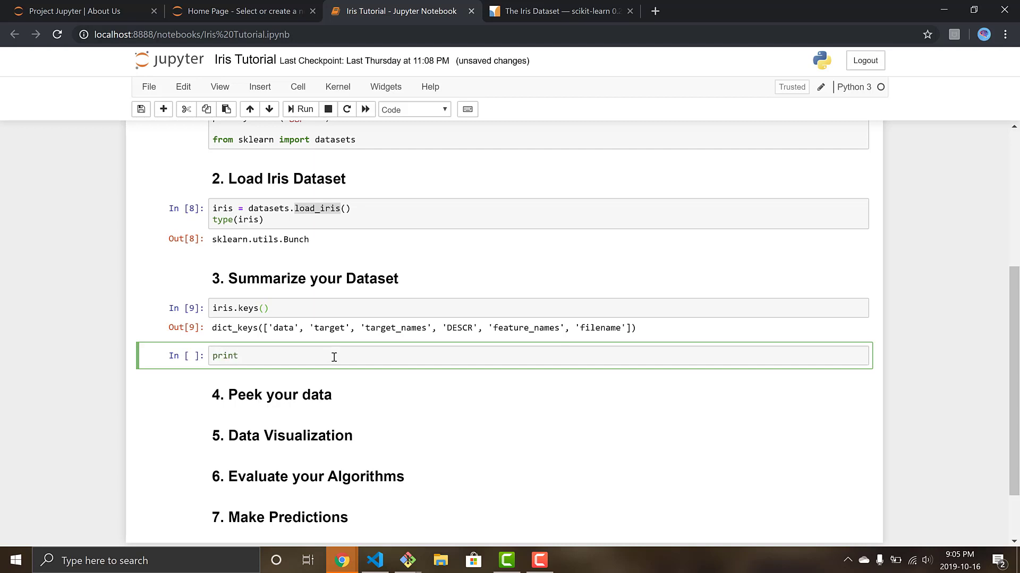
pyautogui.write('#')
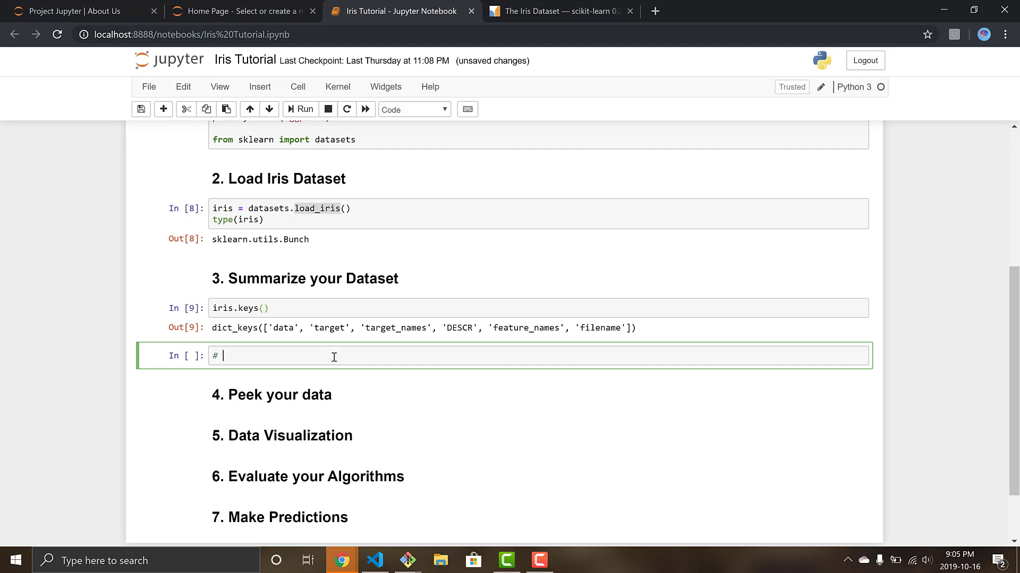
pyautogui.write('print')
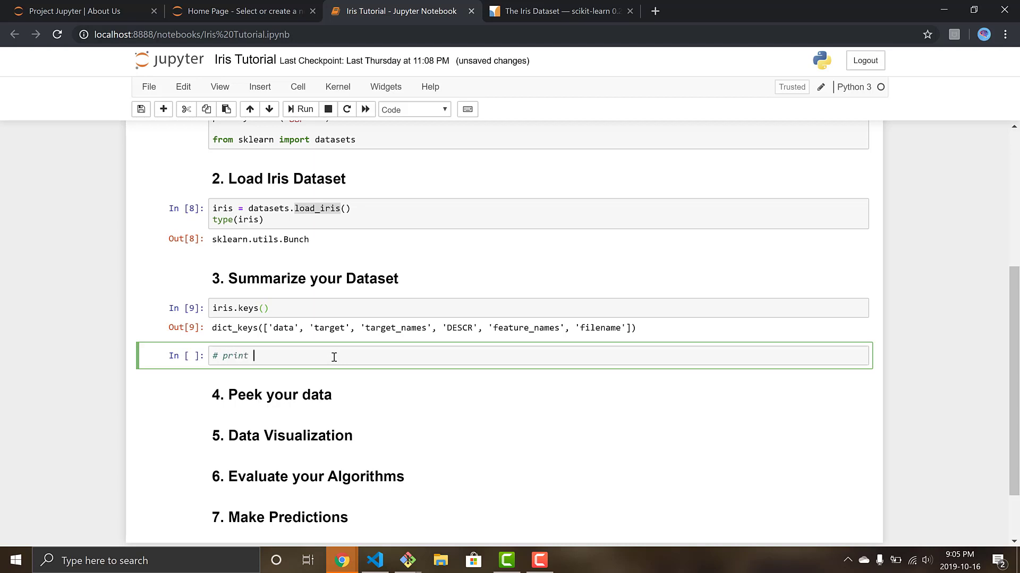
pyautogui.write('type for the')
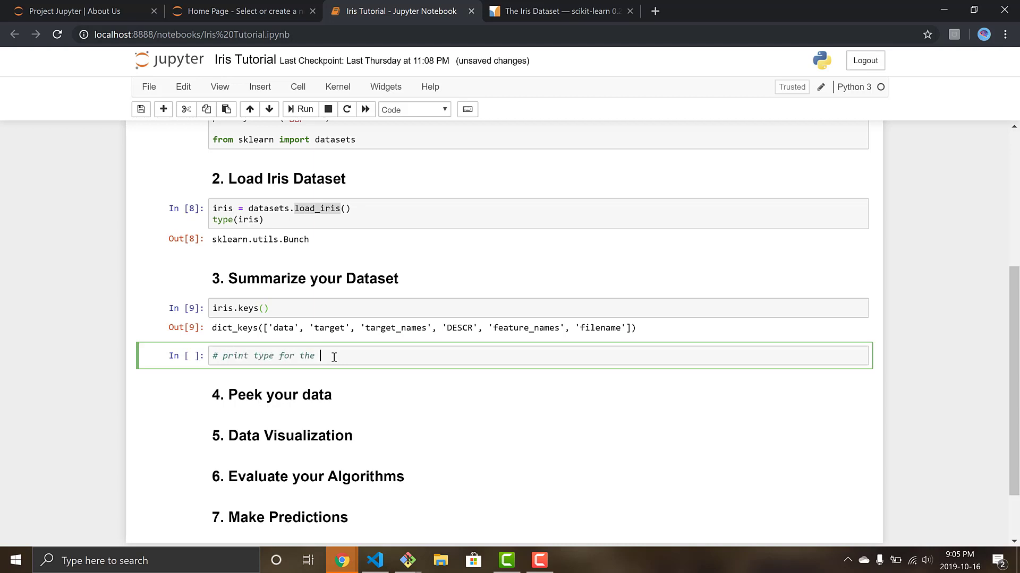
pyautogui.write('data and labels')
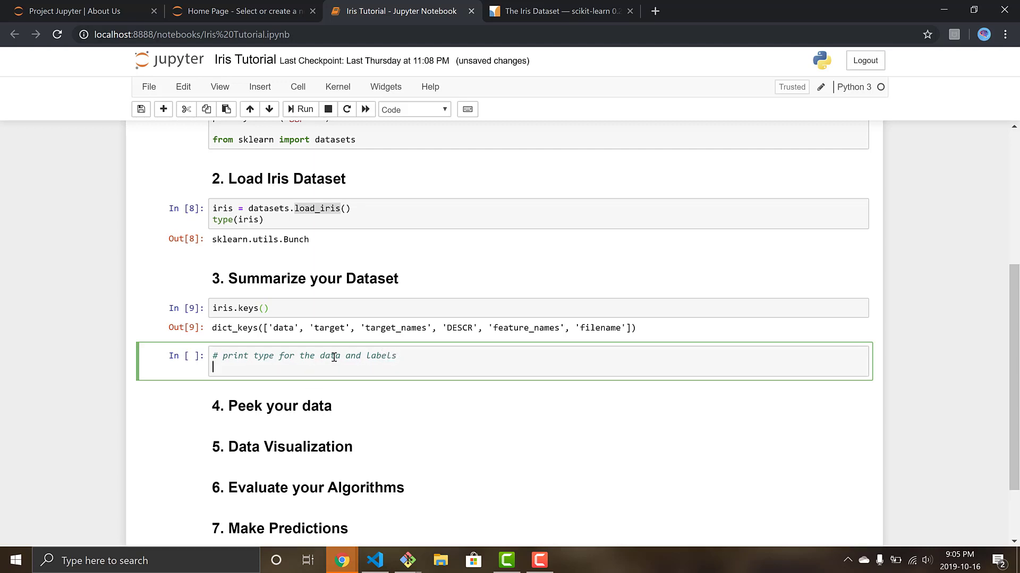
# Run type(iris.data), type(iris.target) and highlight data, target and the ndarray result.
pyautogui.write('type')
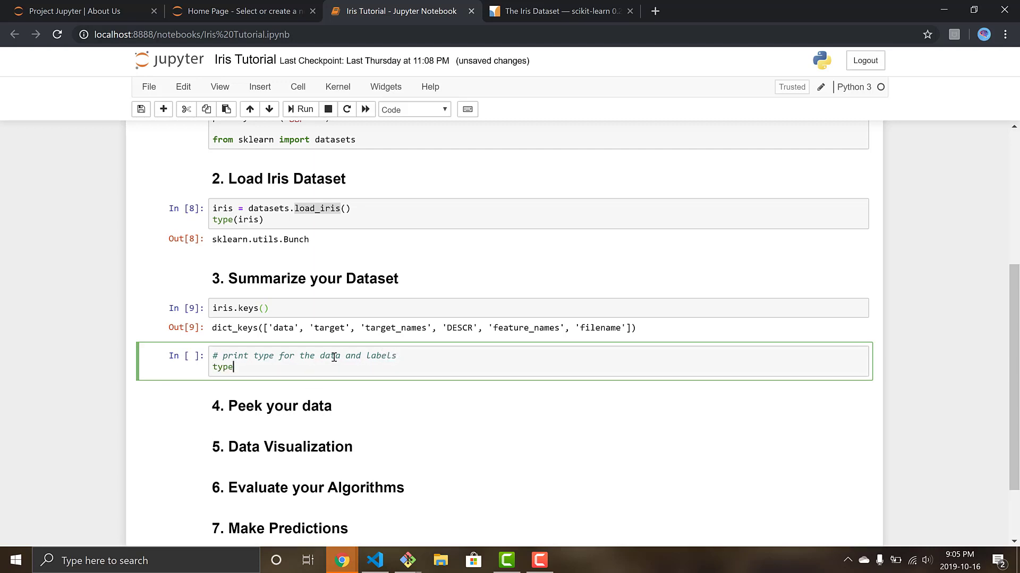
pyautogui.write('(iris)')
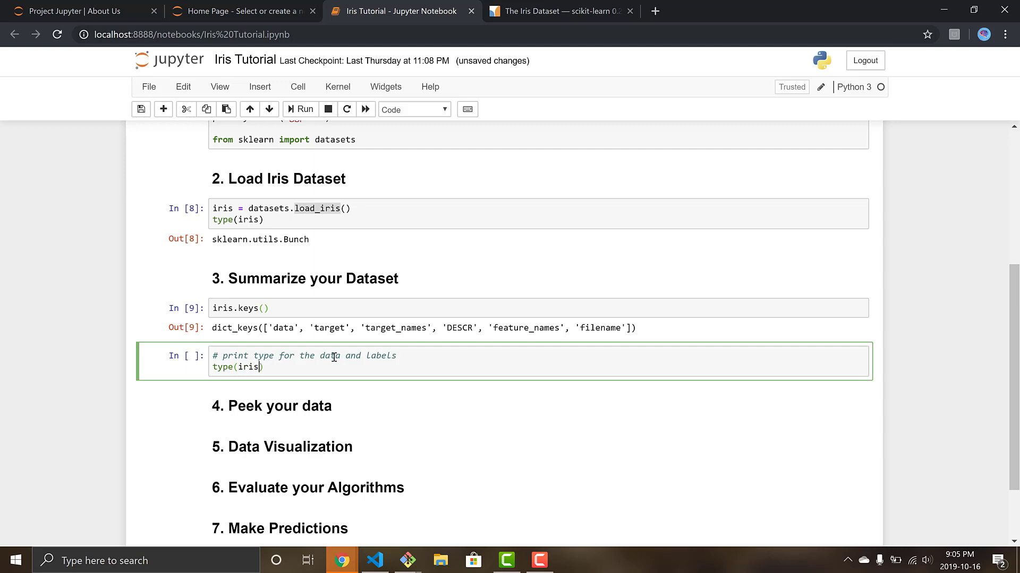
pyautogui.write('.data,')
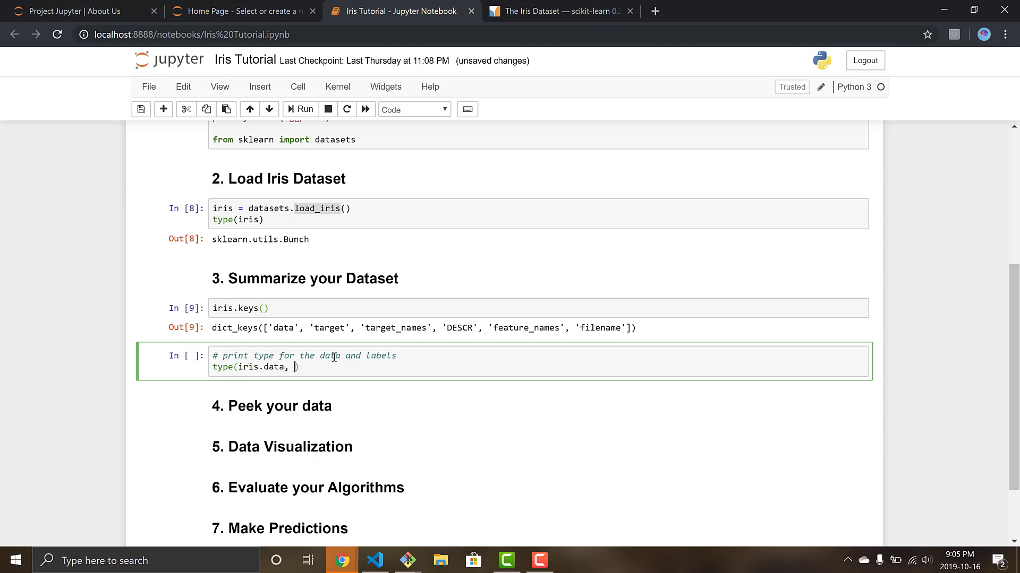
pyautogui.press('Backspace')
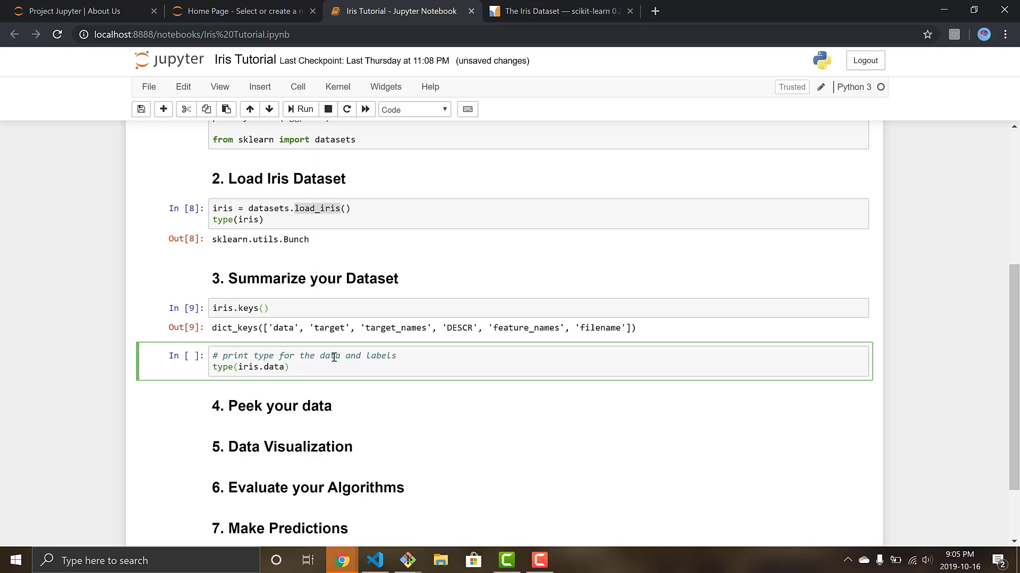
pyautogui.write(', type(ri')
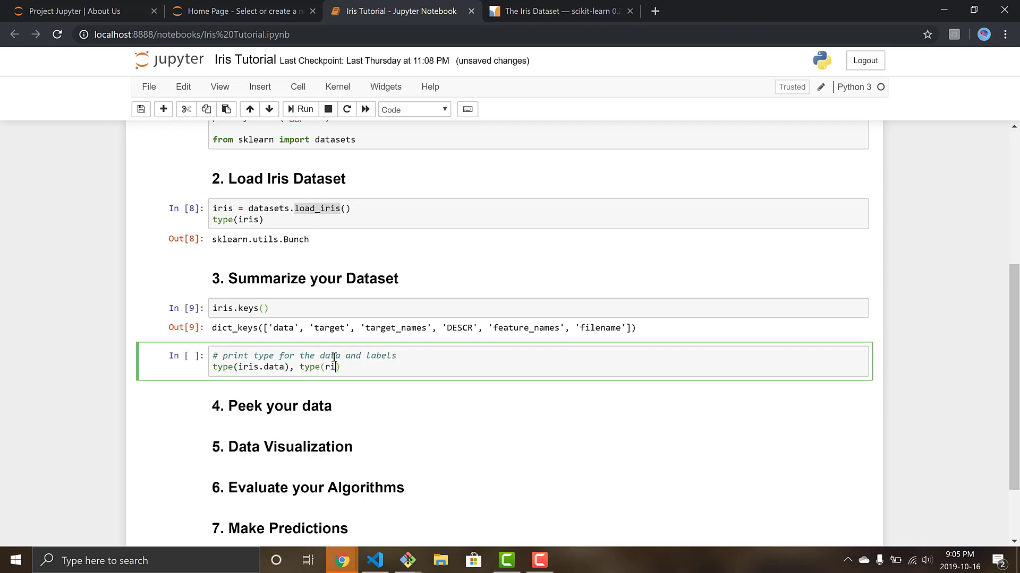
pyautogui.write('iris.t')
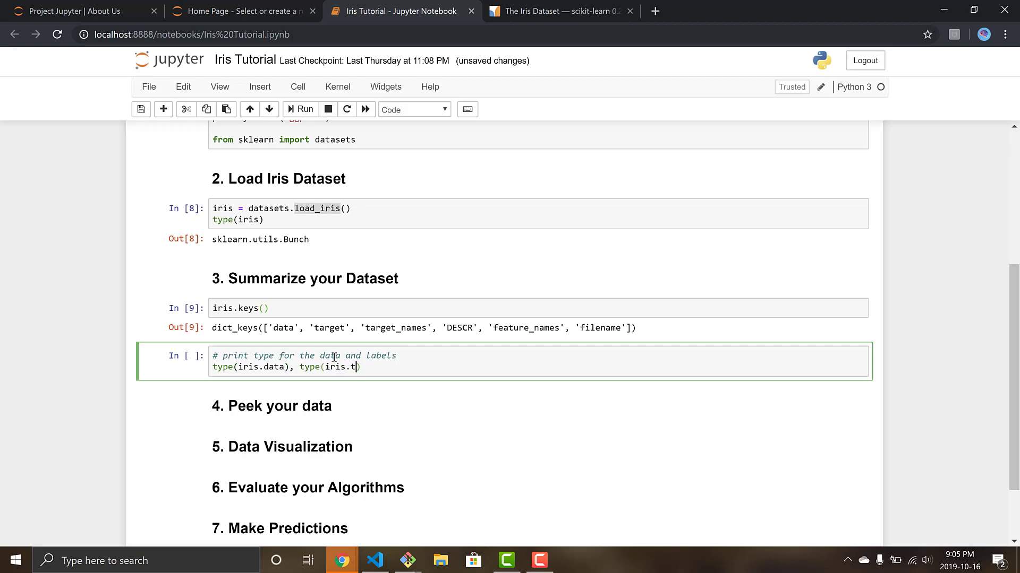
pyautogui.write('arget)')
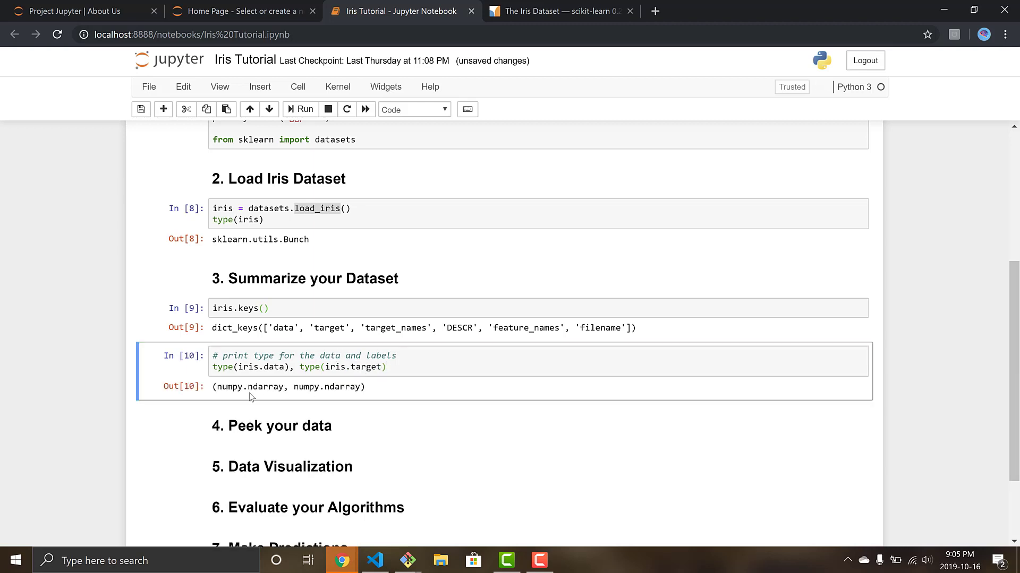
pyautogui.click(269, 367)
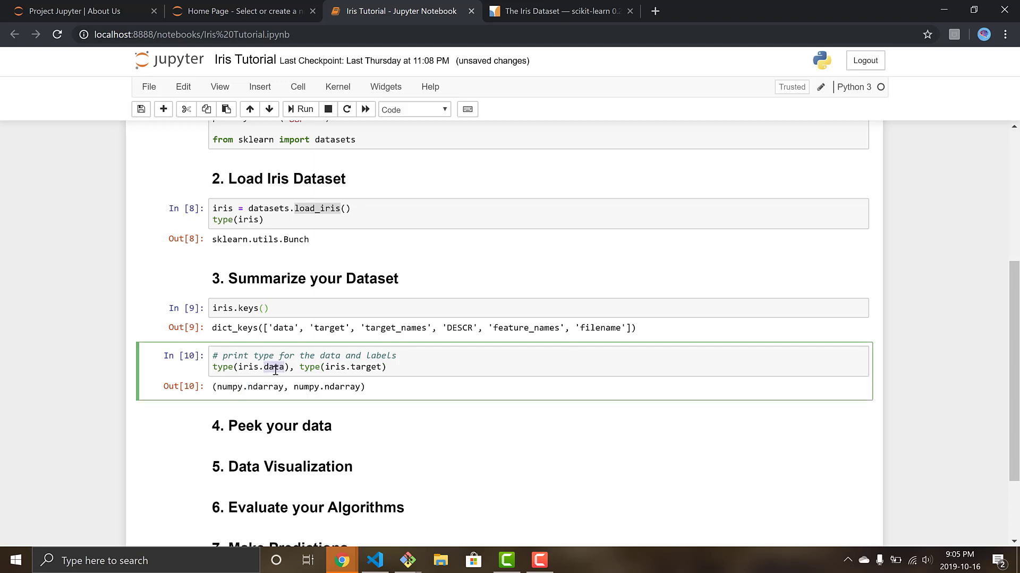
pyautogui.doubleClick(367, 367)
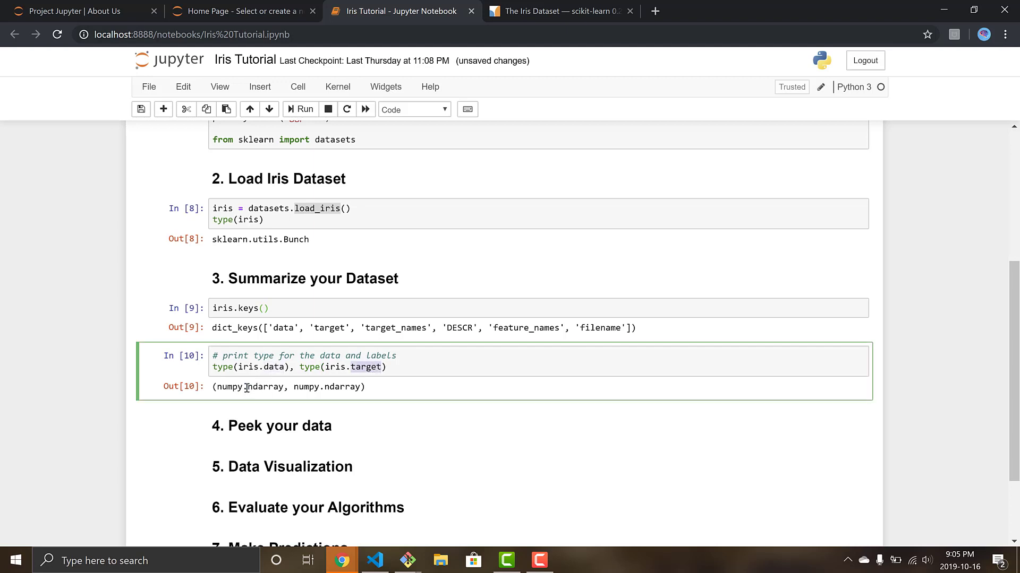
pyautogui.doubleClick(266, 387)
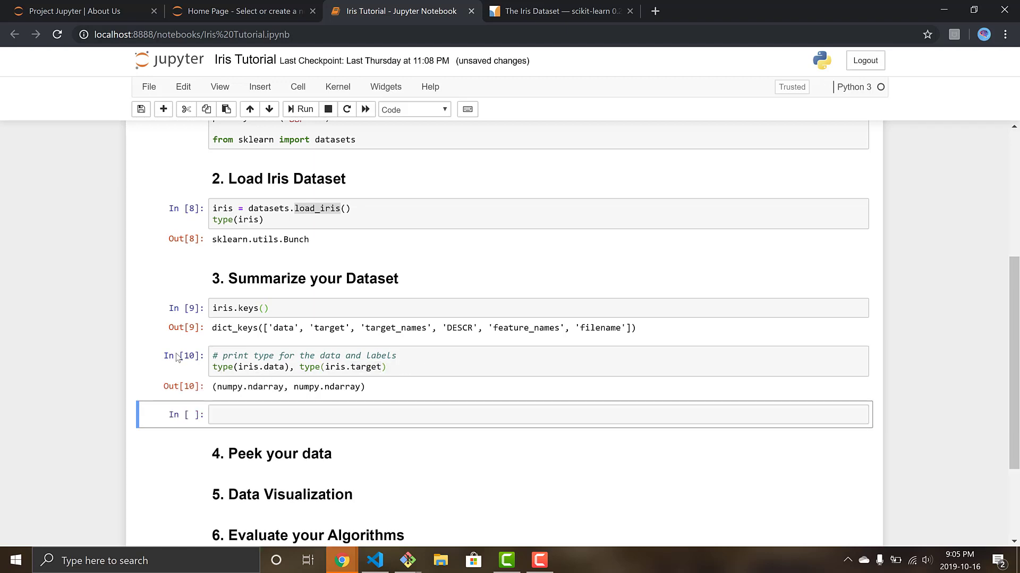
pyautogui.moveTo(179, 357)
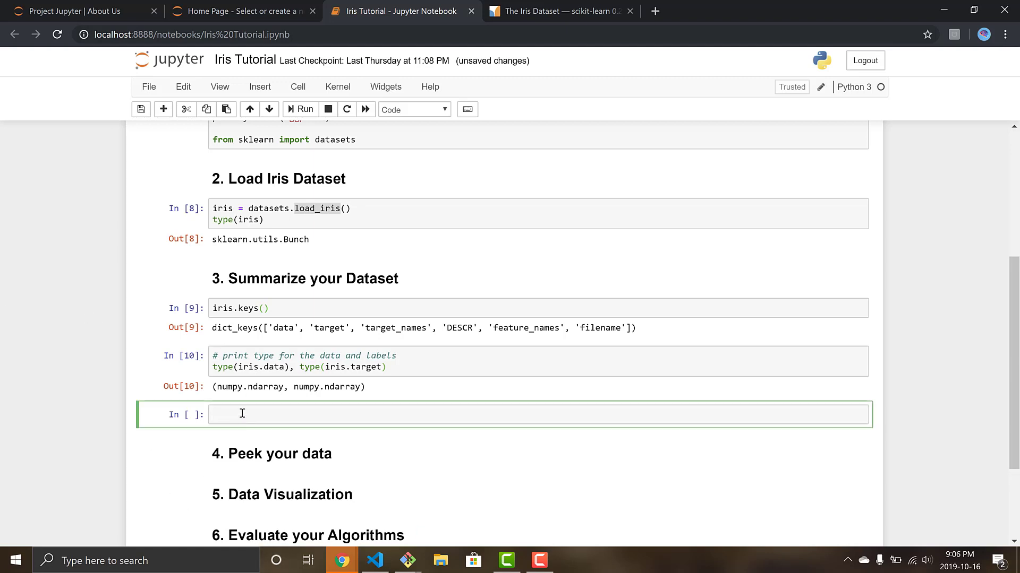
# Run iris.data.shape and highlight 'data' and the 150 in the (150, 4) result.
pyautogui.write('iri')
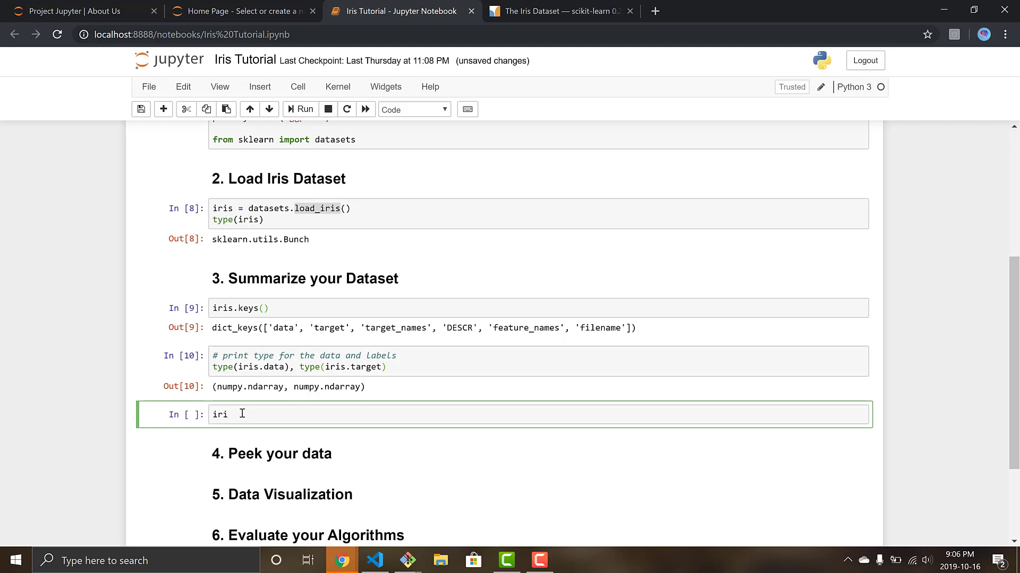
pyautogui.write('s.da')
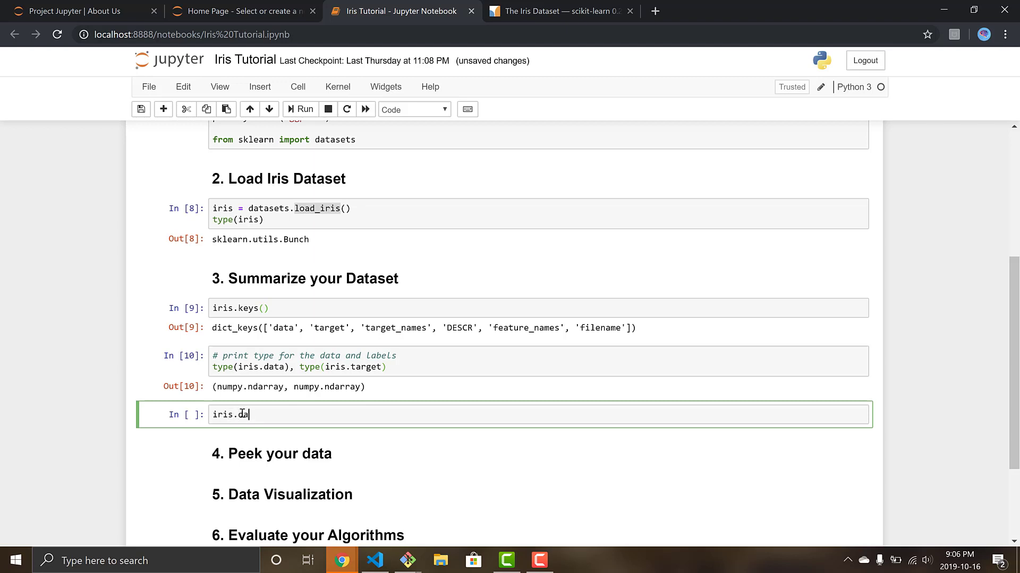
pyautogui.write('ta.shape')
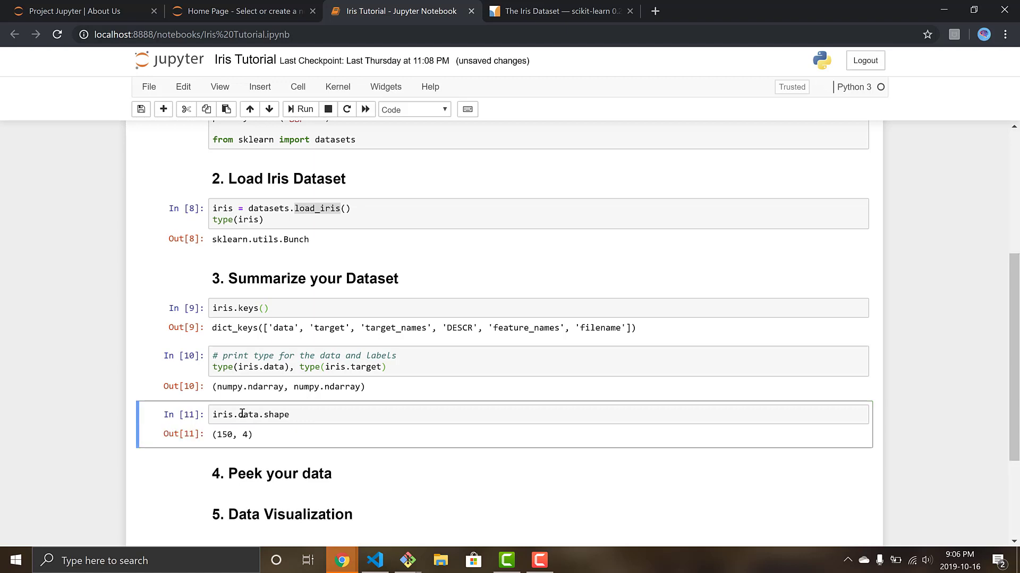
pyautogui.doubleClick(224, 434)
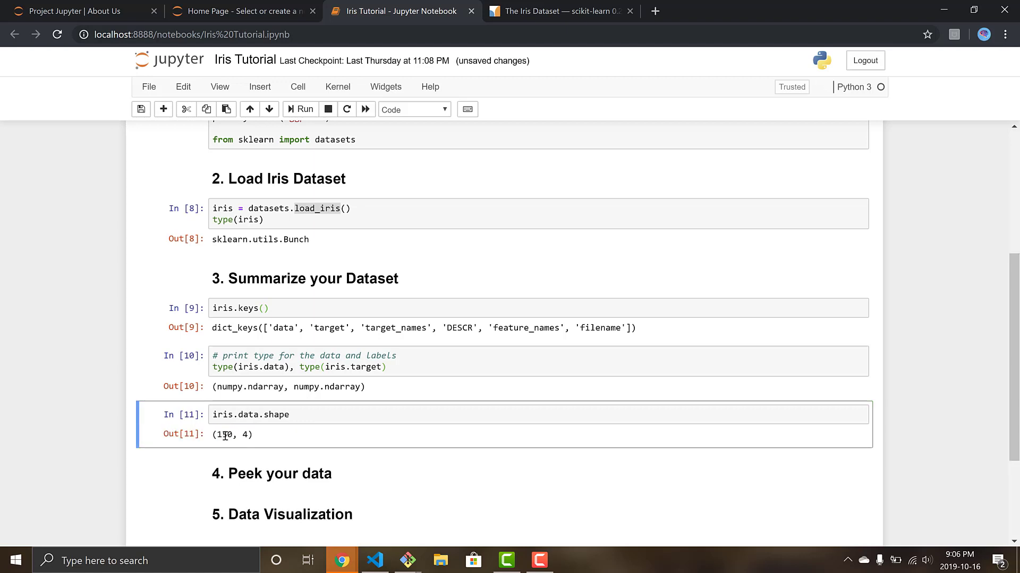
pyautogui.doubleClick(232, 434)
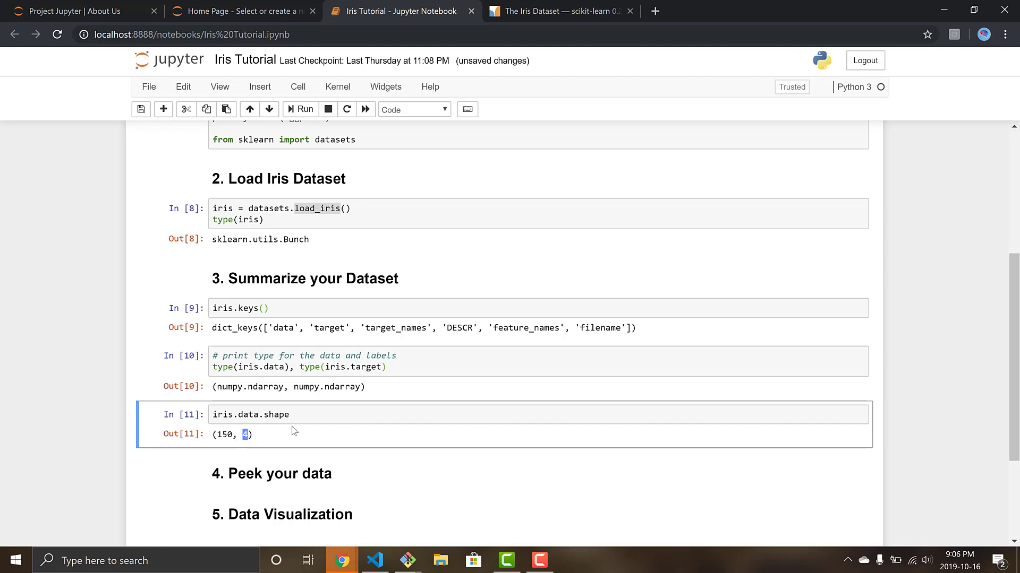
pyautogui.moveTo(93, 501)
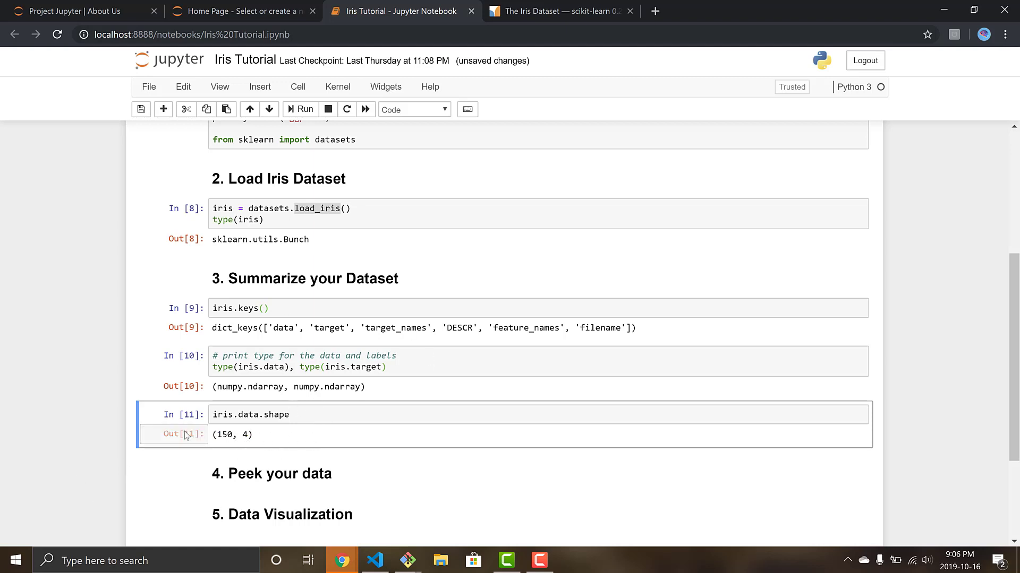
# Insert a new code cell after the shape result and begin a '# pr' comment.
pyautogui.click(298, 108)
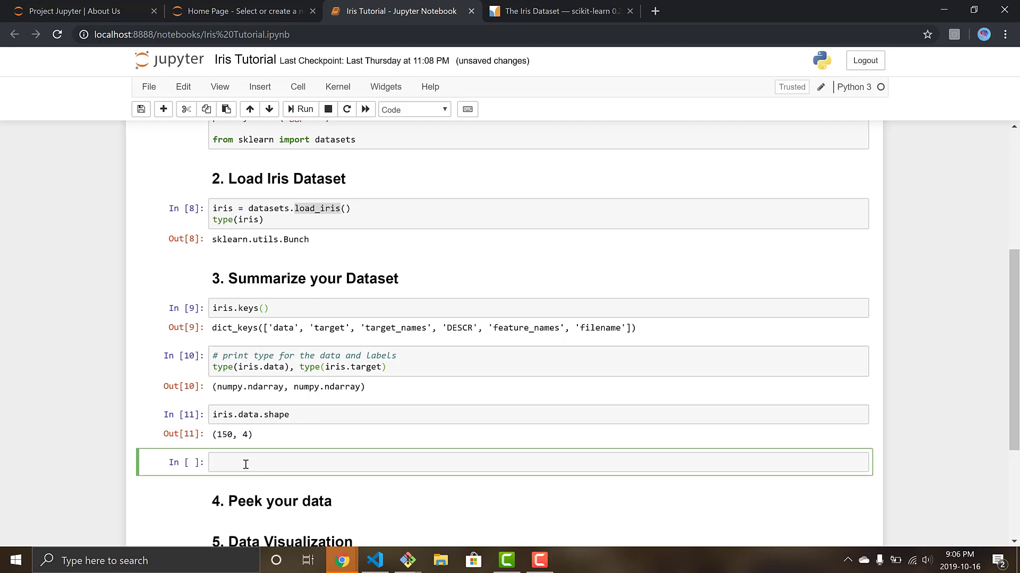
pyautogui.write('# p')
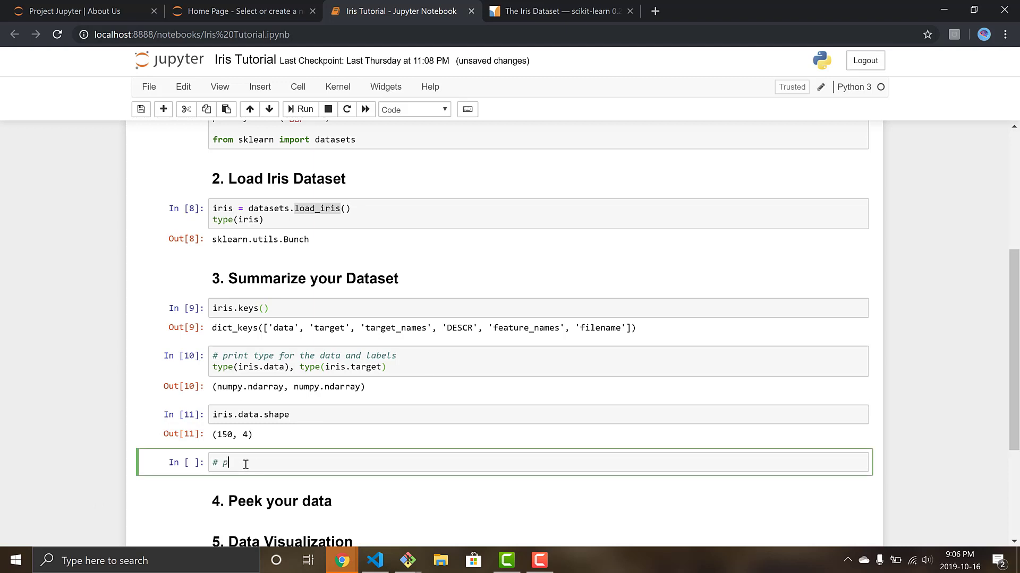
pyautogui.write('rint labels')
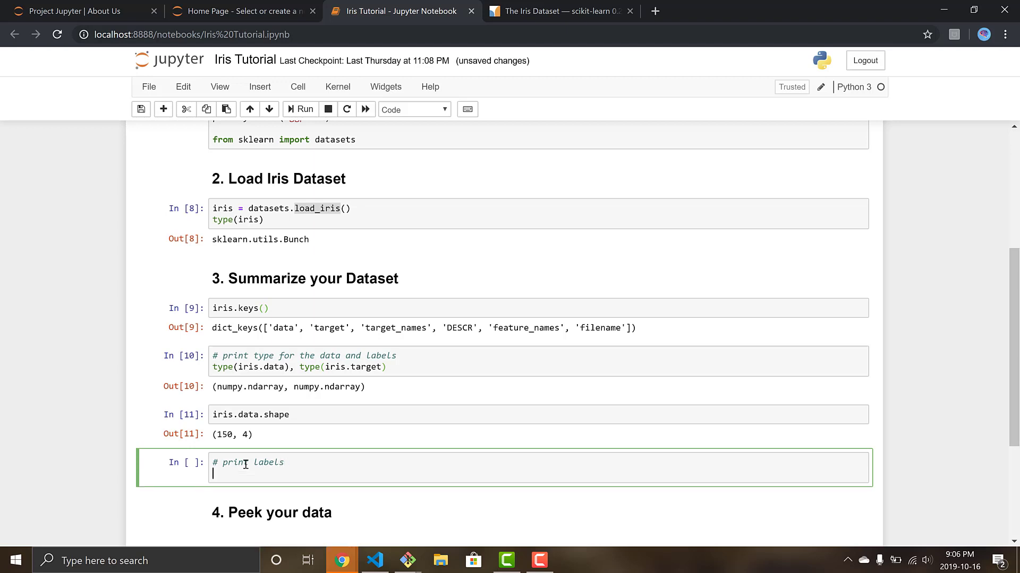
# Run iris.target_names and point out setosa and virginica in the output.
pyautogui.write('iris.ta')
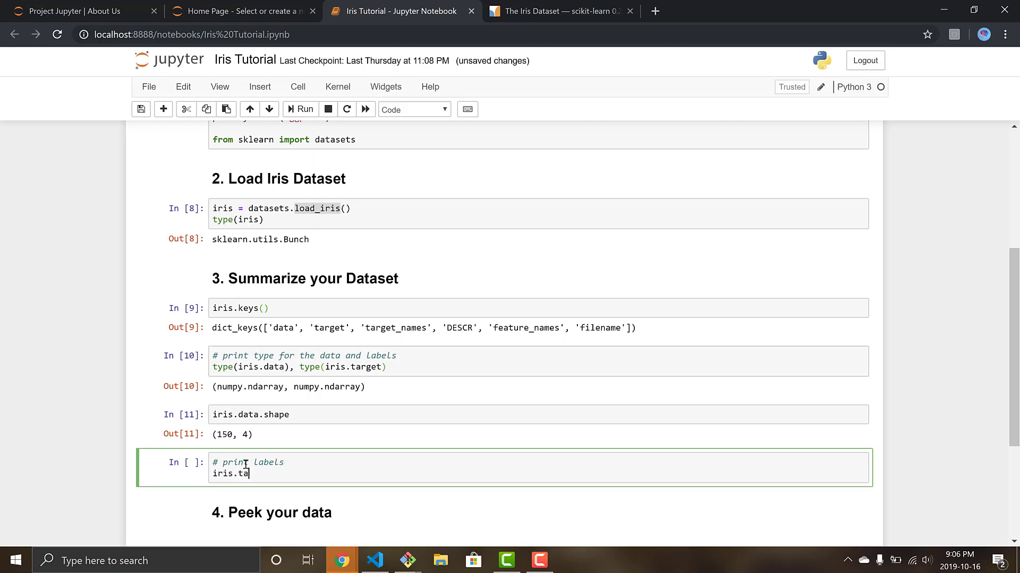
pyautogui.write('rget.')
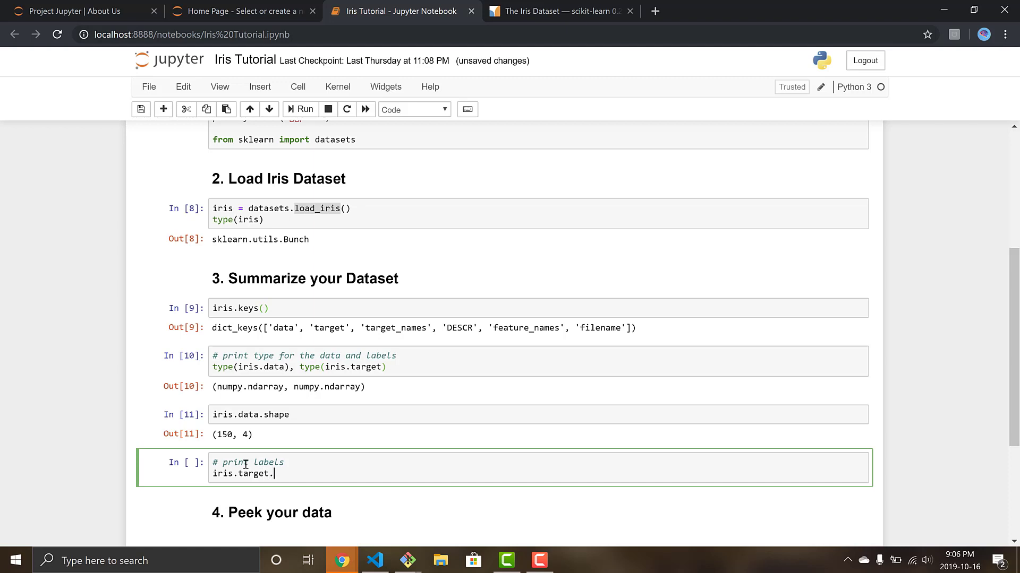
pyautogui.press('Backspace')
pyautogui.write('_names')
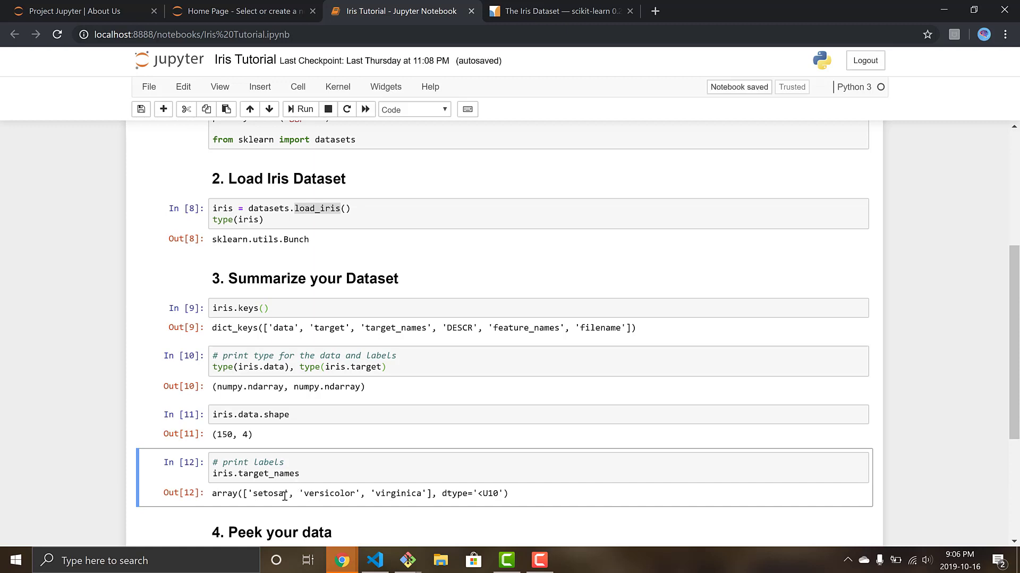
pyautogui.doubleClick(268, 493)
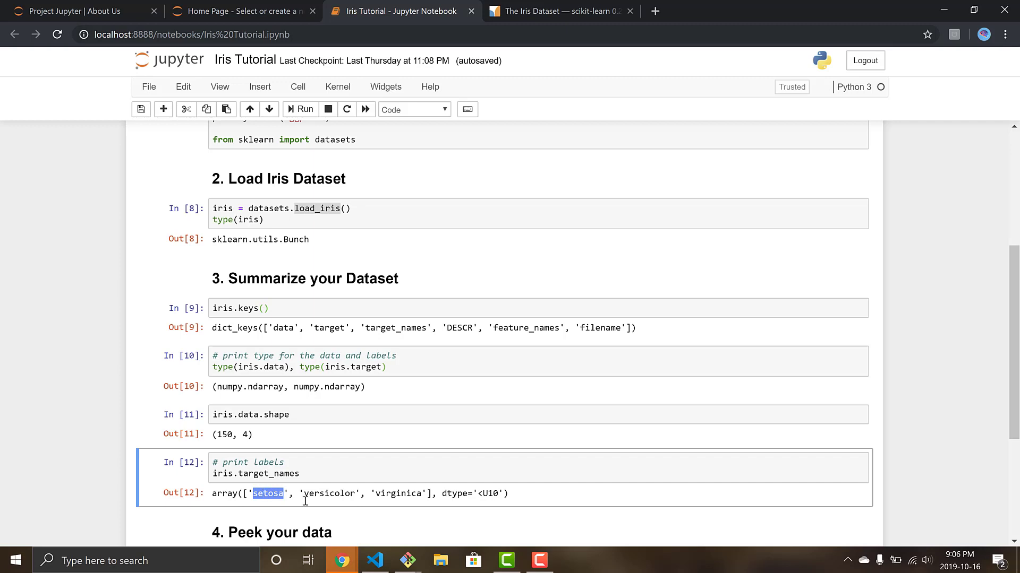
pyautogui.doubleClick(397, 493)
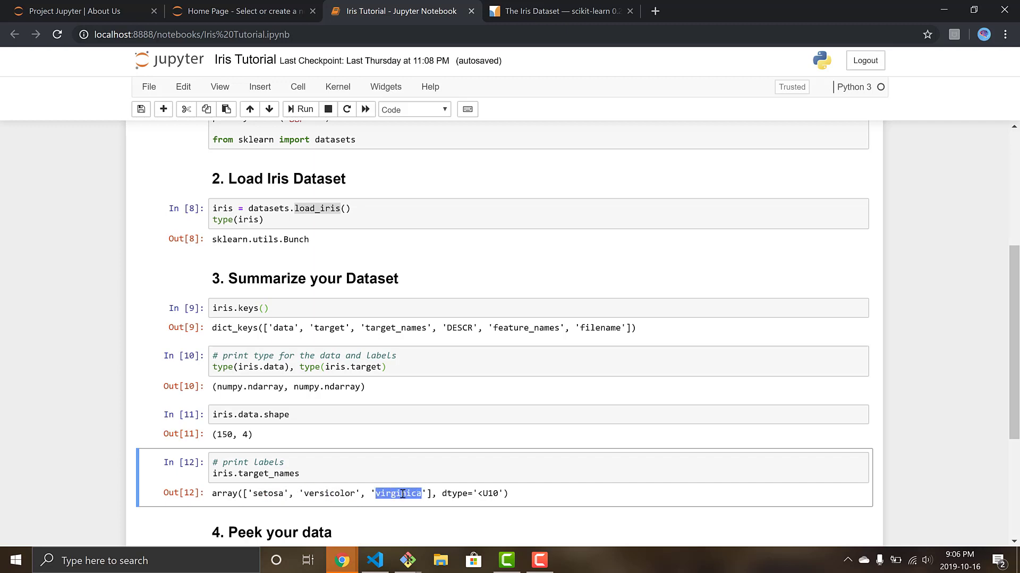
pyautogui.scroll(-3)
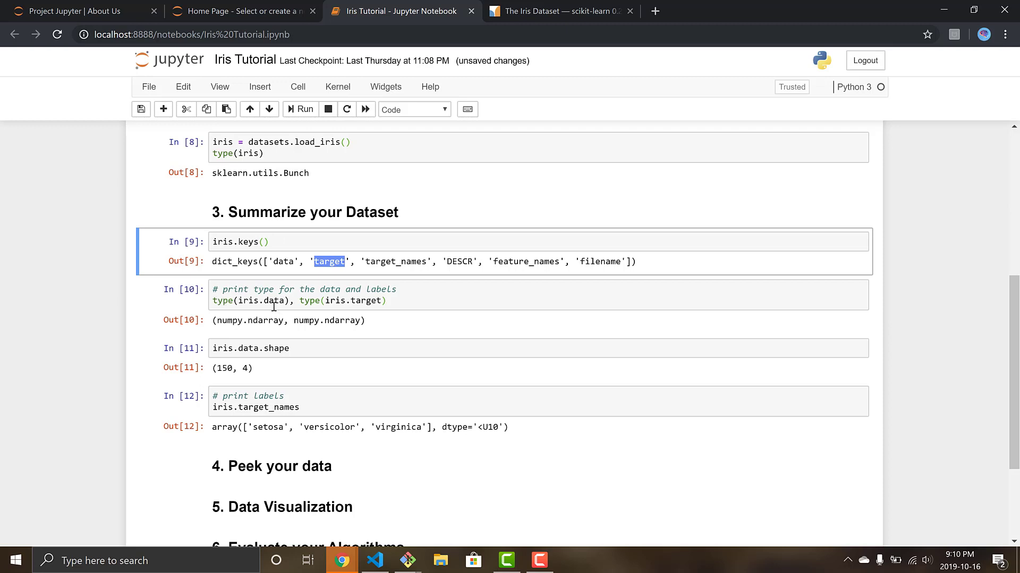
pyautogui.moveTo(272, 305)
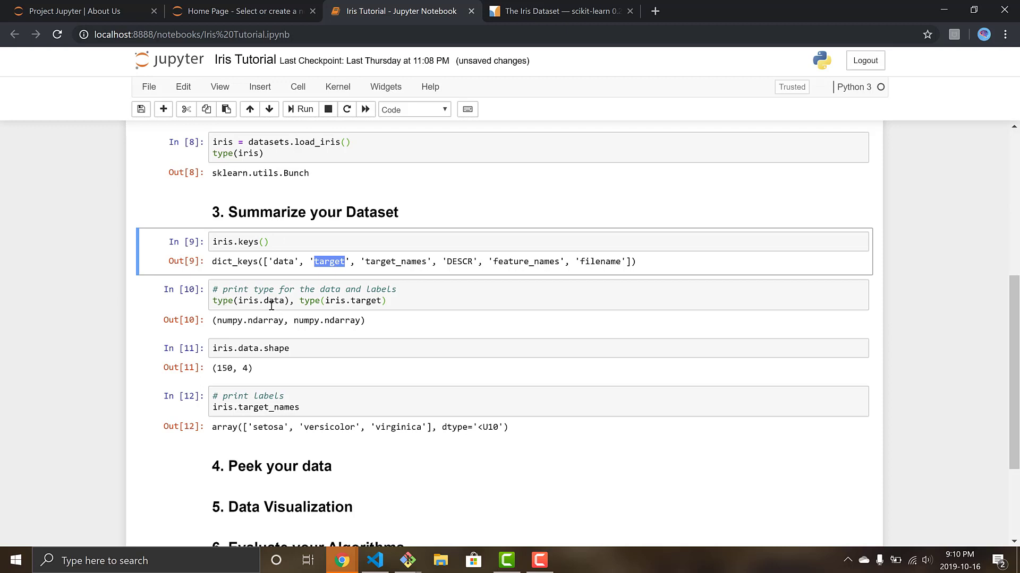
# Revisit the (150, 4) shape result and the class names versicolor and virginica.
pyautogui.click(251, 348)
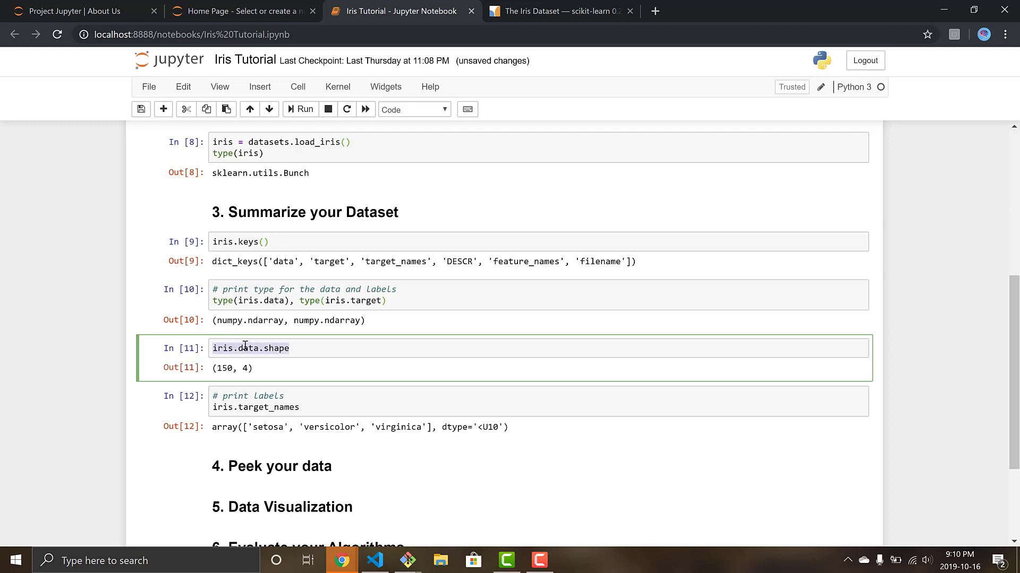
pyautogui.click(246, 368)
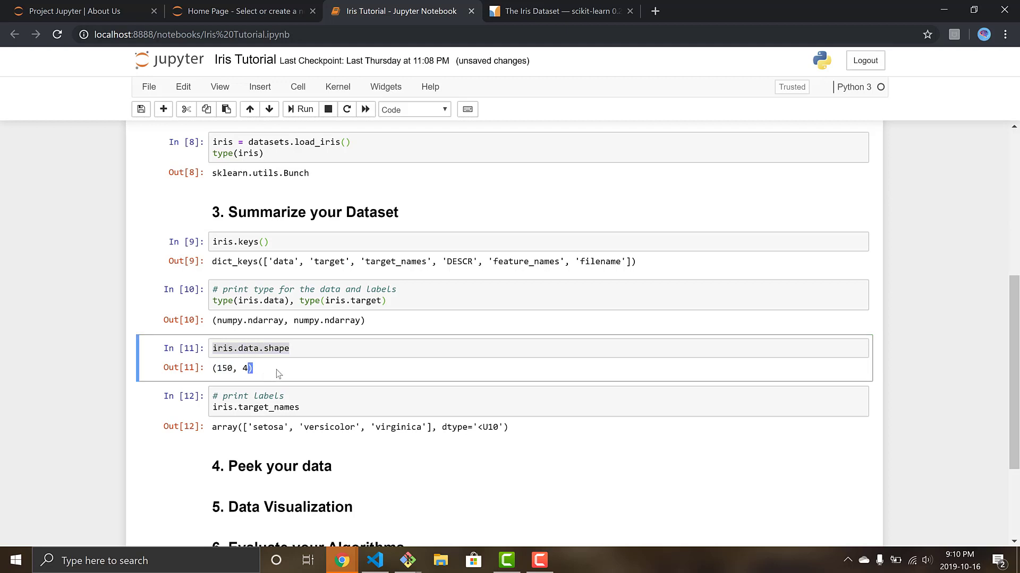
pyautogui.click(289, 400)
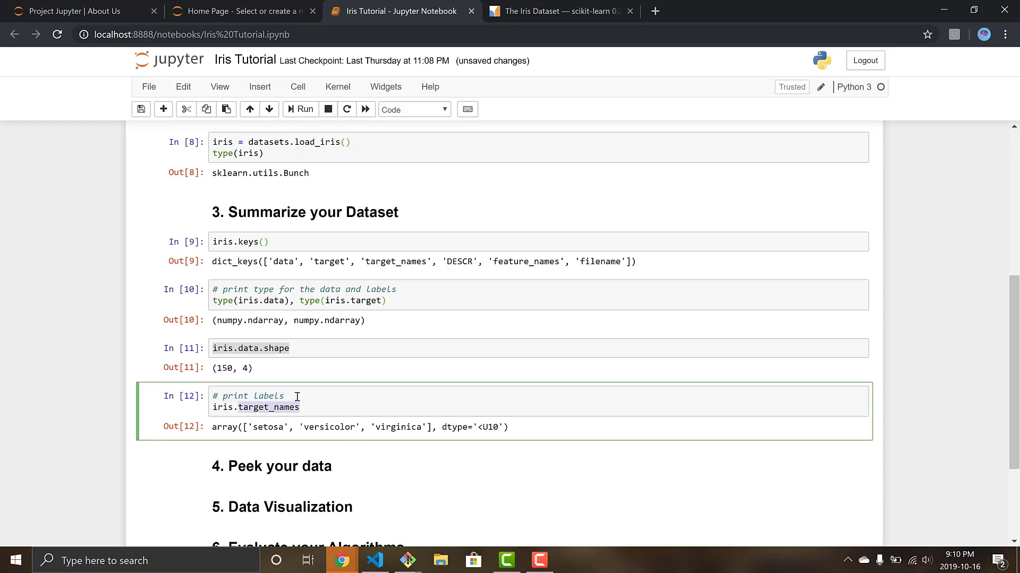
pyautogui.doubleClick(328, 427)
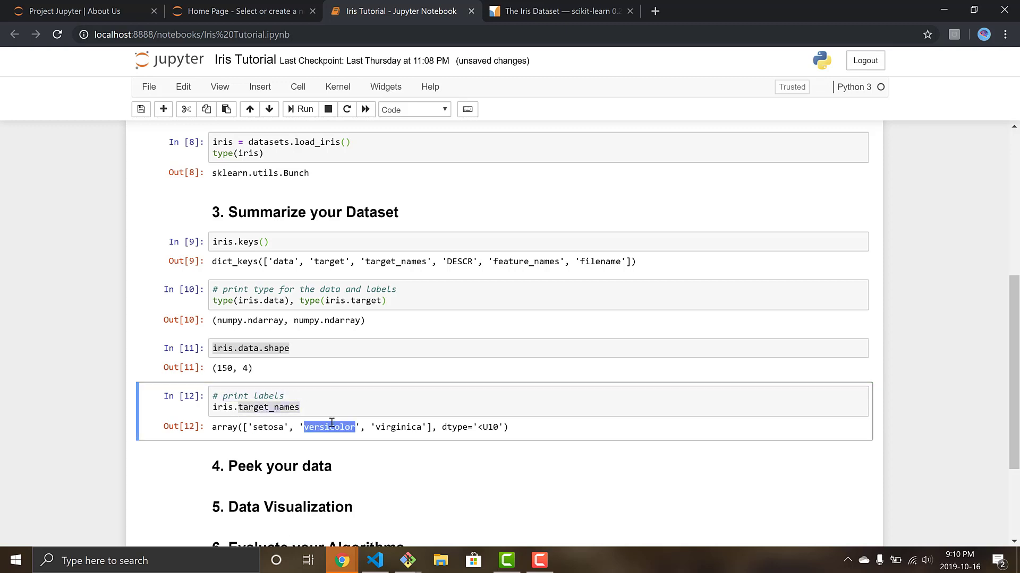
pyautogui.doubleClick(397, 427)
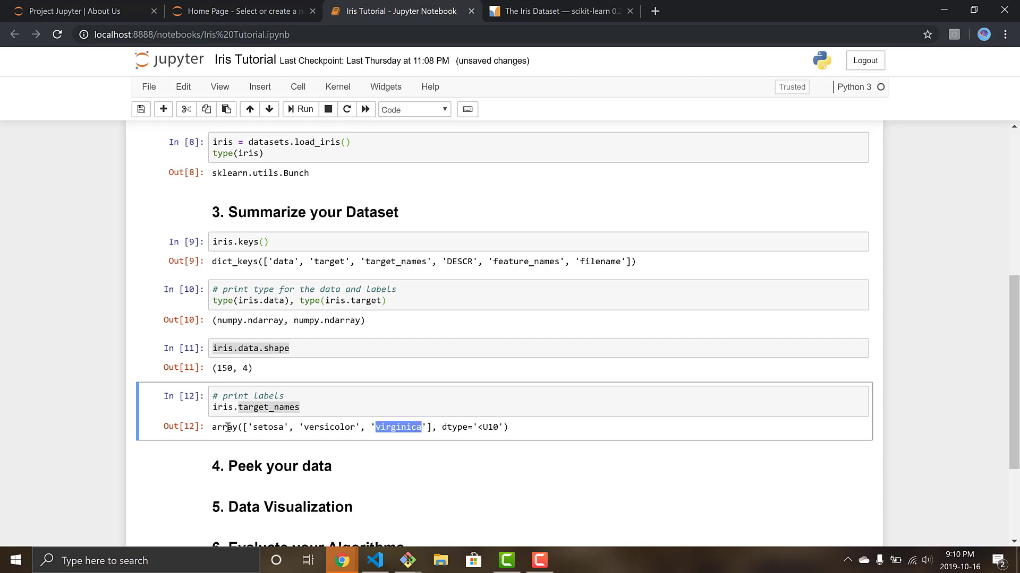
pyautogui.moveTo(174, 481)
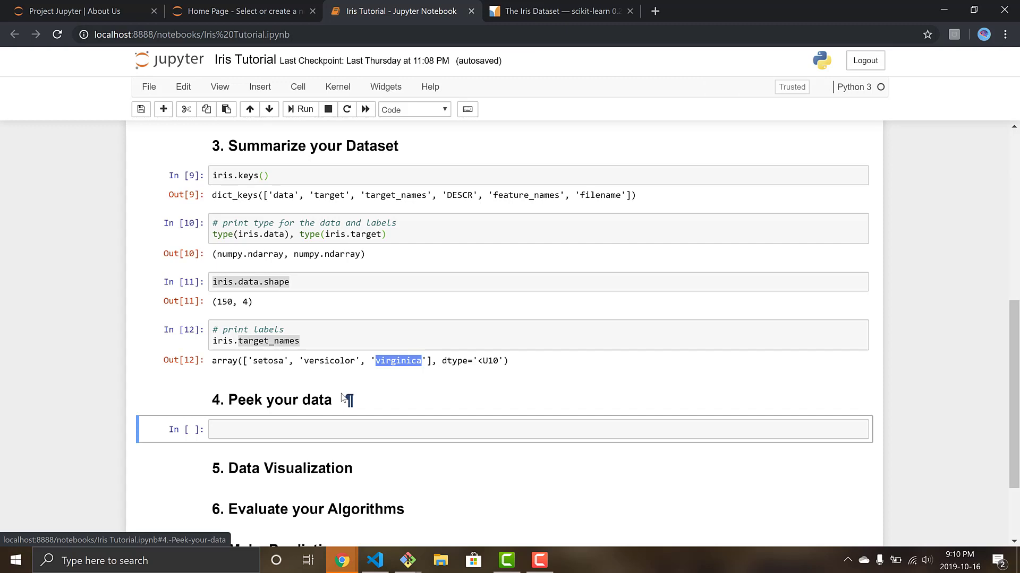
pyautogui.moveTo(313, 348)
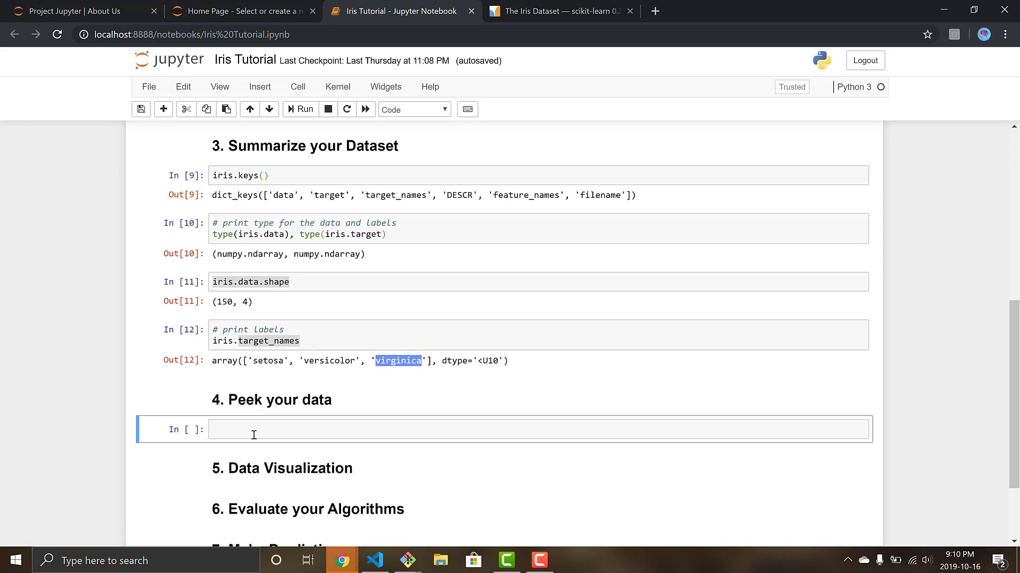
# Write the '# perform EDA' comment with X = iris.data and Y = iris.target.
pyautogui.write('#')
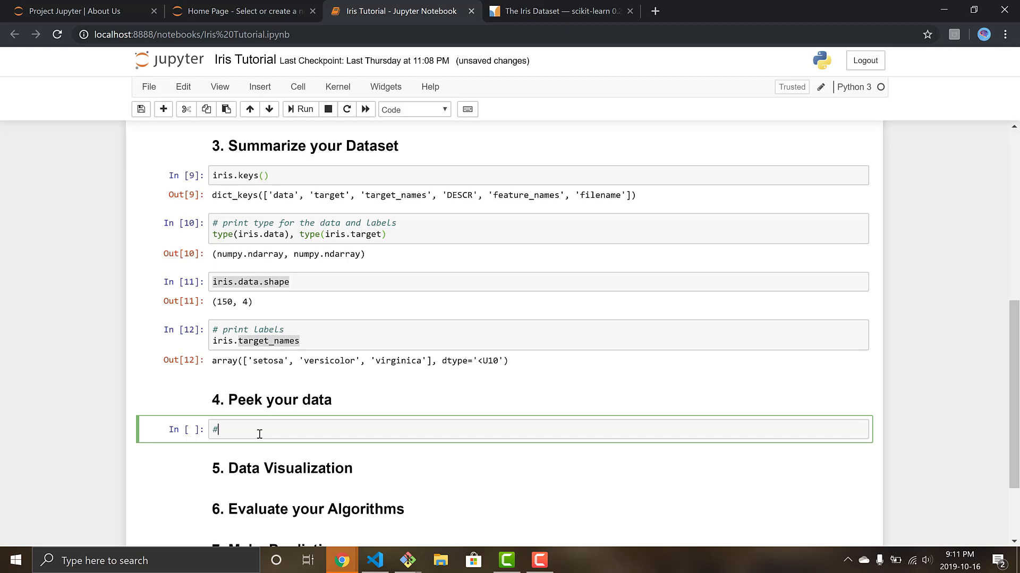
pyautogui.write('perfrom ed')
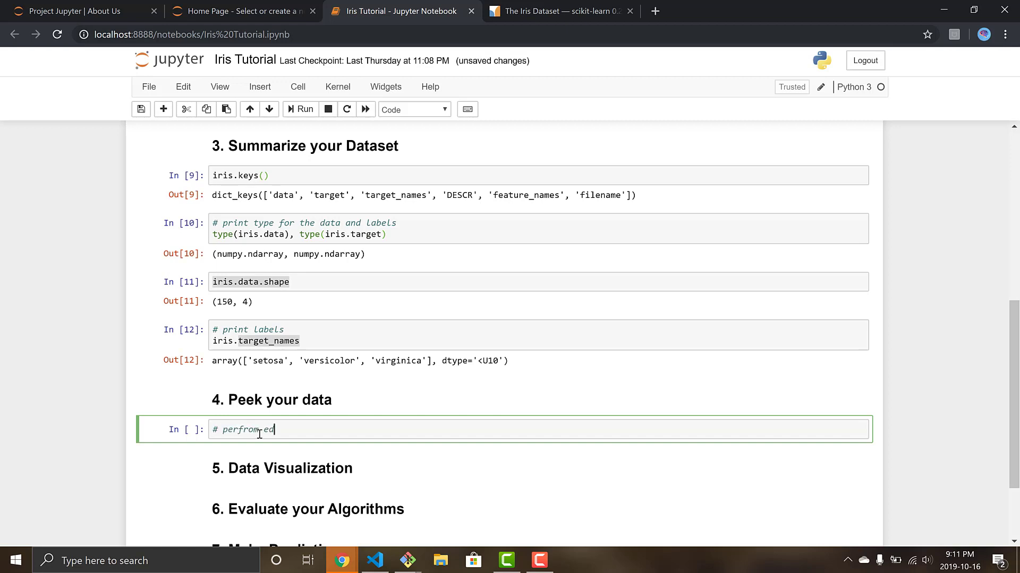
pyautogui.write('EDA')
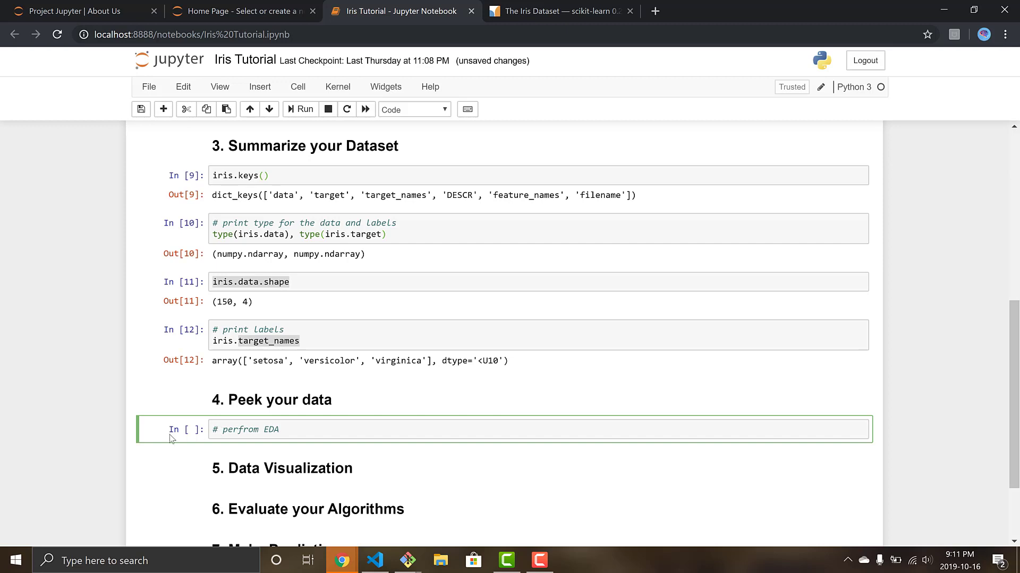
pyautogui.write('X')
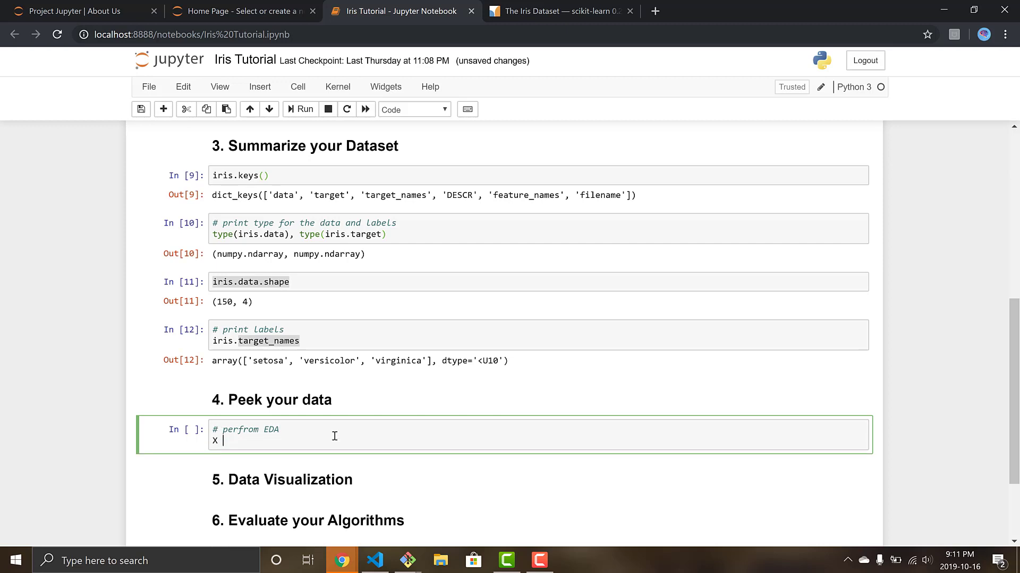
pyautogui.write('=')
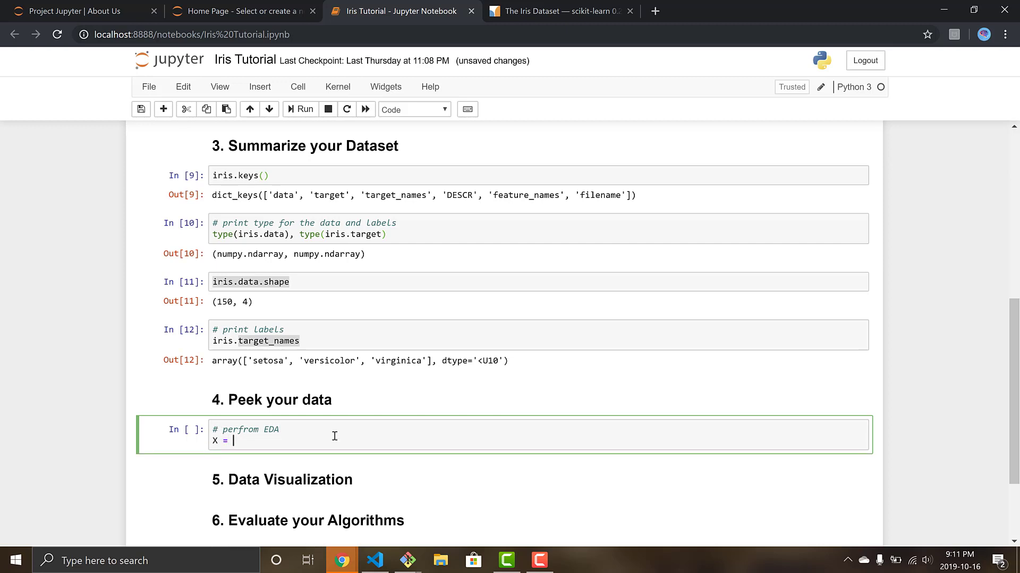
pyautogui.write('iris')
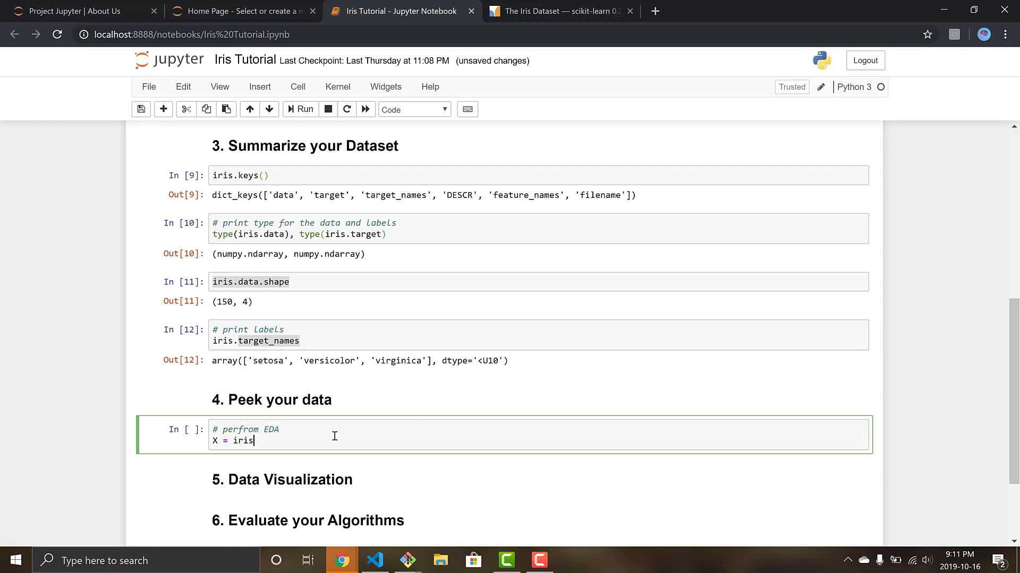
pyautogui.write('.data')
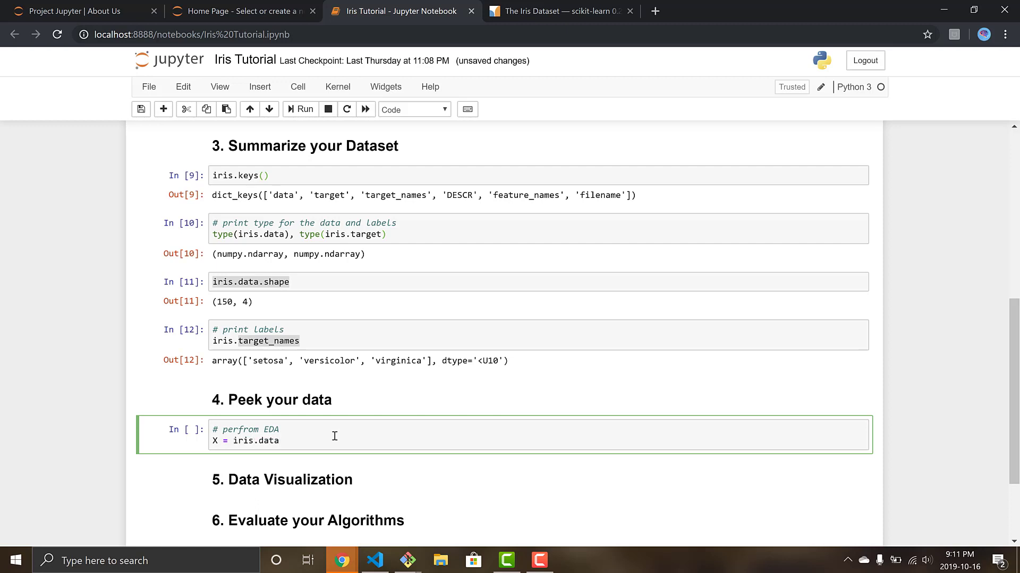
pyautogui.press('Enter')
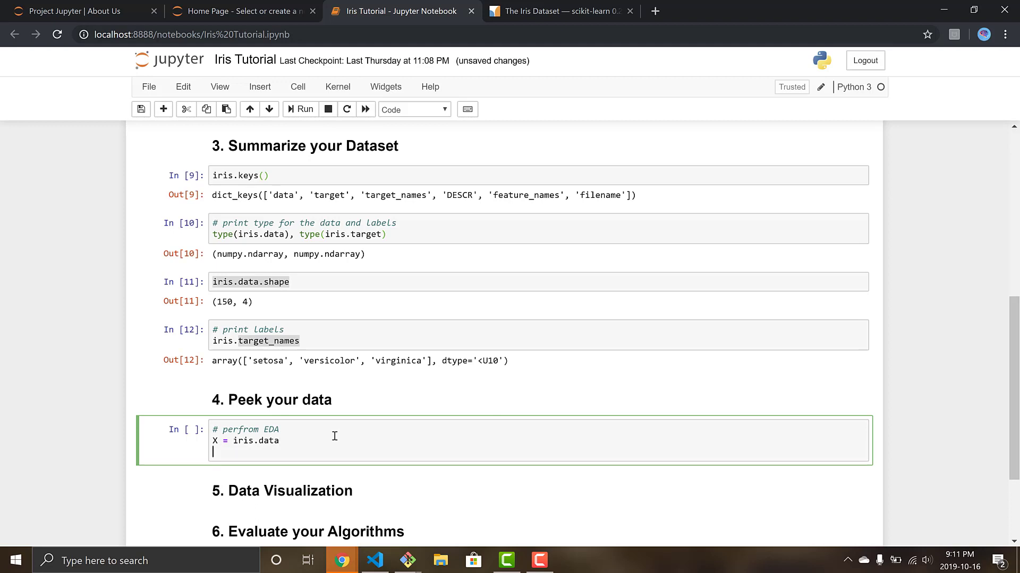
pyautogui.write('Y =')
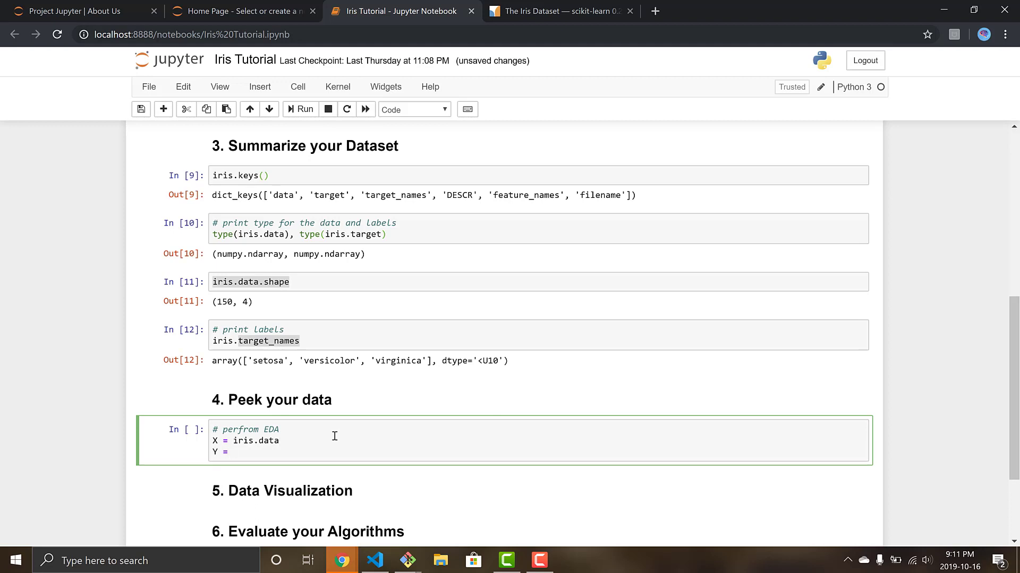
pyautogui.write('iris.targ')
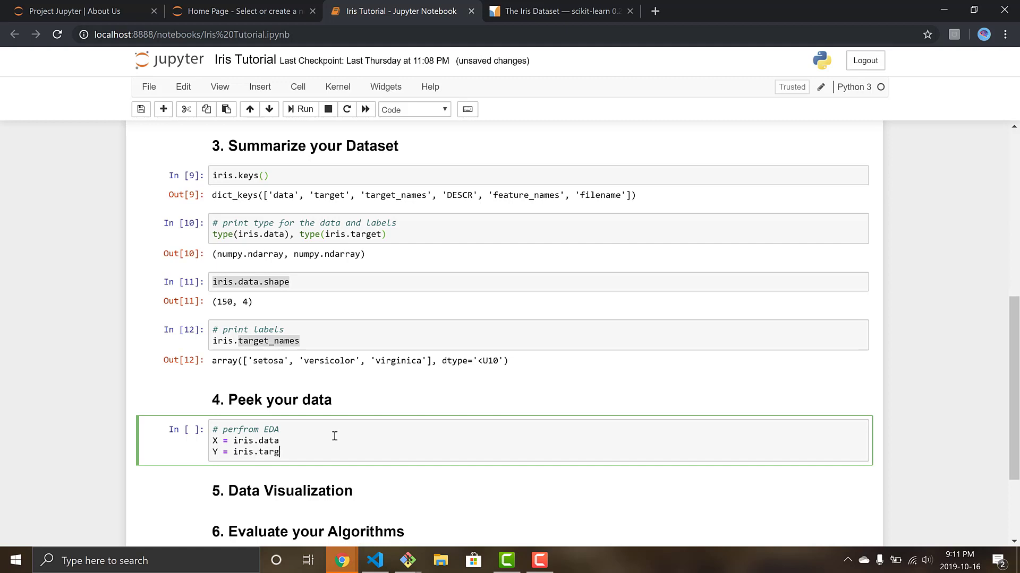
pyautogui.write('et')
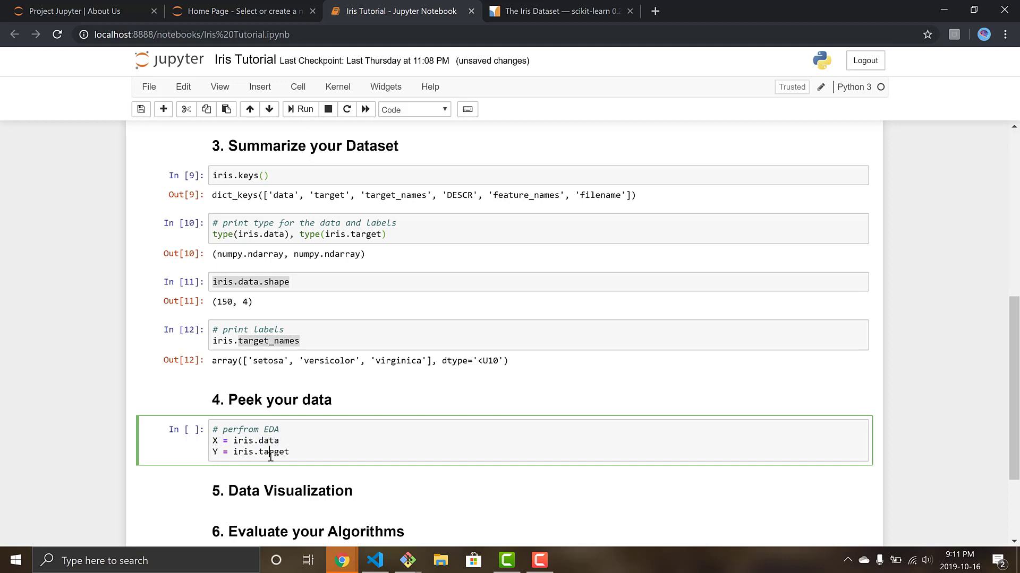
pyautogui.press('enter')
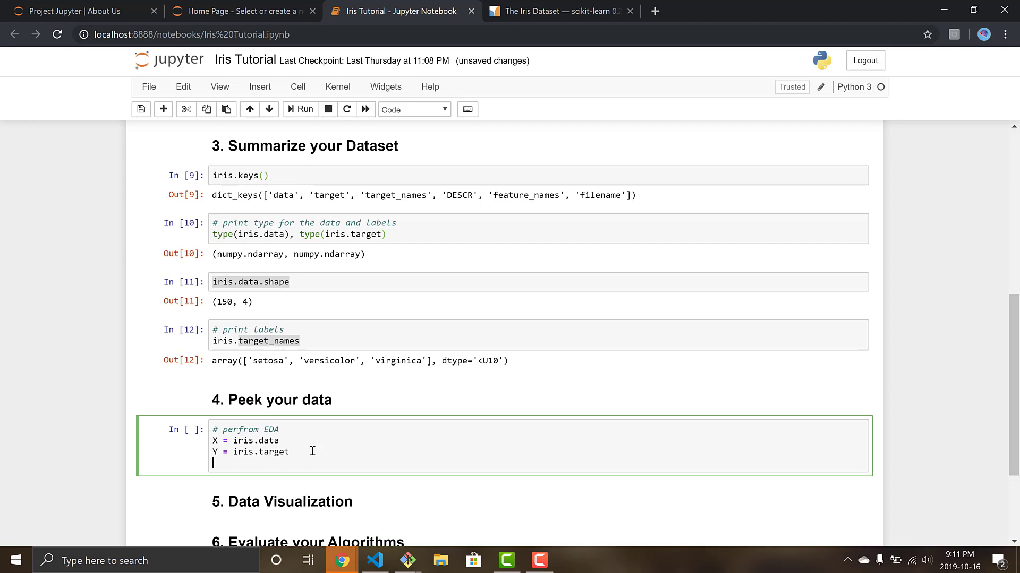
# Add df = pd.DataFrame(X, columns=iris.feature_names) followed by df.head().
pyautogui.write('df')
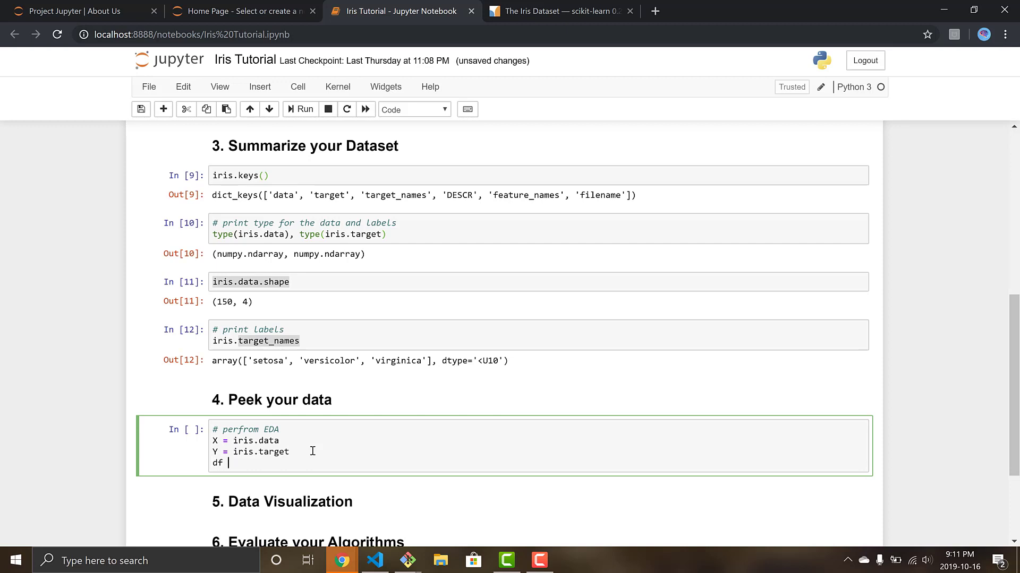
pyautogui.write('= pd')
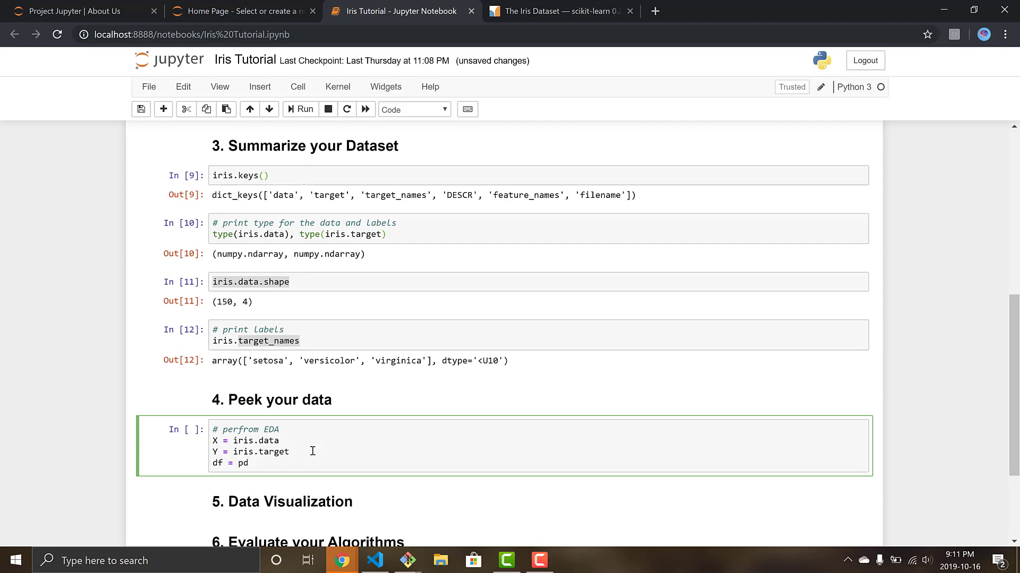
pyautogui.write('Data')
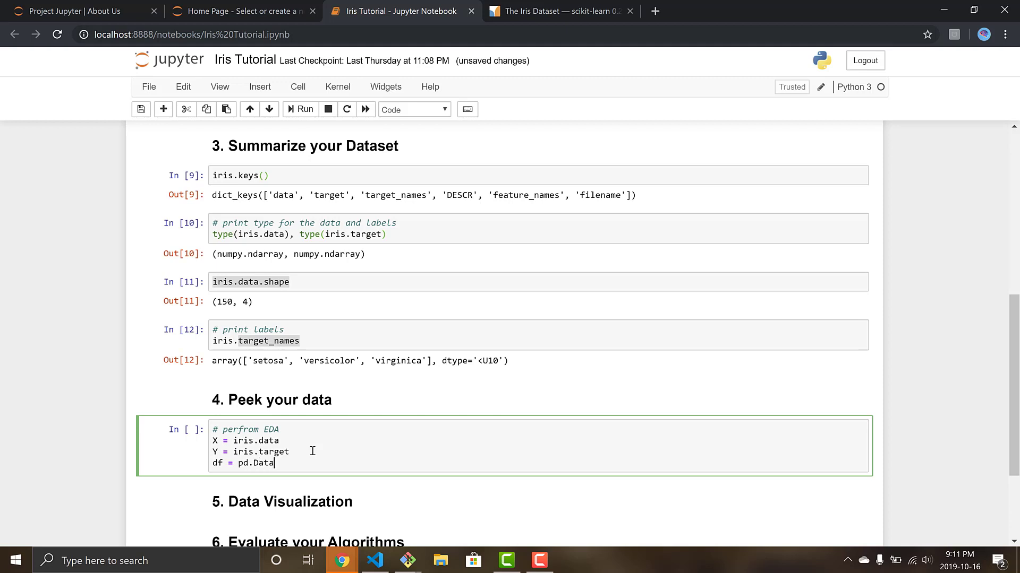
pyautogui.write('Frame')
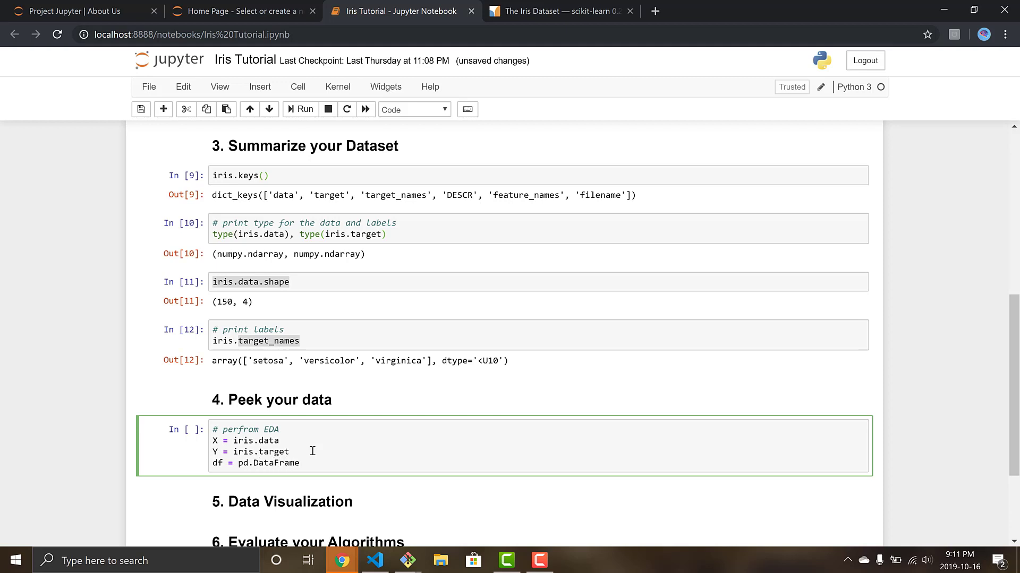
pyautogui.write('(X,')
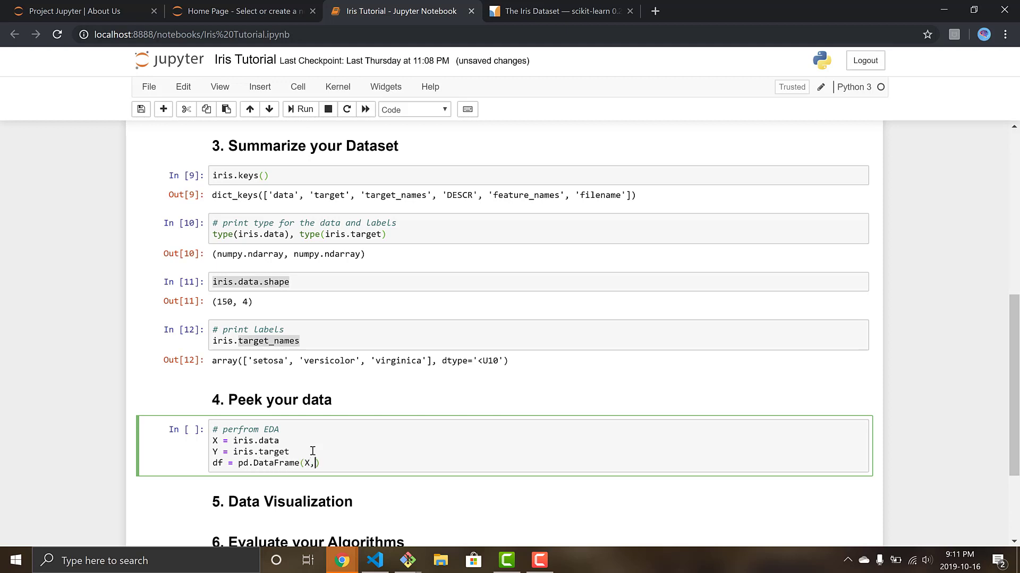
pyautogui.write('columns')
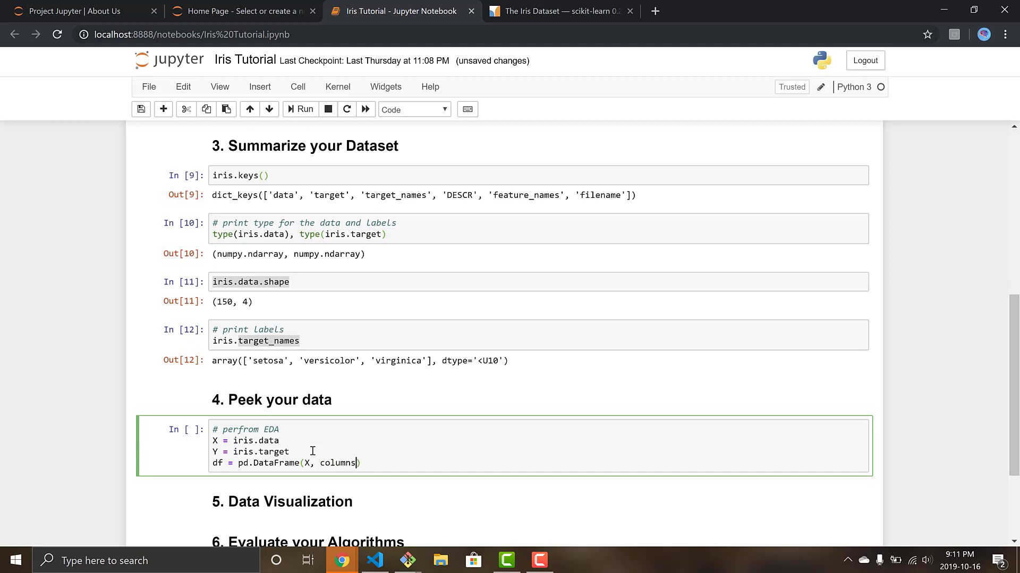
pyautogui.write('=')
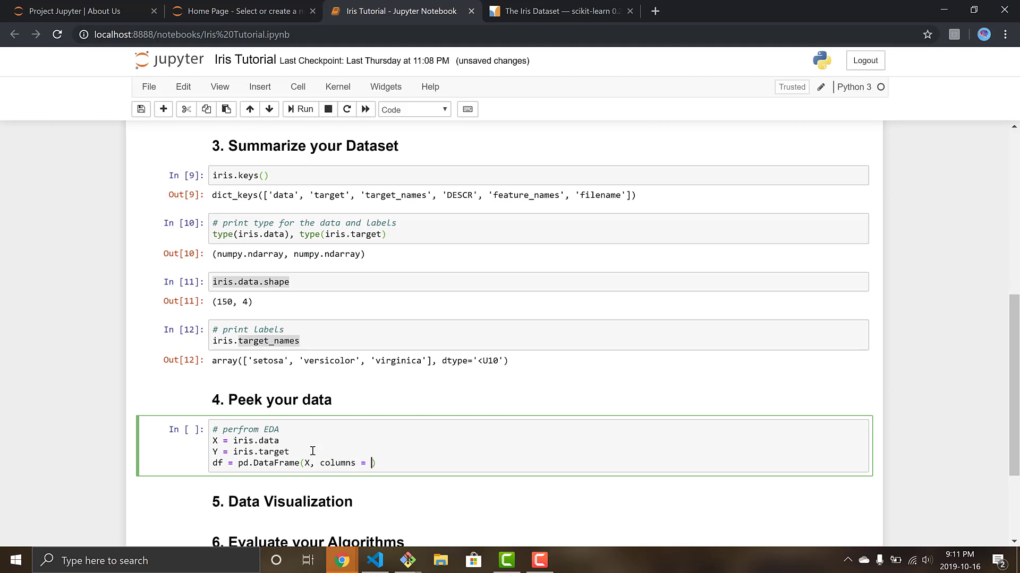
pyautogui.write('iris.')
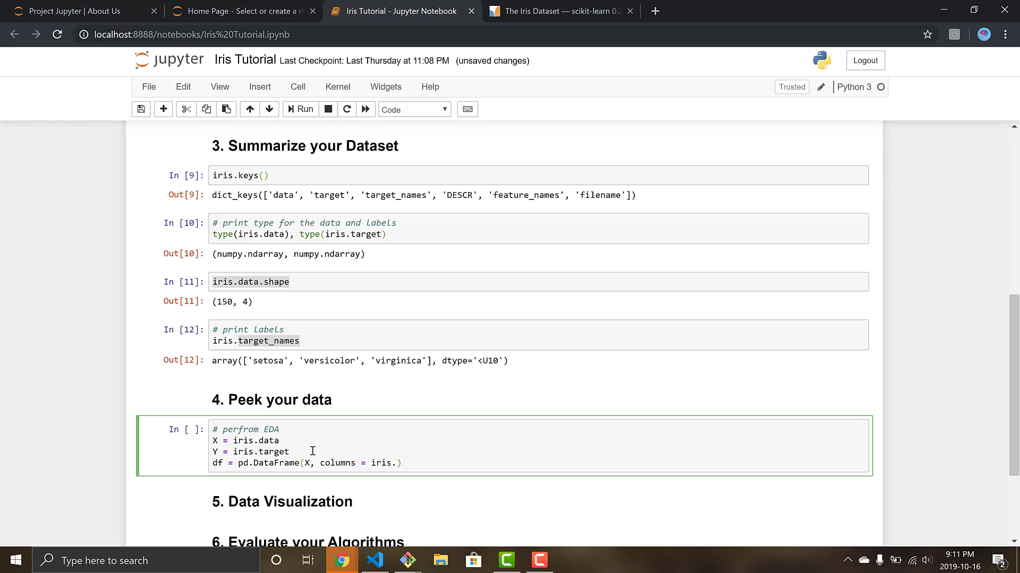
pyautogui.write('feature')
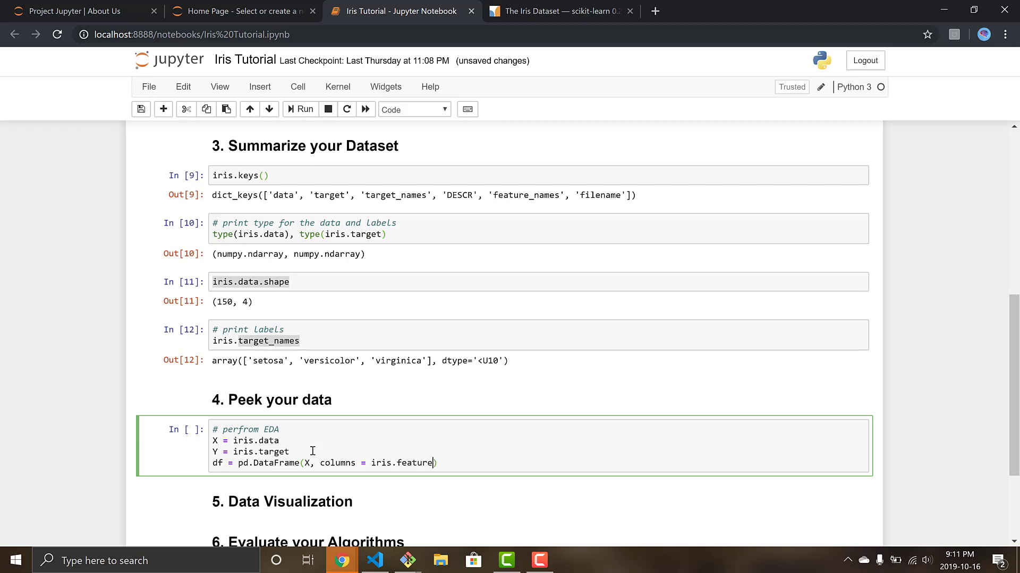
pyautogui.write('_names)')
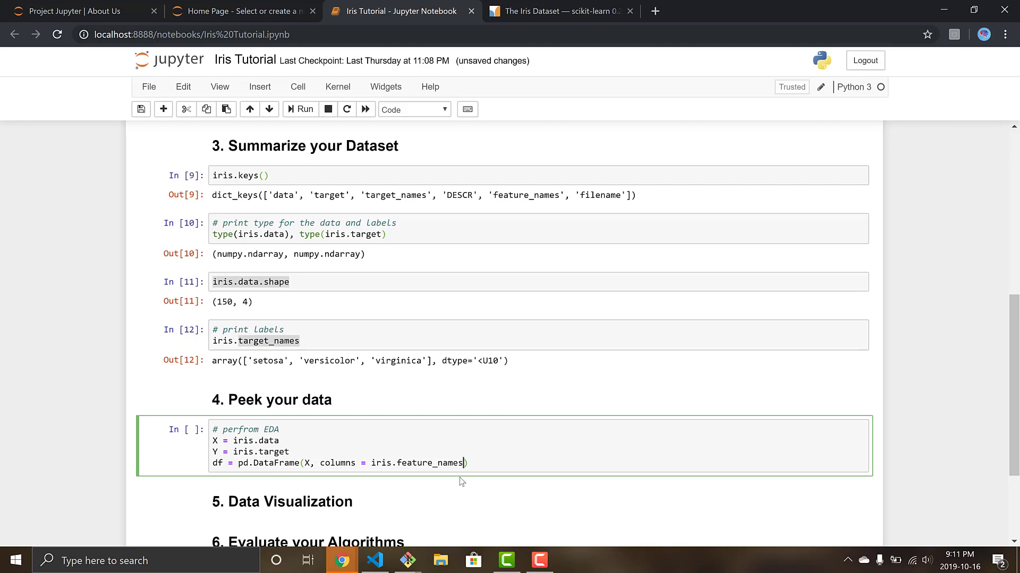
pyautogui.doubleClick(418, 463)
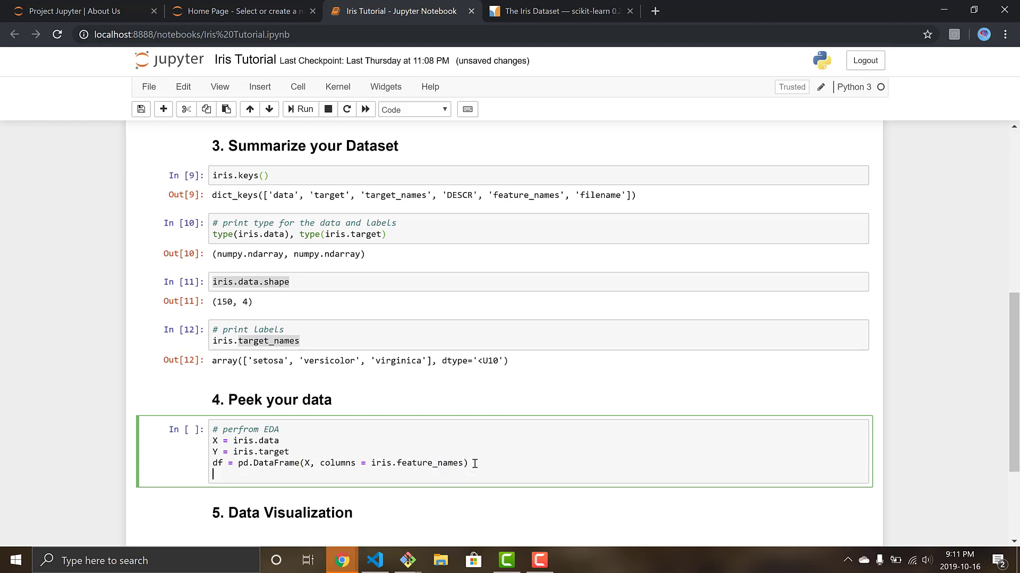
pyautogui.write('df.head')
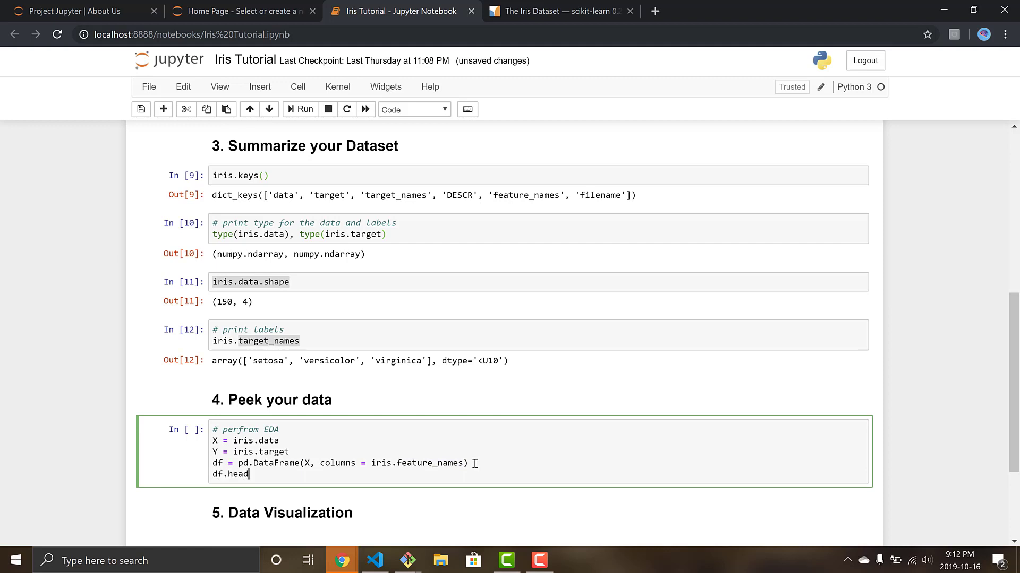
pyautogui.write('()')
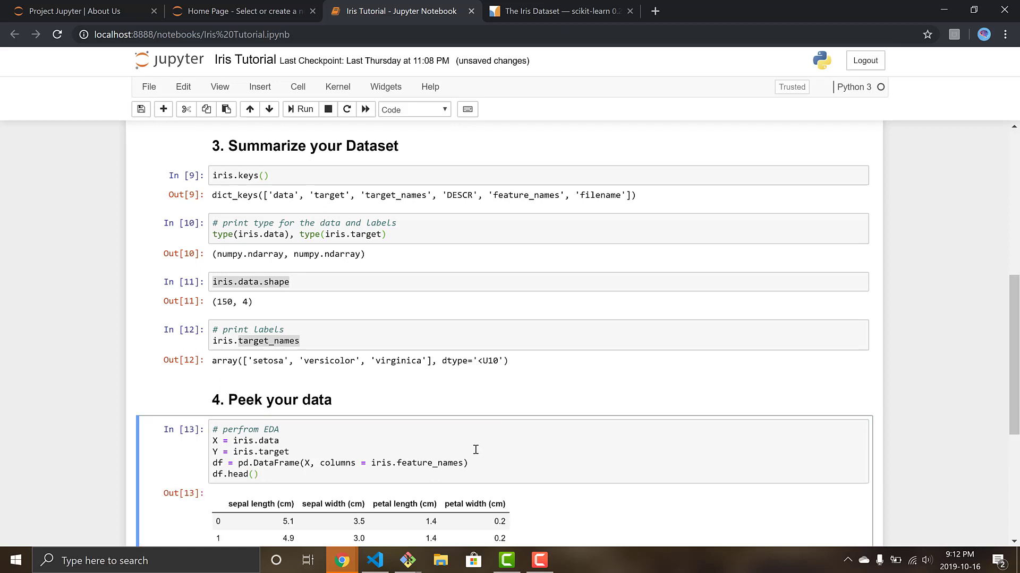
# Review the five-row df.head() table, highlighting 'length' in a column header.
pyautogui.scroll(-3)
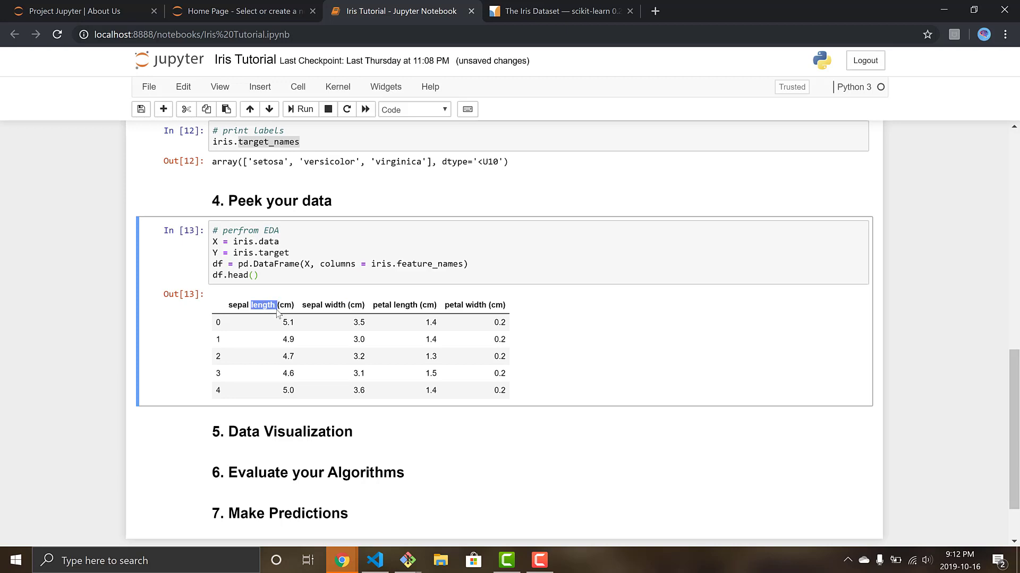
pyautogui.doubleClick(473, 305)
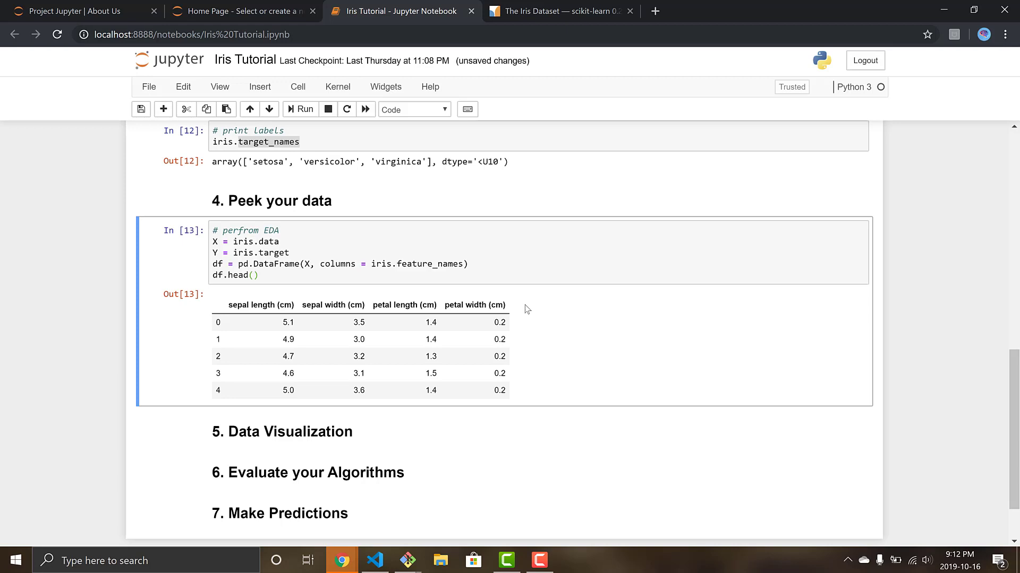
pyautogui.moveTo(559, 495)
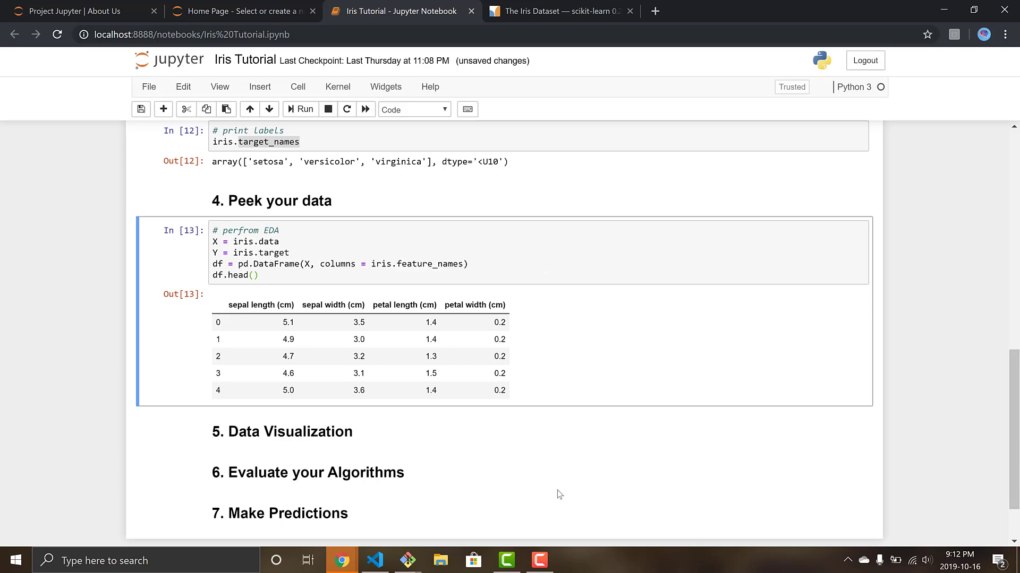
pyautogui.scroll(-3)
pyautogui.write('o')
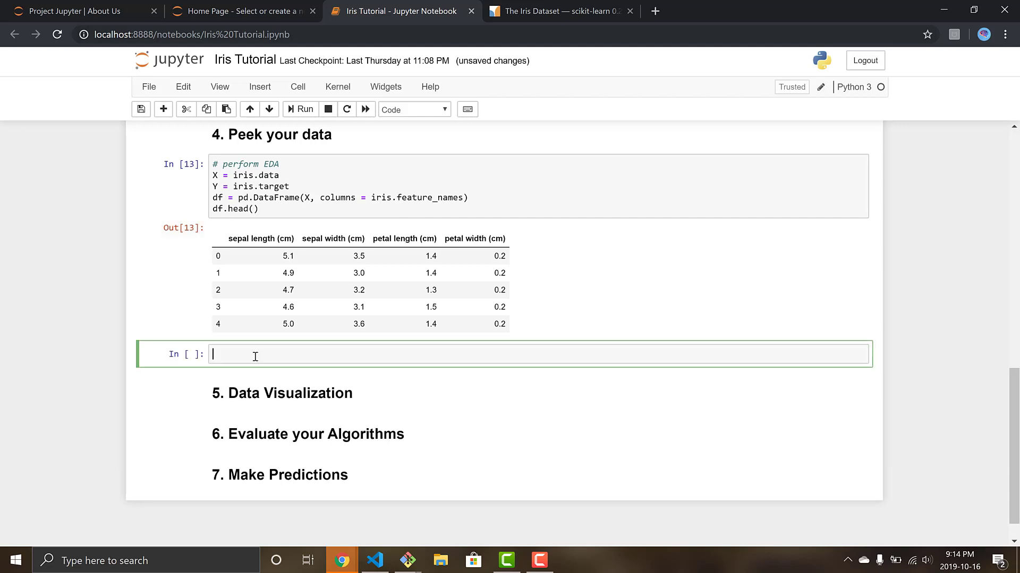
pyautogui.click(414, 109)
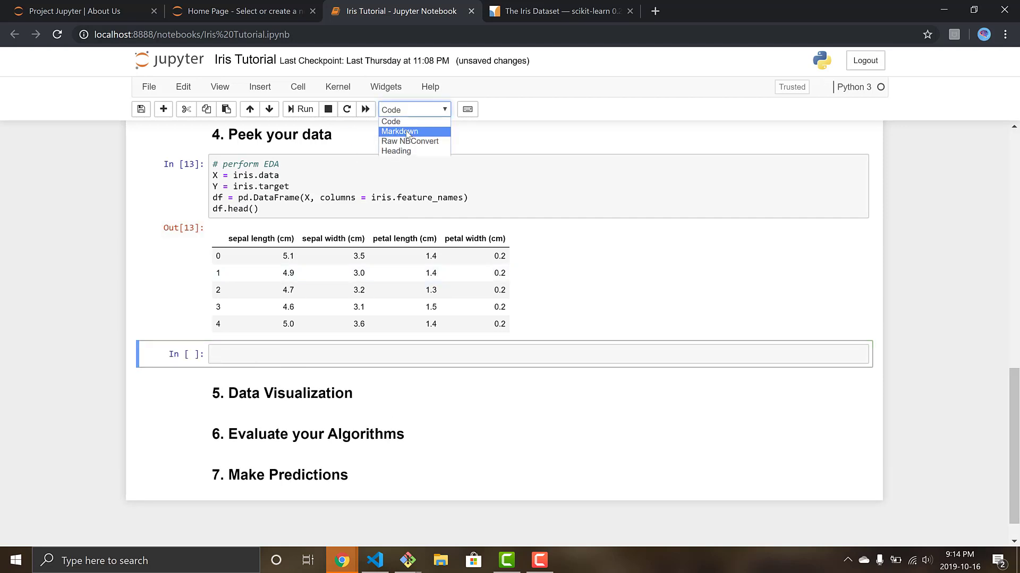
# Make the new cell Markdown and type '## 4.1 Statistical Summary'.
pyautogui.click(397, 132)
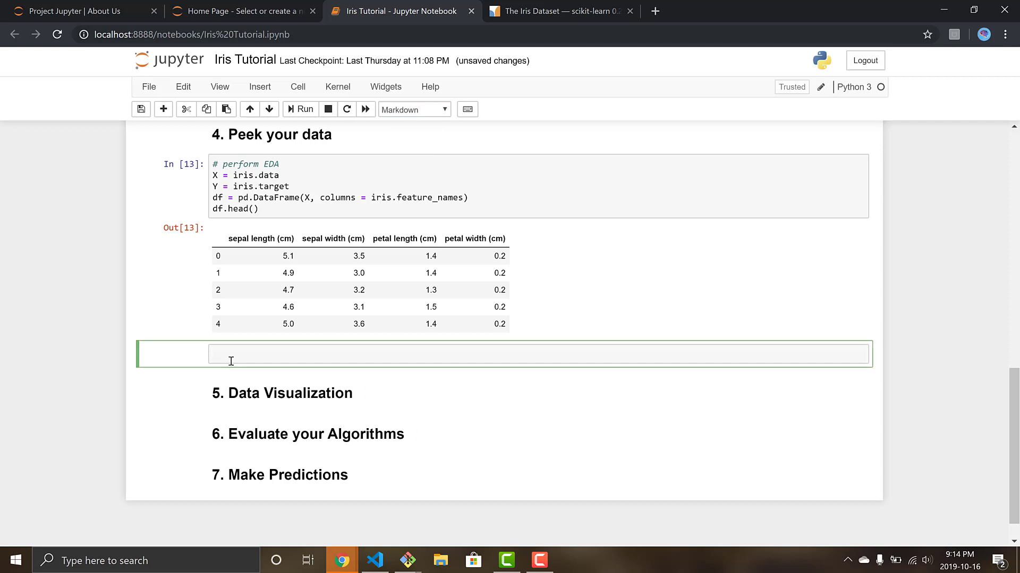
pyautogui.write('##')
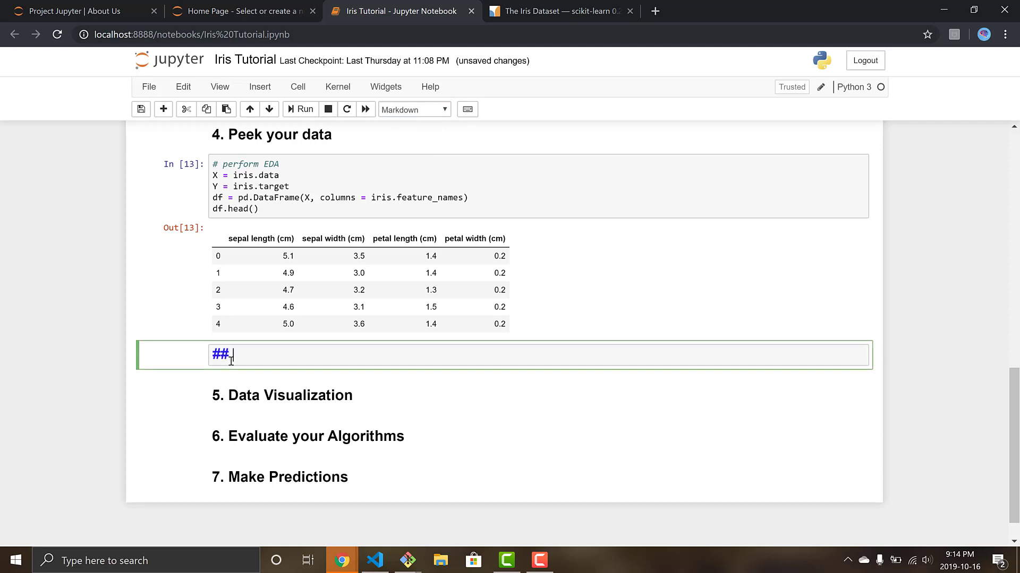
pyautogui.write('4.1 Sta')
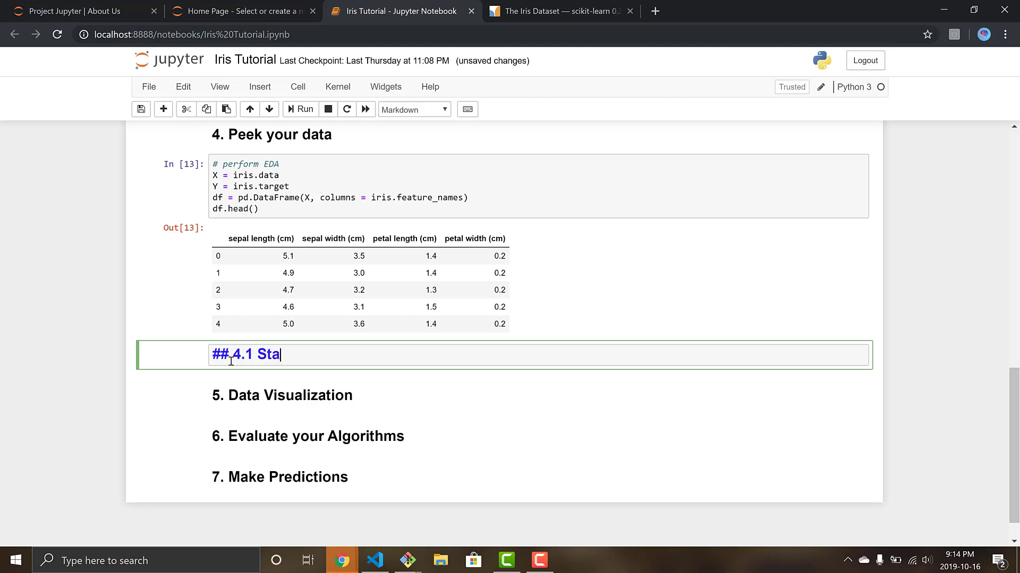
pyautogui.write('stisti')
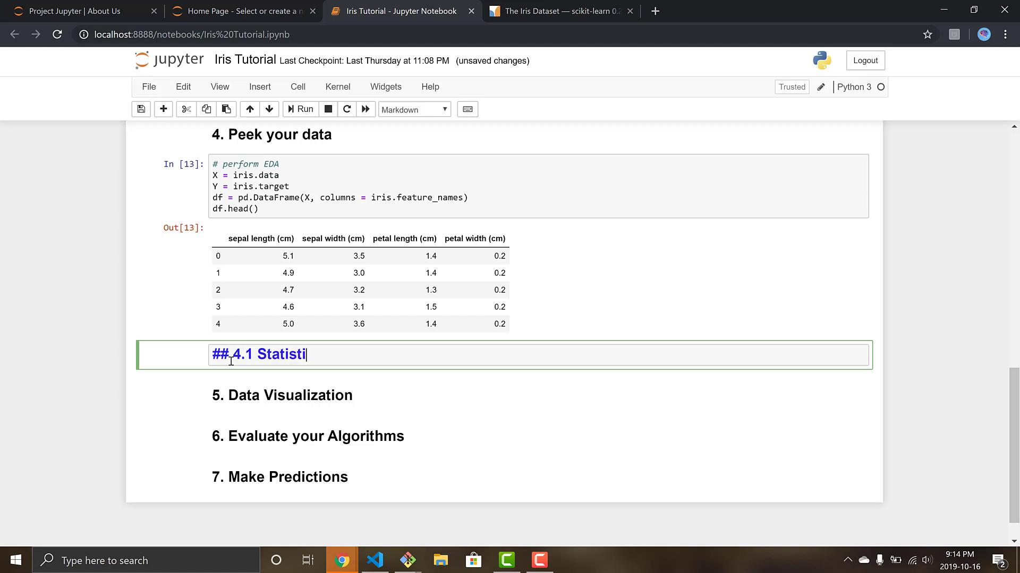
pyautogui.write('cal Summary')
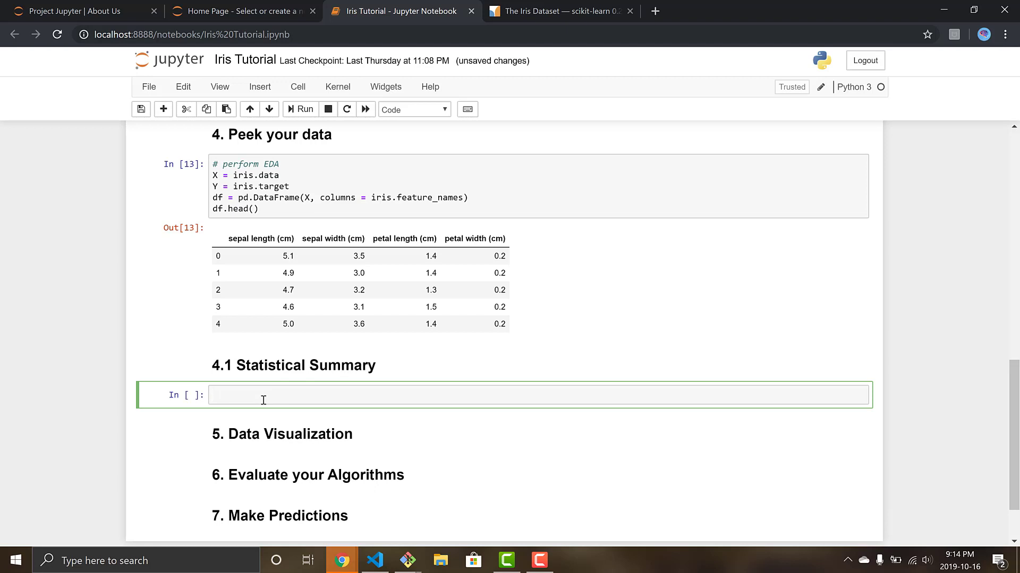
# Run df.describe() and point out the count, min and 75% rows, including count 150.
pyautogui.write('df.')
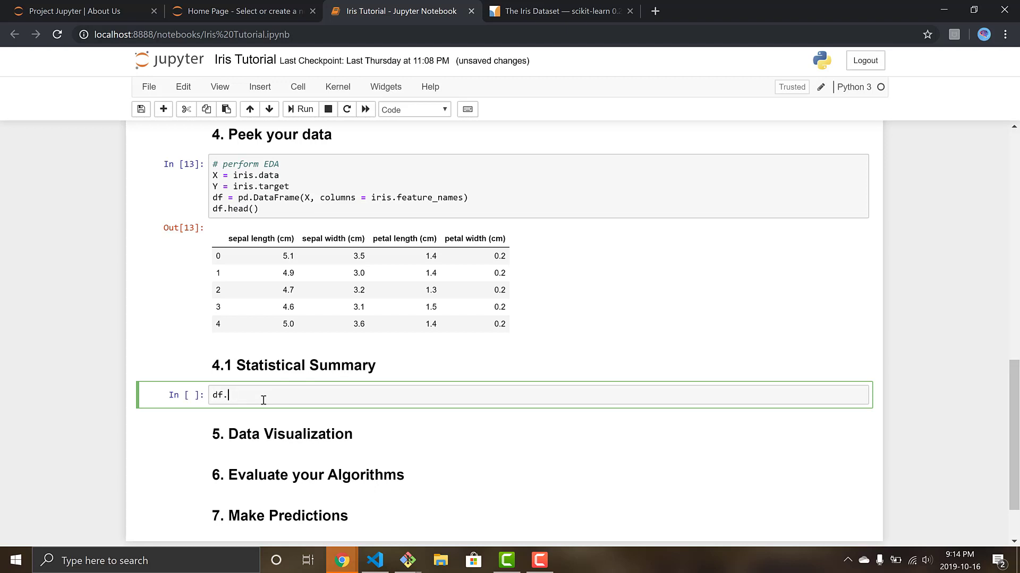
pyautogui.write('describe(')
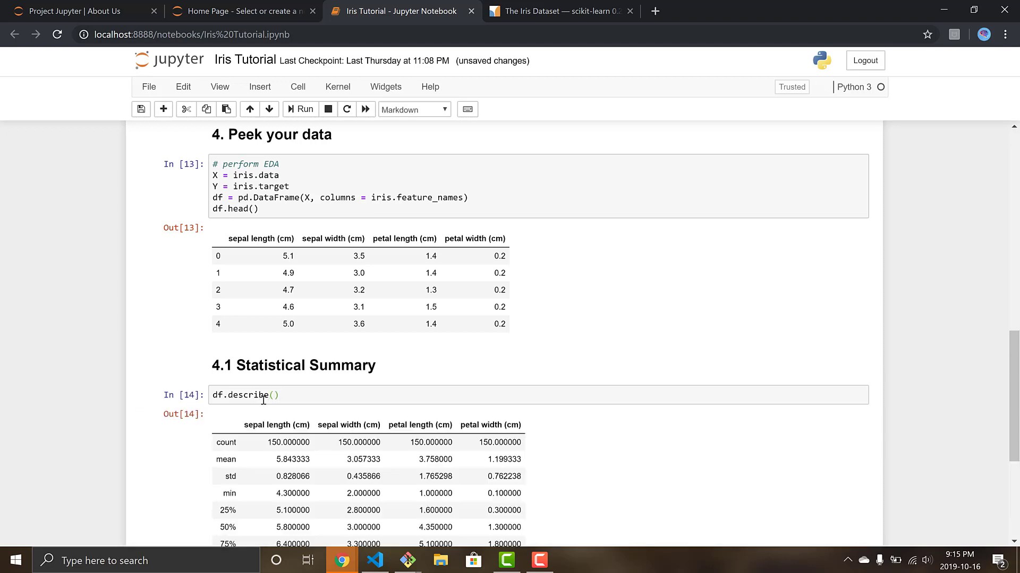
pyautogui.scroll(-3)
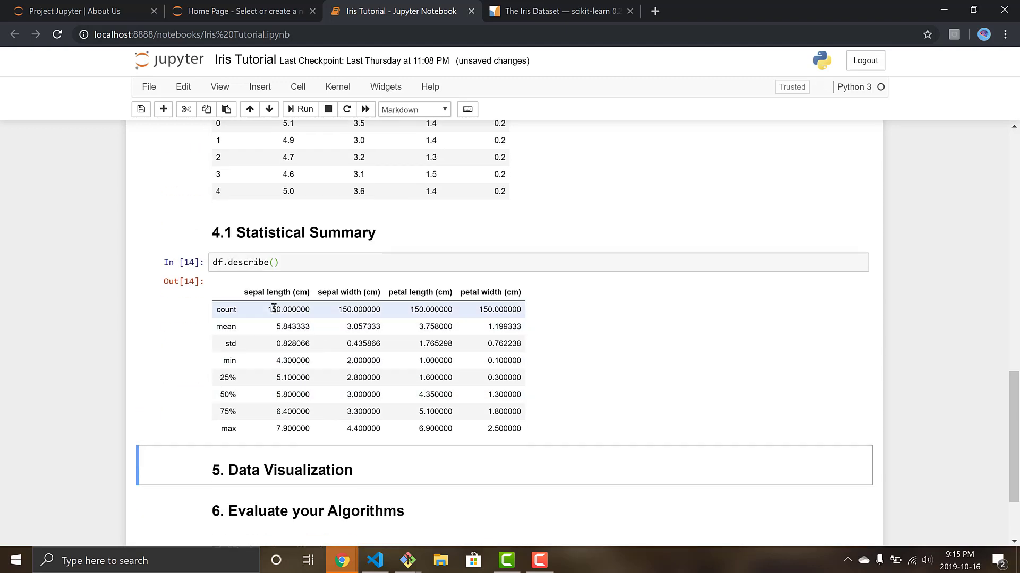
pyautogui.doubleClick(428, 310)
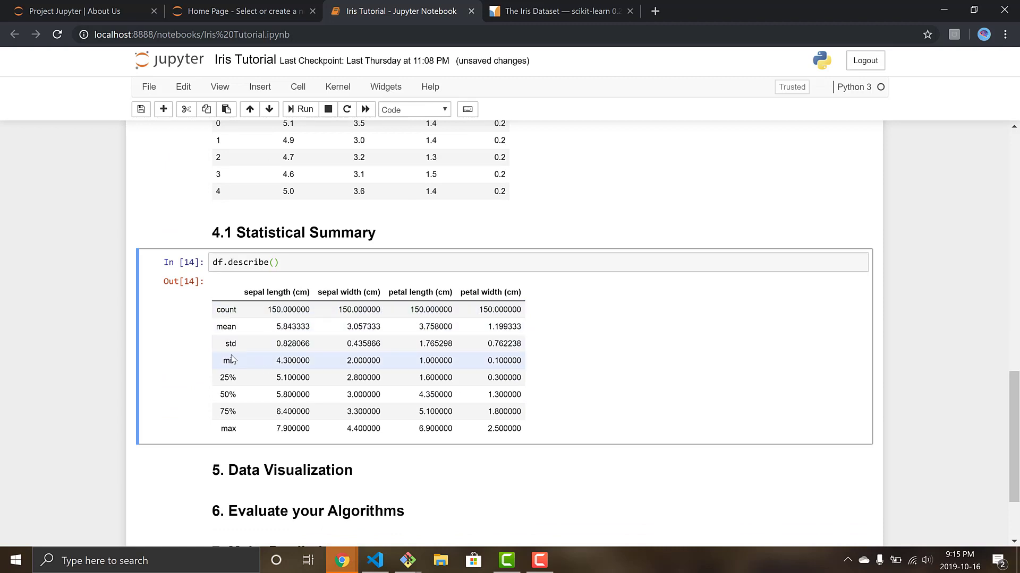
pyautogui.doubleClick(228, 360)
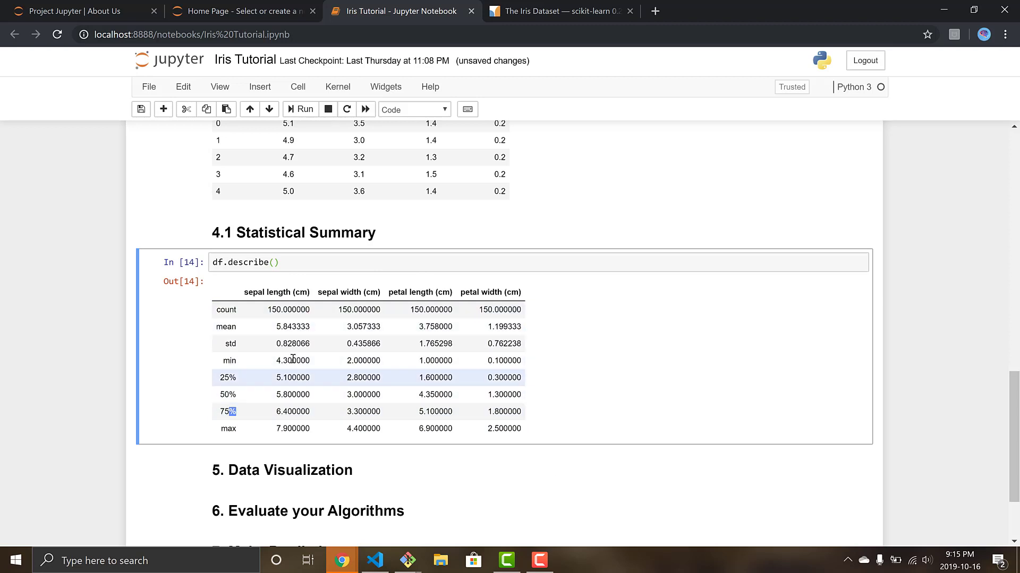
pyautogui.doubleClick(288, 309)
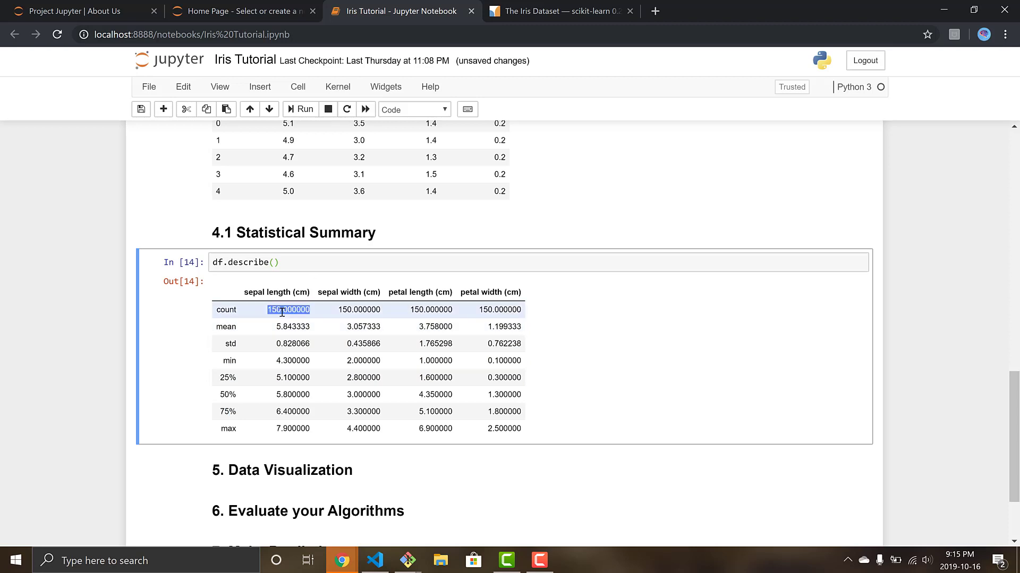
pyautogui.click(430, 310)
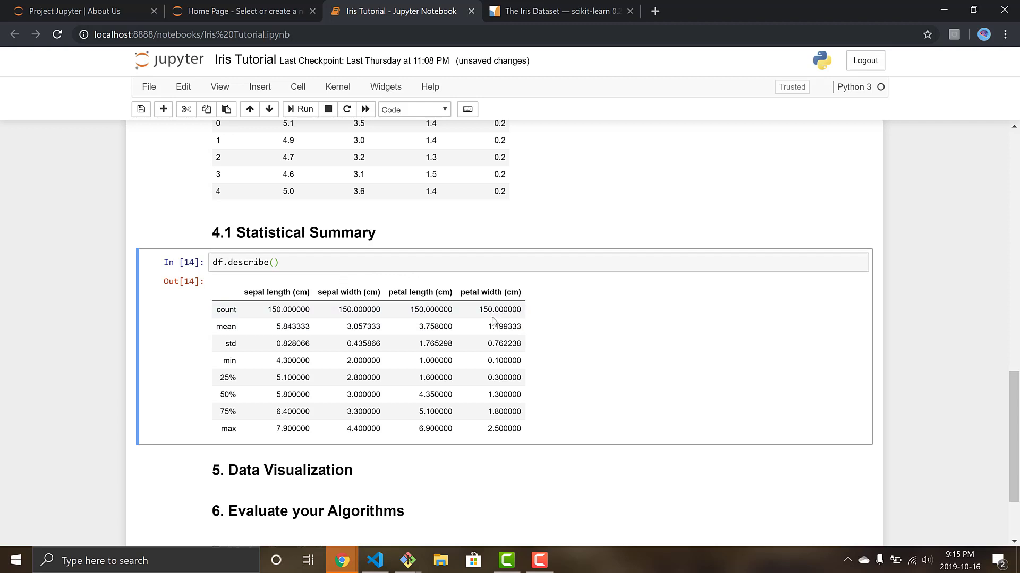
pyautogui.moveTo(328, 359)
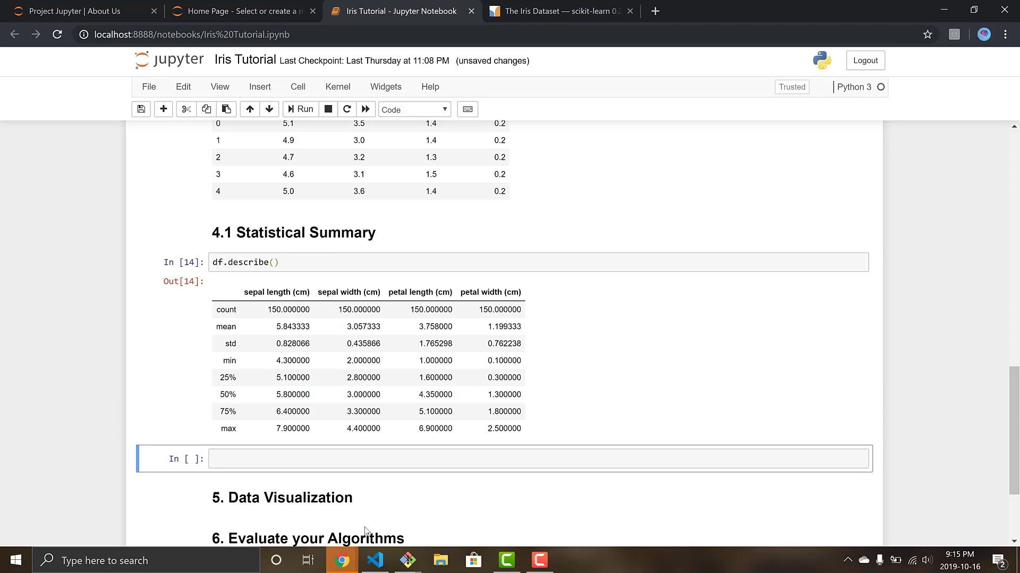
# Turn the new cell into Markdown reading '## 4.2 Class Distribution'.
pyautogui.click(455, 459)
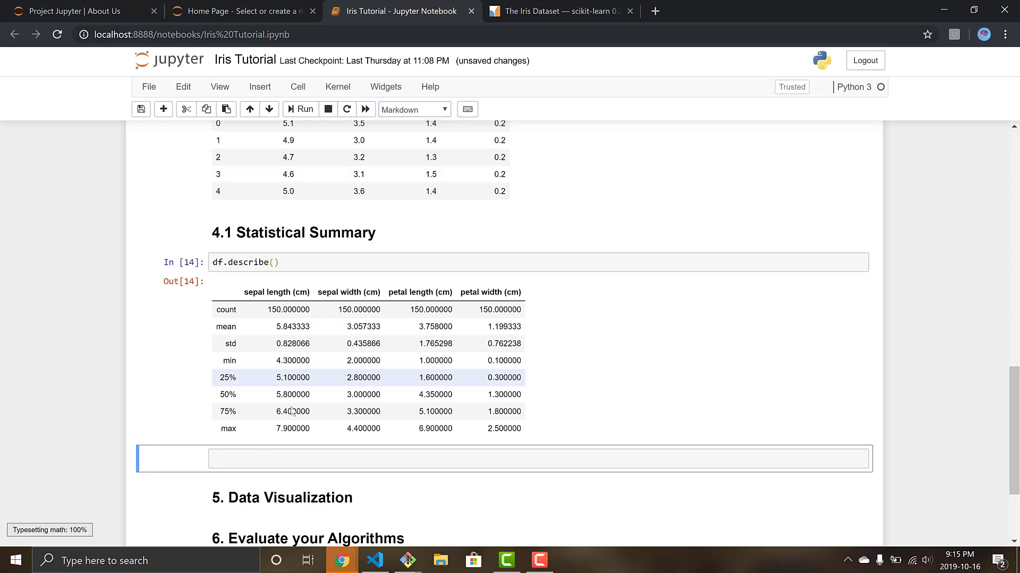
pyautogui.write('##')
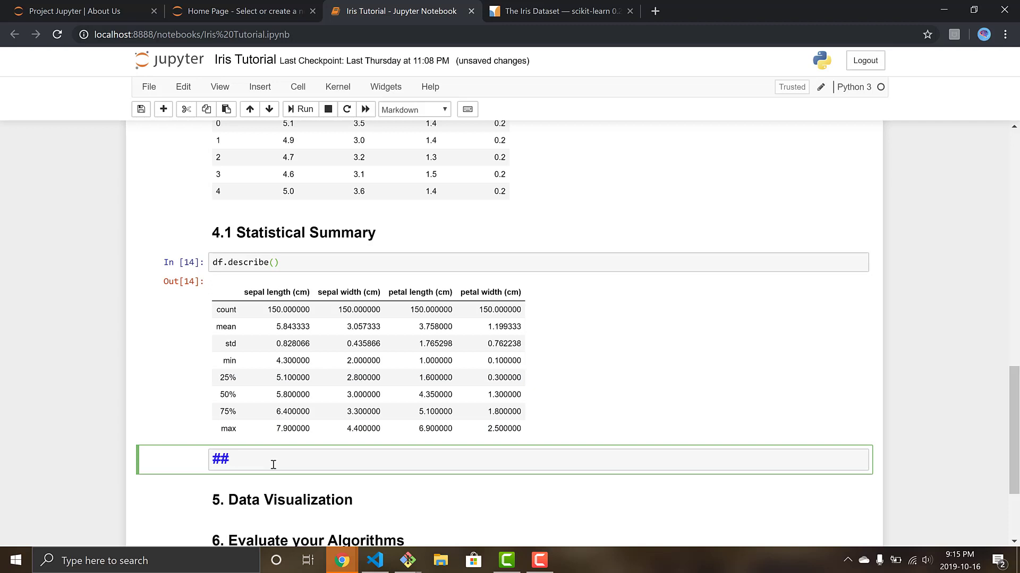
pyautogui.write('4.2')
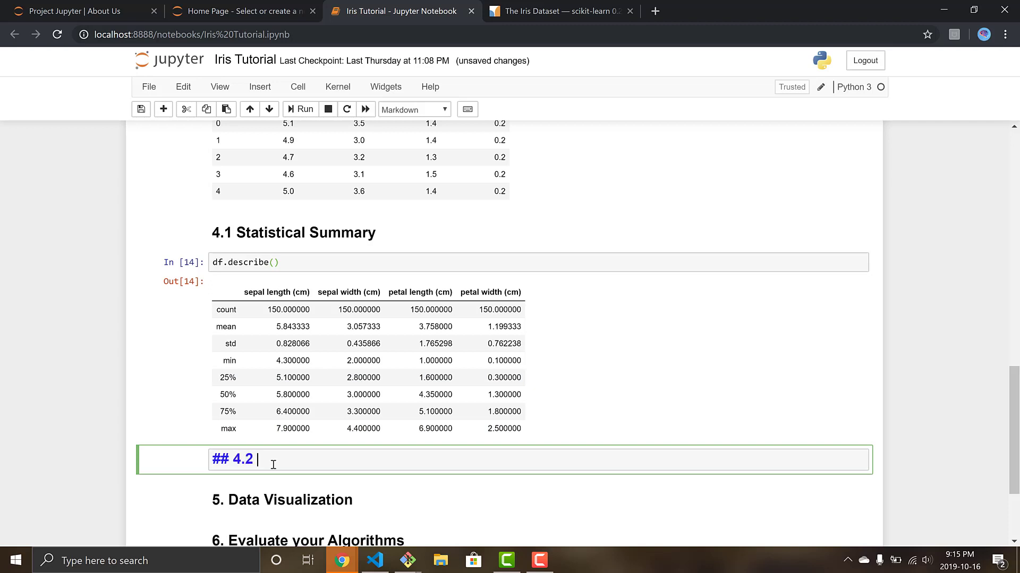
pyautogui.write('Class')
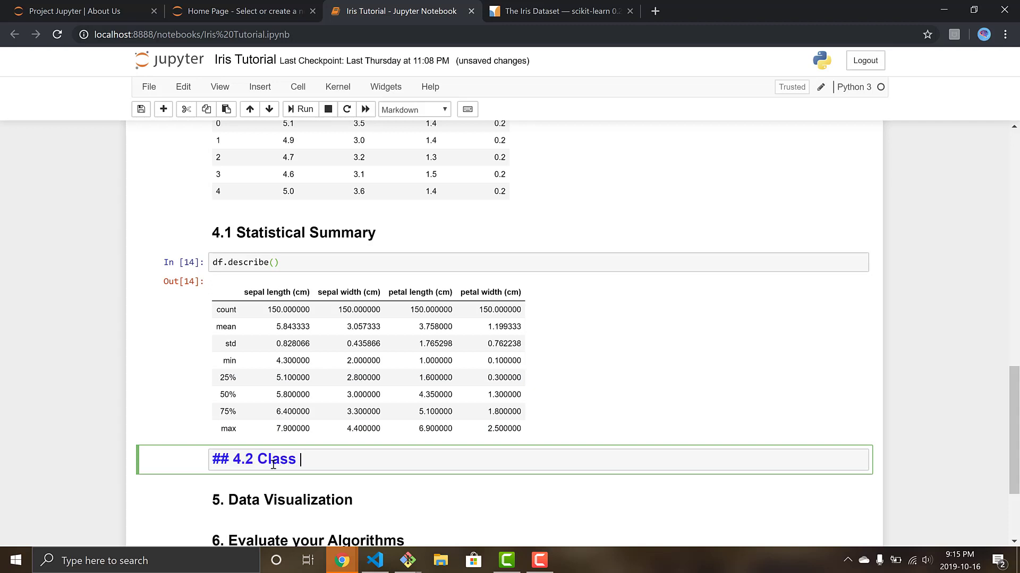
pyautogui.write('Distributio')
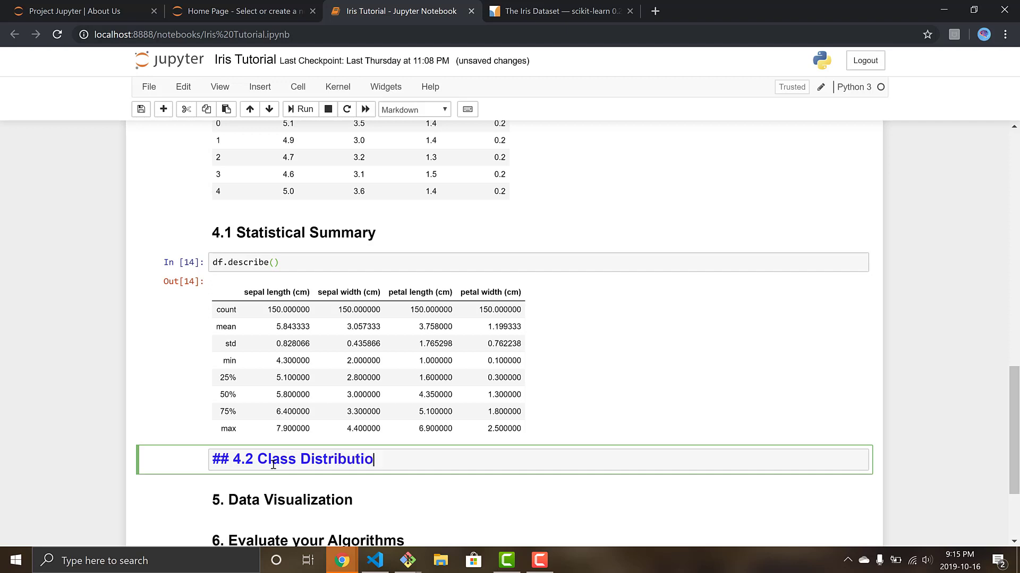
pyautogui.write('n')
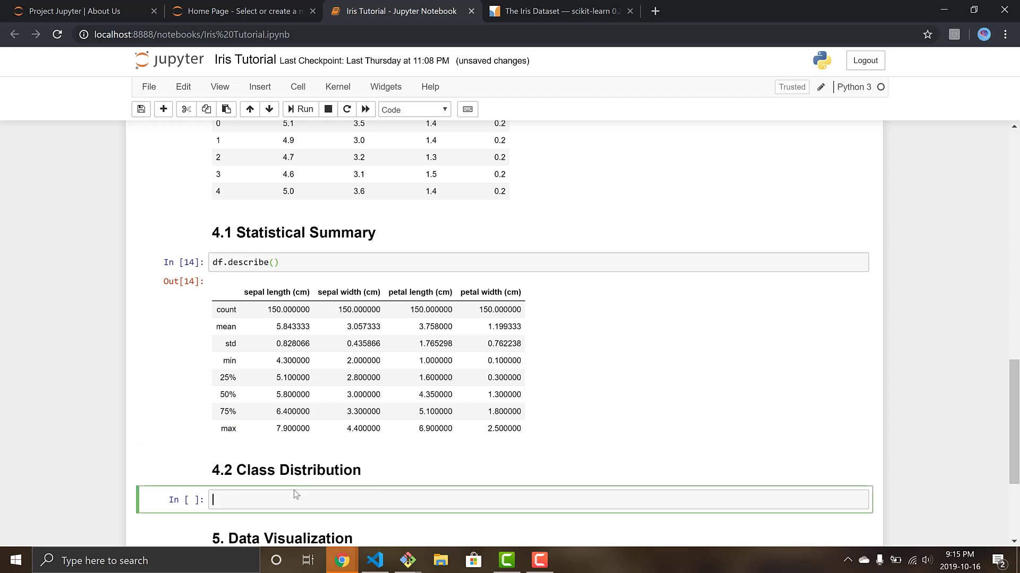
# Enter print(df.groupby(iris.target).size()) and run it, showing 50 samples per class 0, 1, 2.
pyautogui.write('print(')
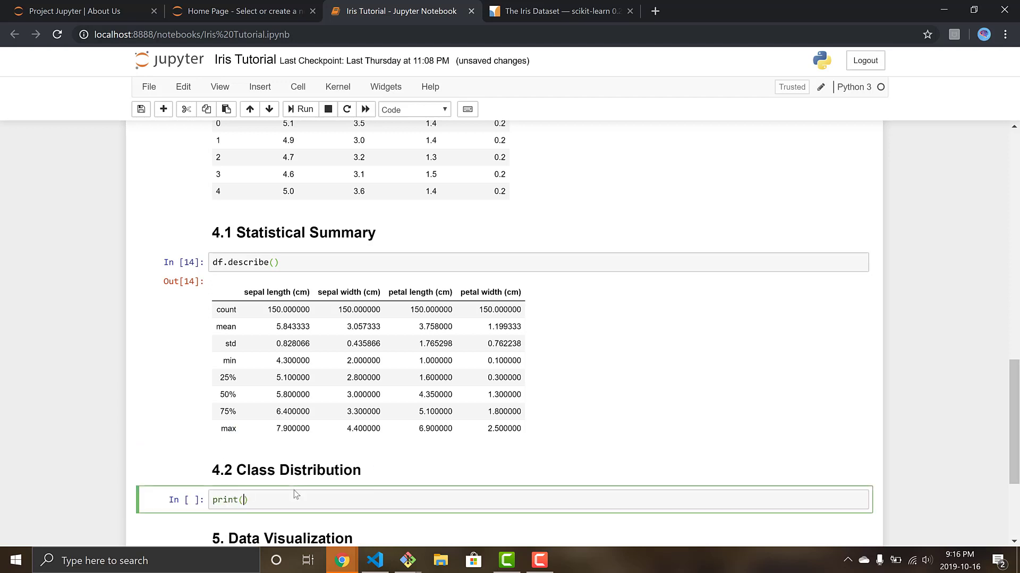
pyautogui.write('df.')
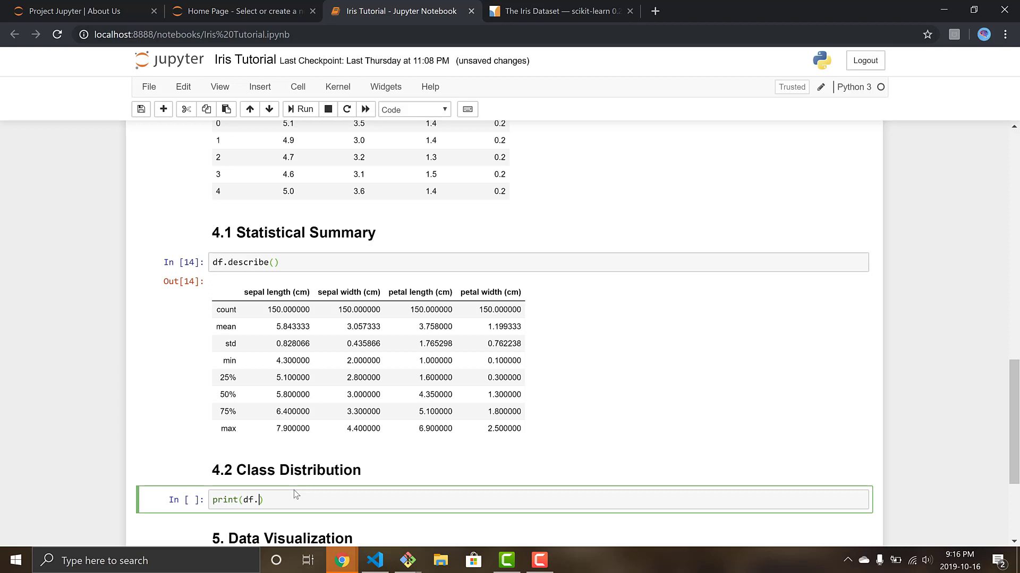
pyautogui.write('groupby(iris')
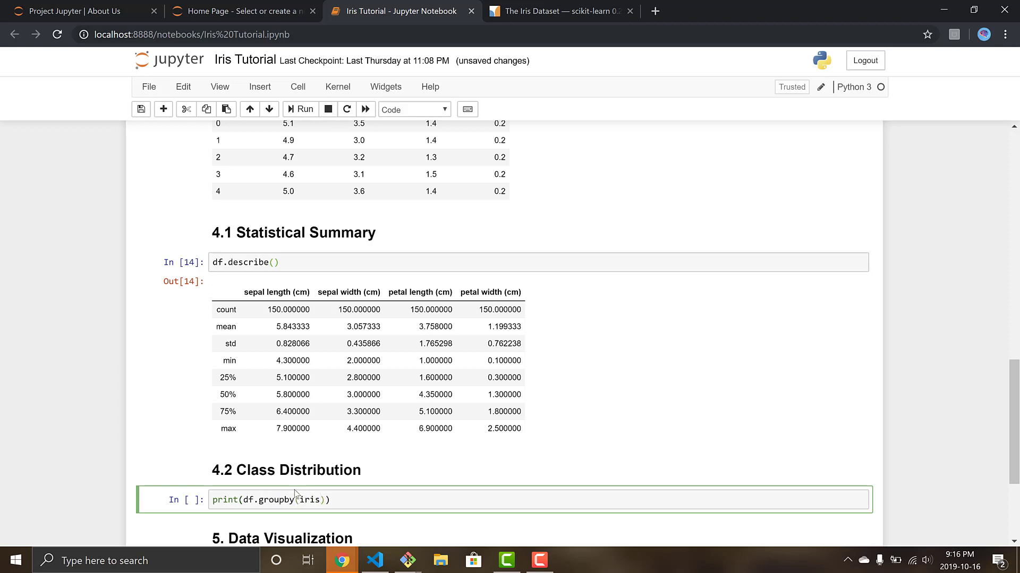
pyautogui.write('.target')
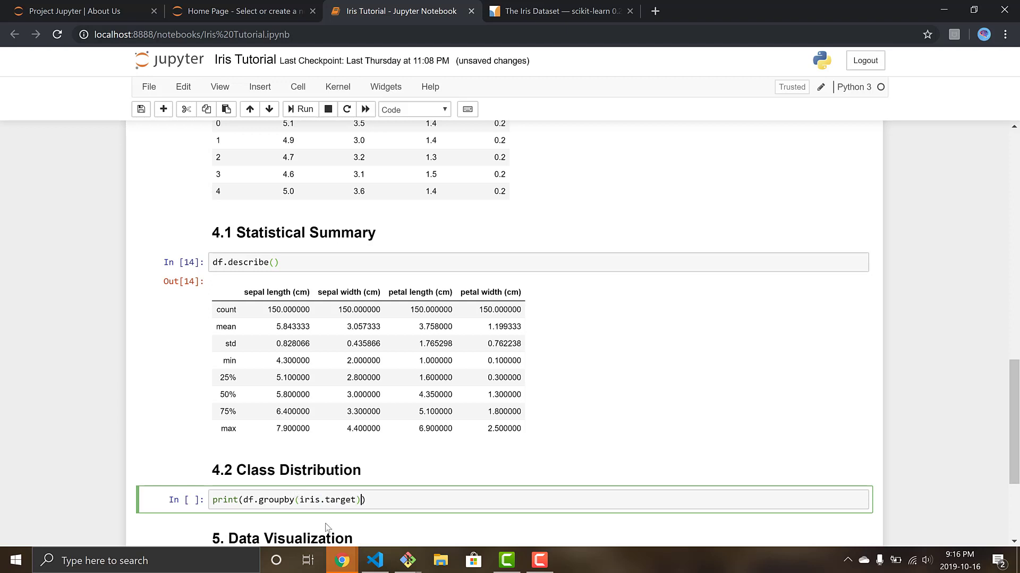
pyautogui.write('.size')
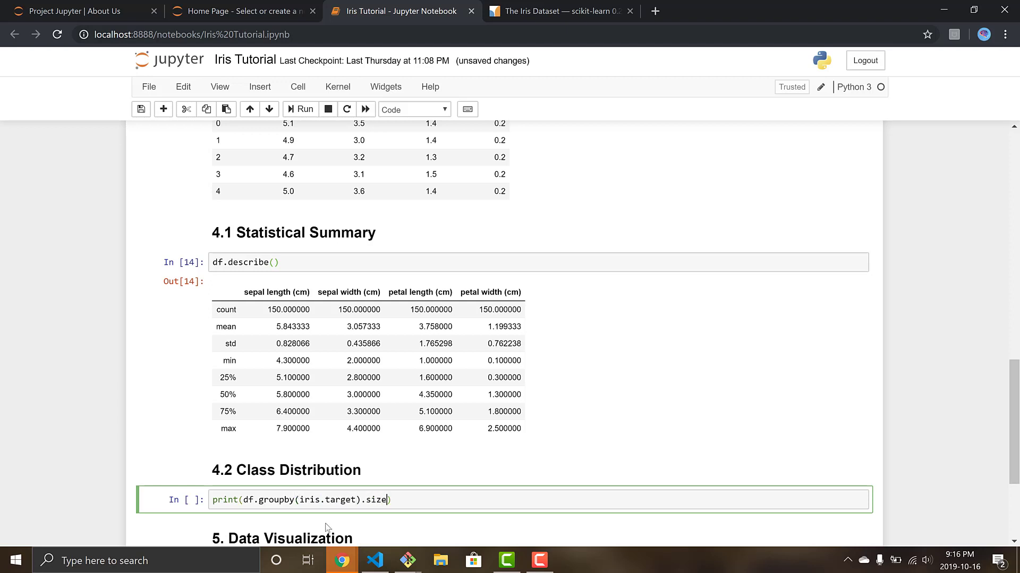
pyautogui.write('()')
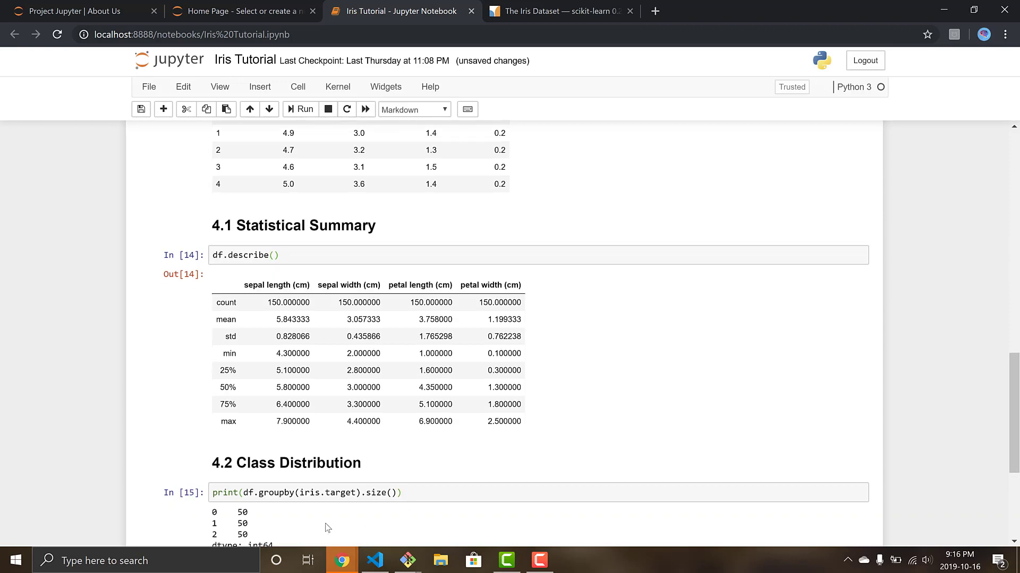
pyautogui.scroll(-3)
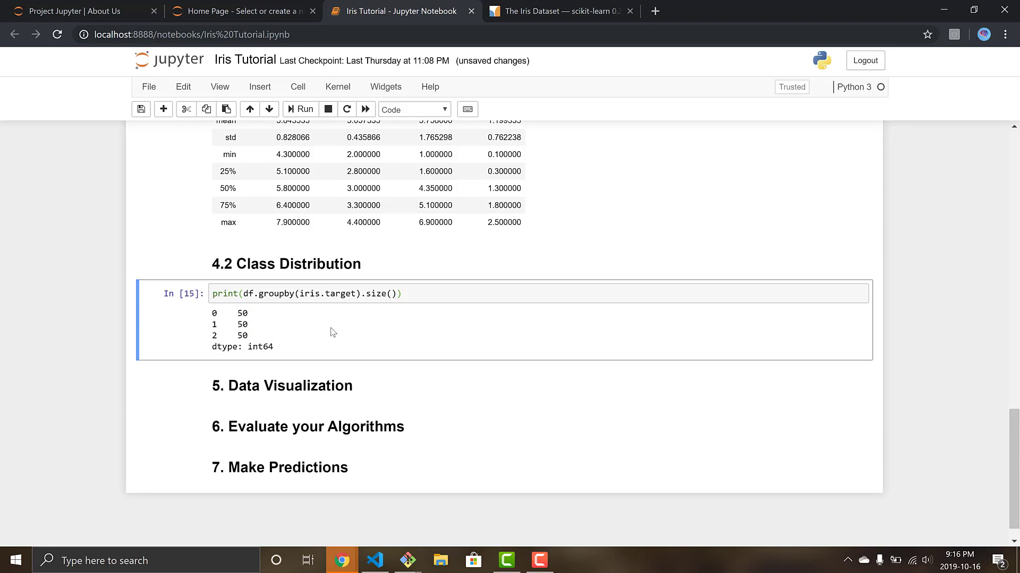
pyautogui.moveTo(327, 330)
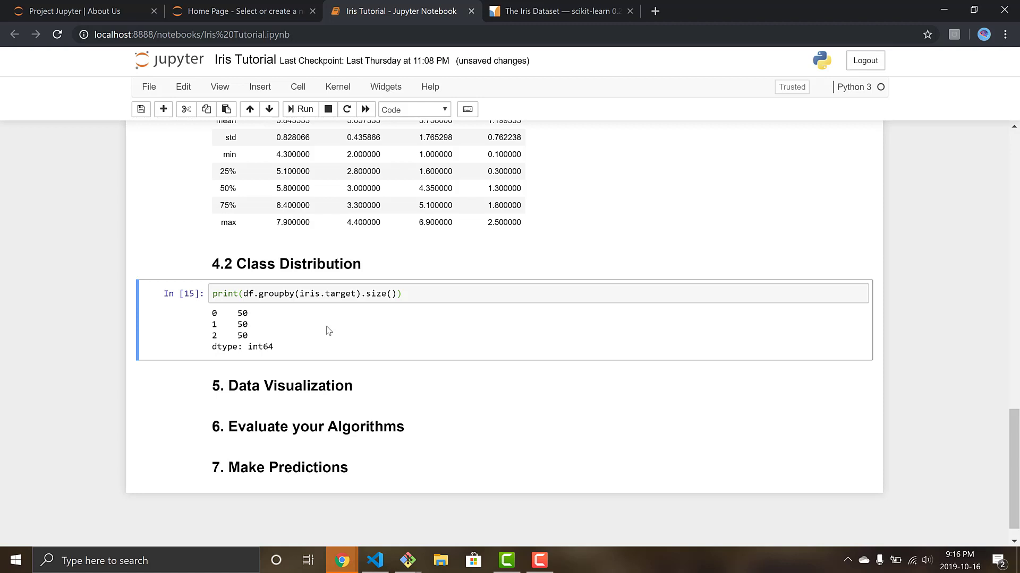
pyautogui.moveTo(311, 336)
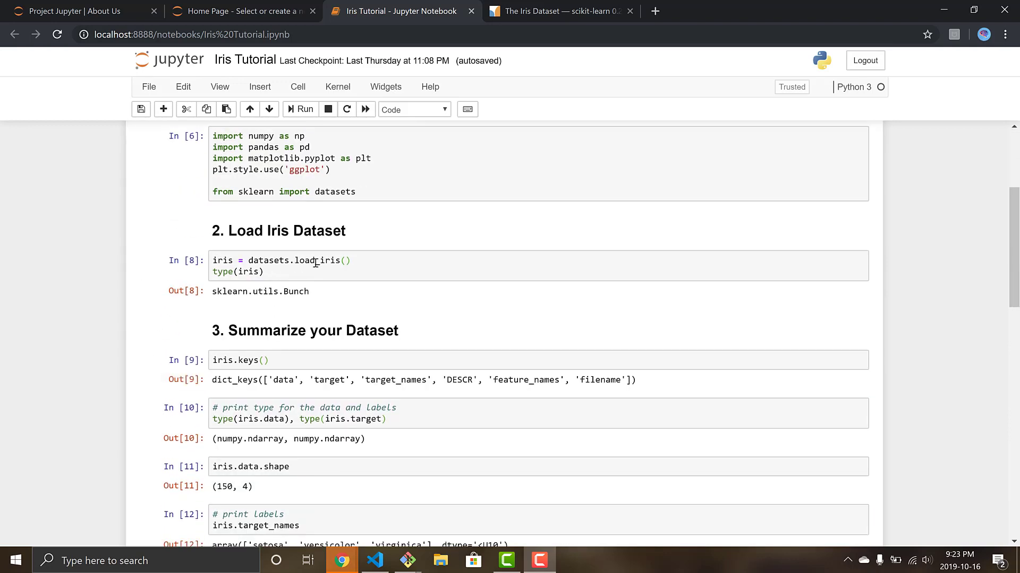
pyautogui.scroll(-3)
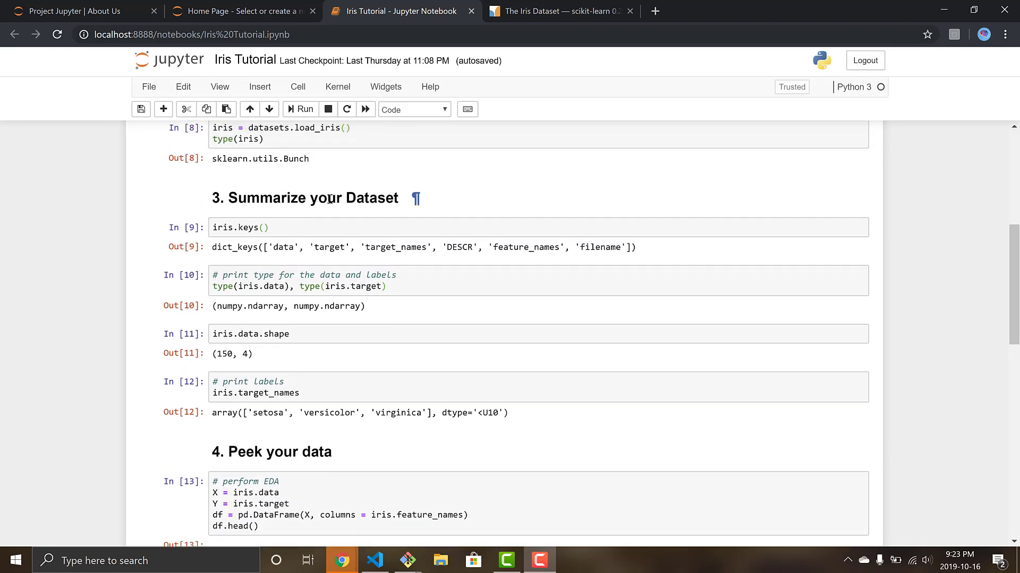
pyautogui.moveTo(299, 258)
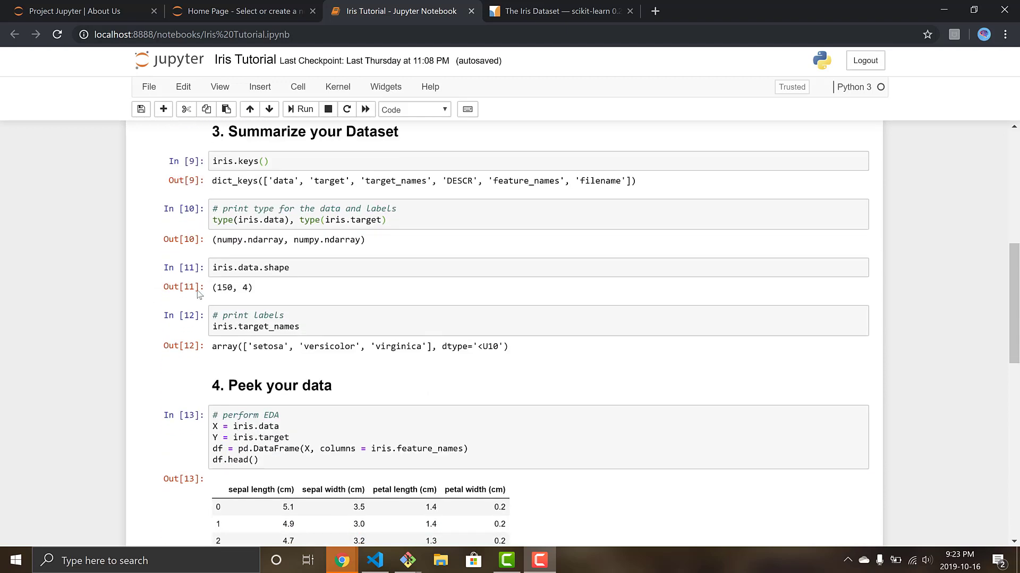
pyautogui.moveTo(236, 289)
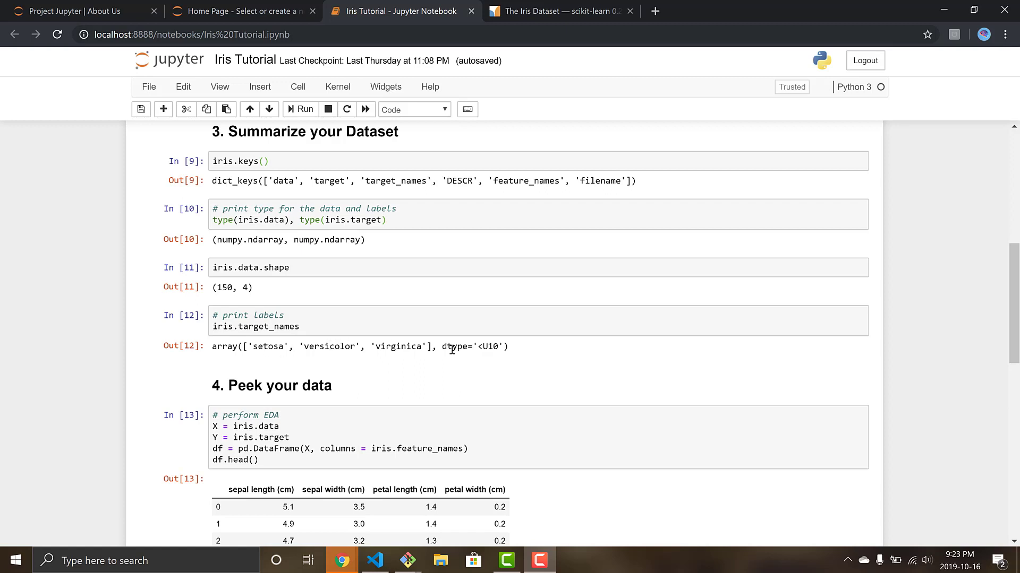
pyautogui.scroll(-3)
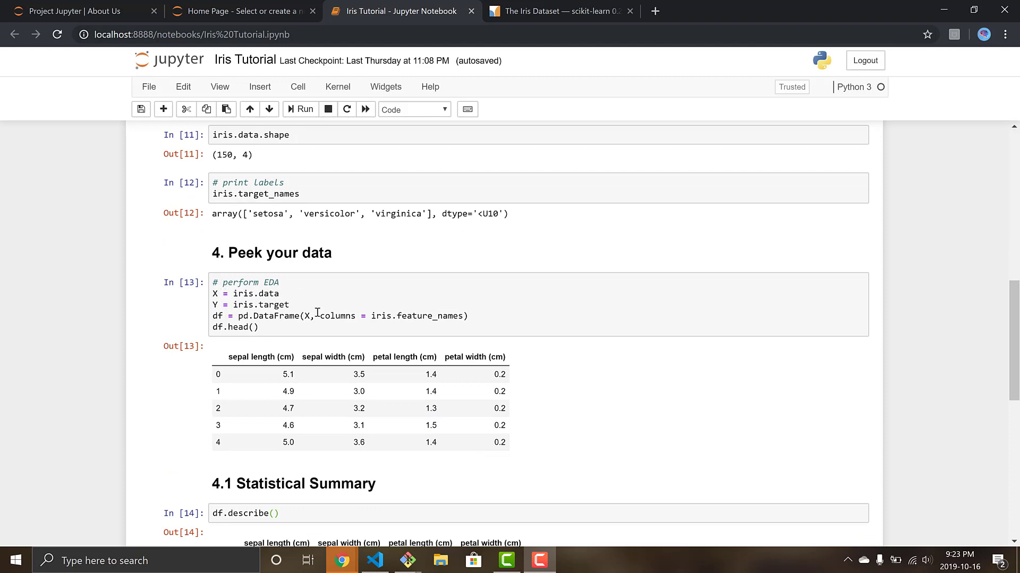
pyautogui.scroll(-3)
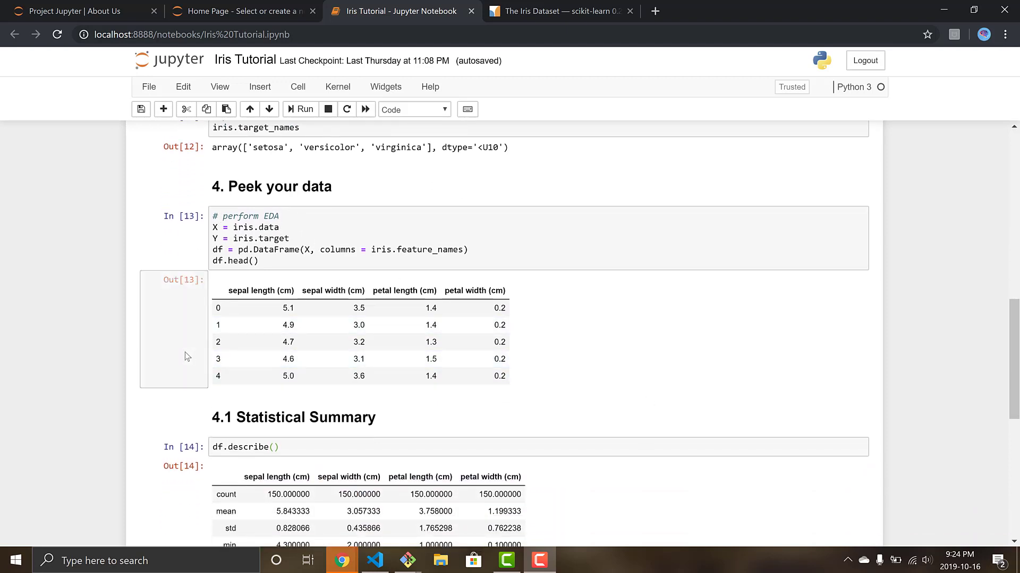
pyautogui.scroll(-3)
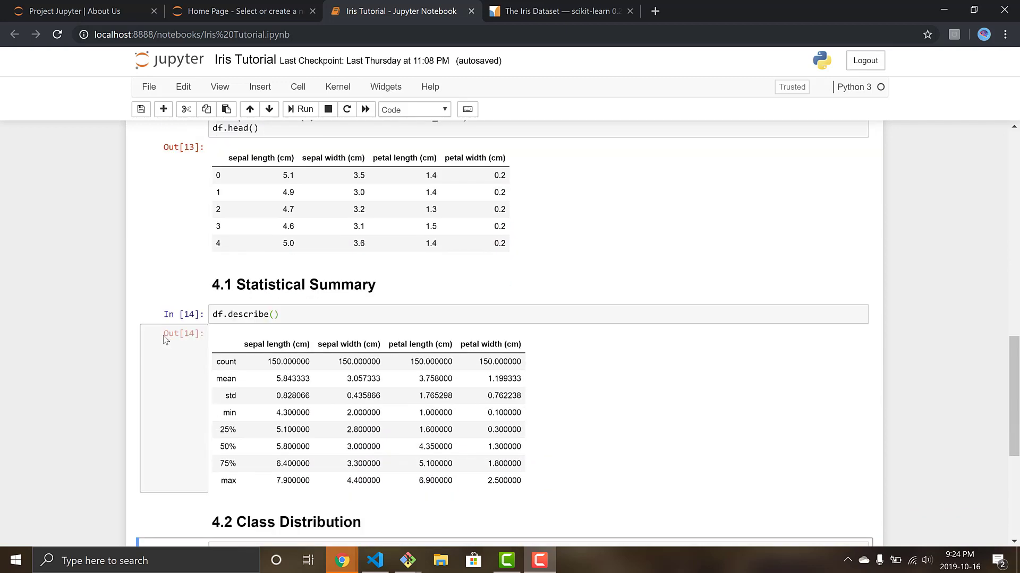
pyautogui.scroll(-3)
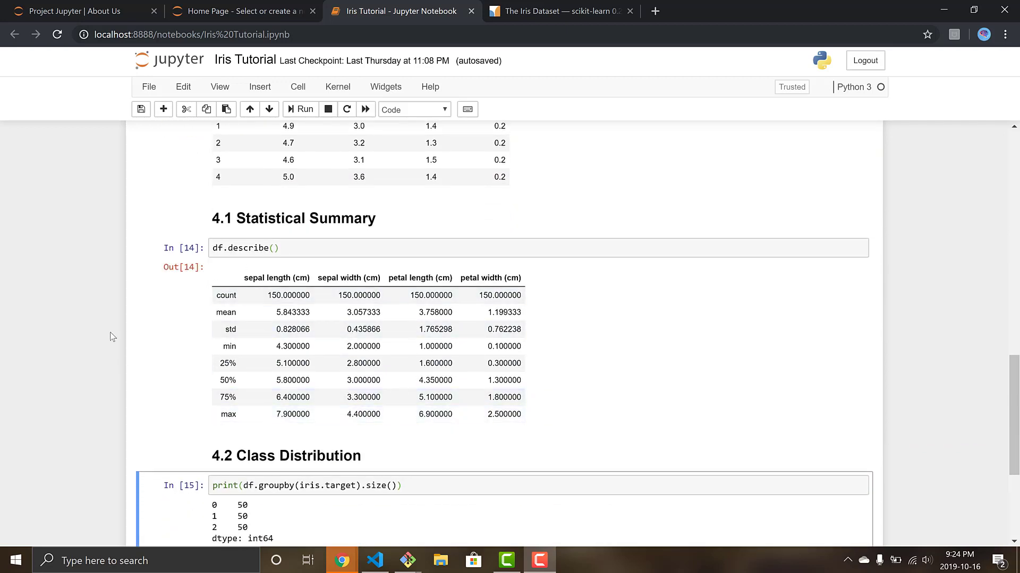
pyautogui.moveTo(149, 245)
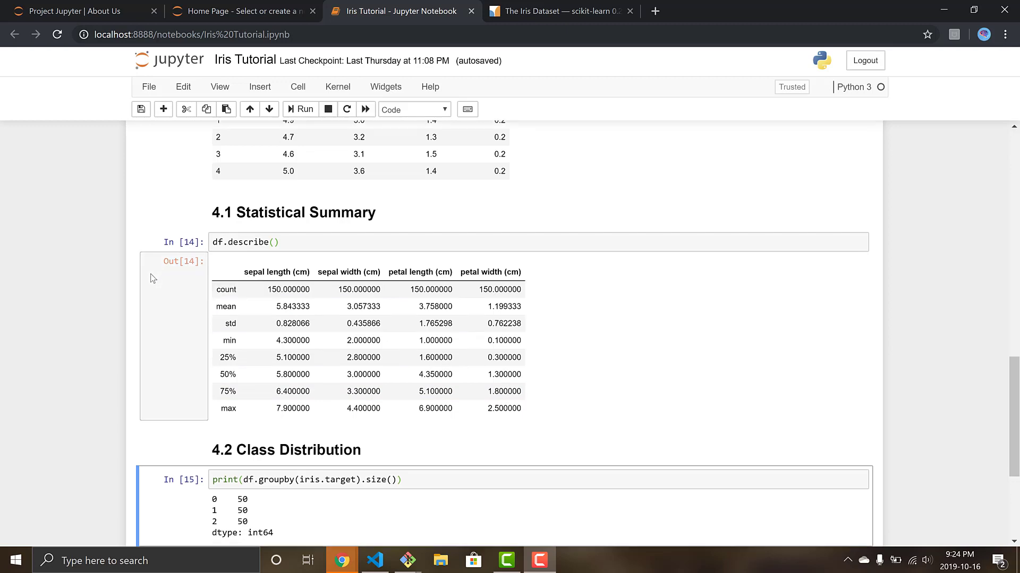
pyautogui.scroll(-3)
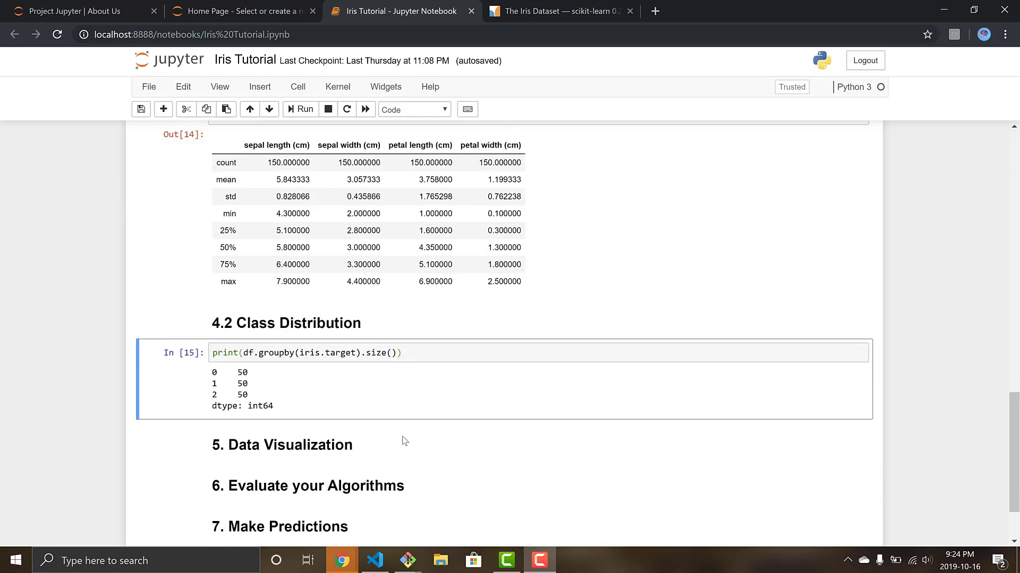
pyautogui.moveTo(362, 402)
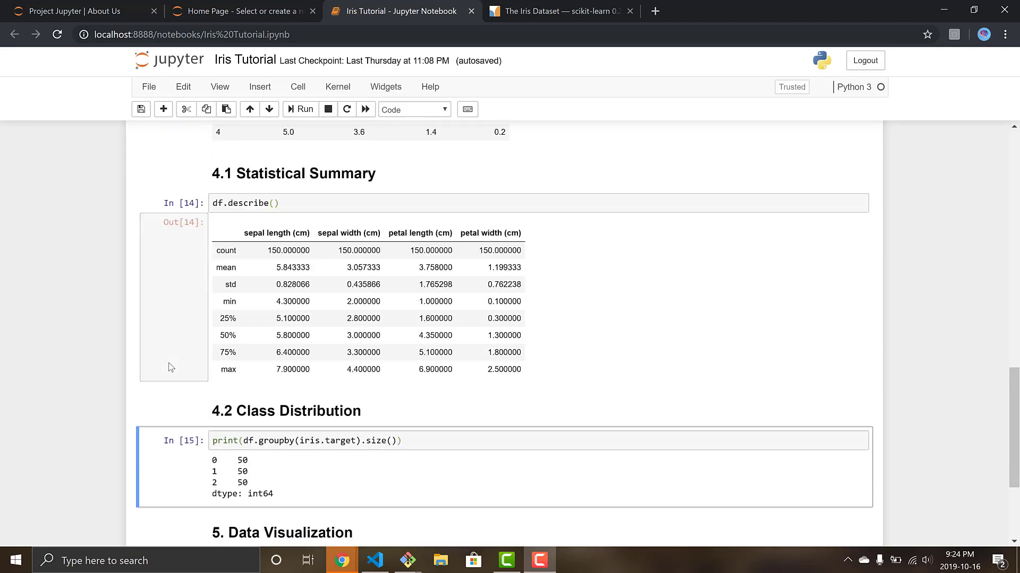
pyautogui.scroll(-3)
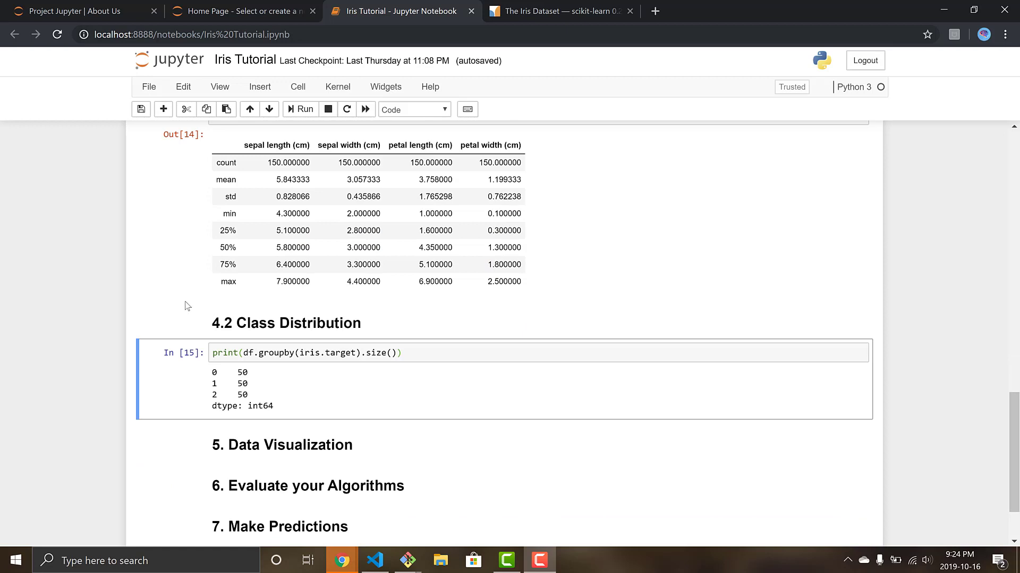
pyautogui.scroll(-3)
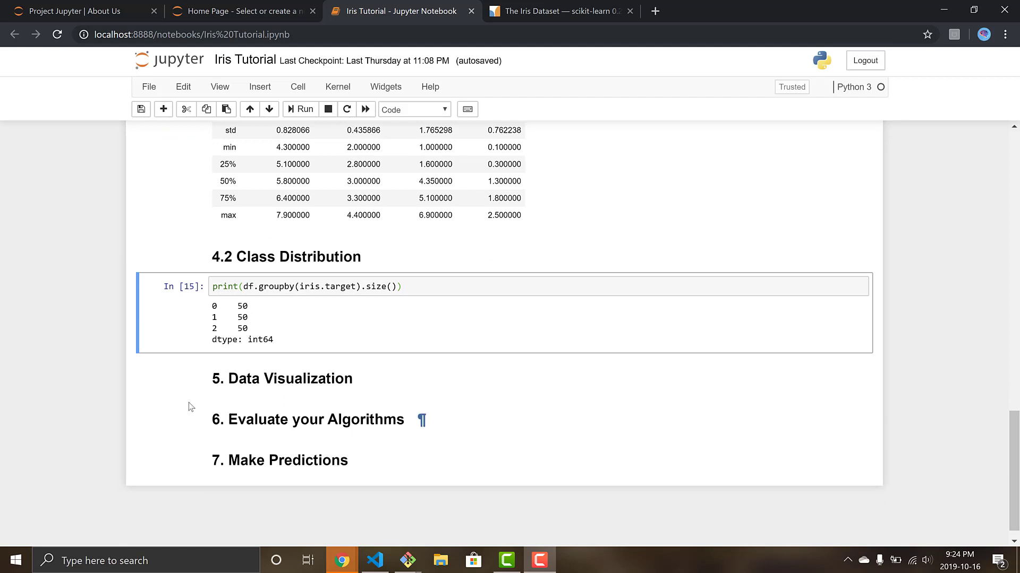
pyautogui.moveTo(182, 385)
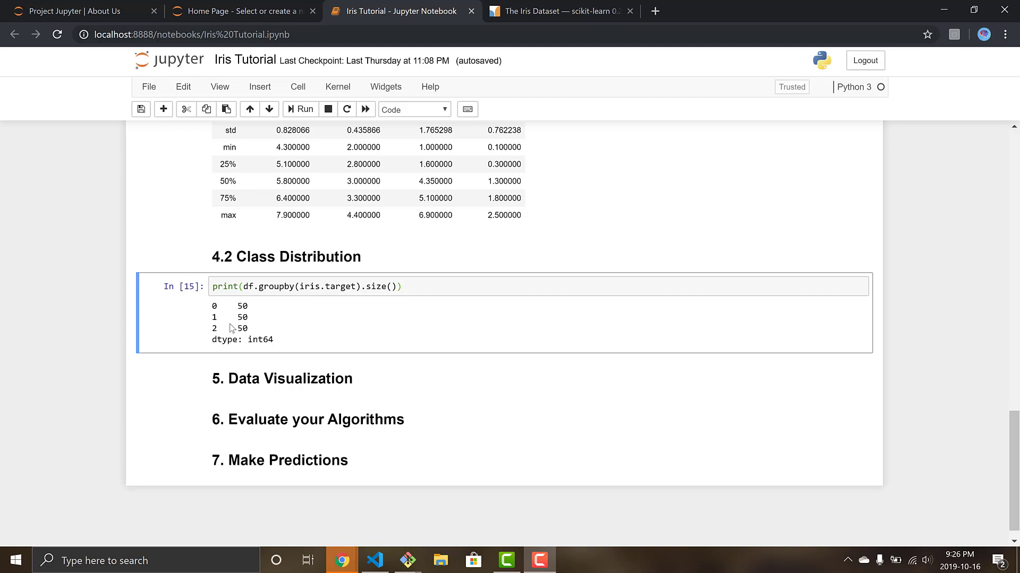
pyautogui.moveTo(164, 406)
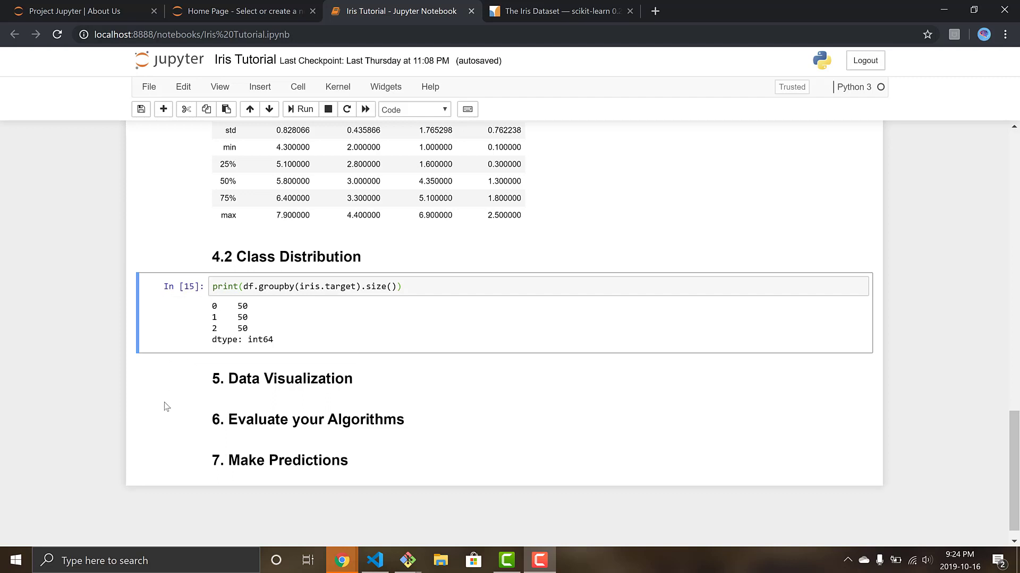
pyautogui.click(182, 323)
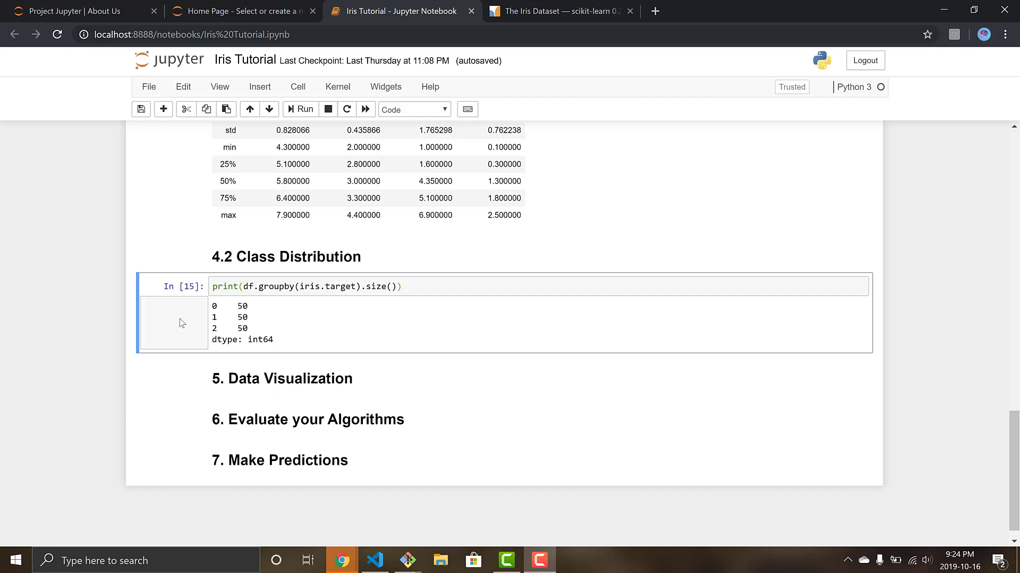